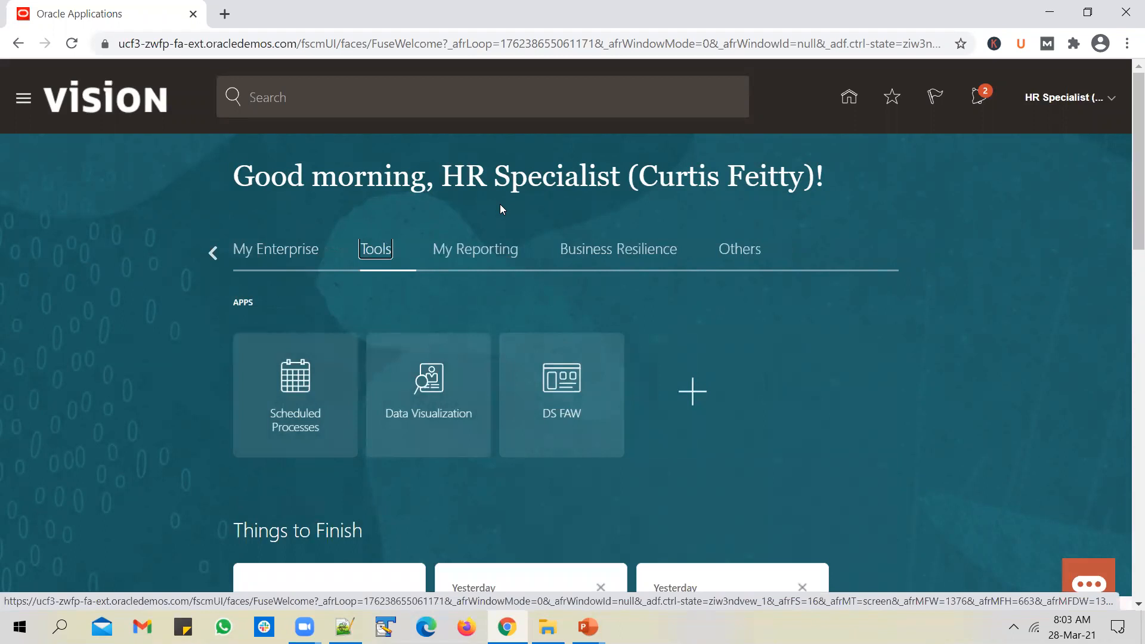
pyautogui.moveTo(494, 256)
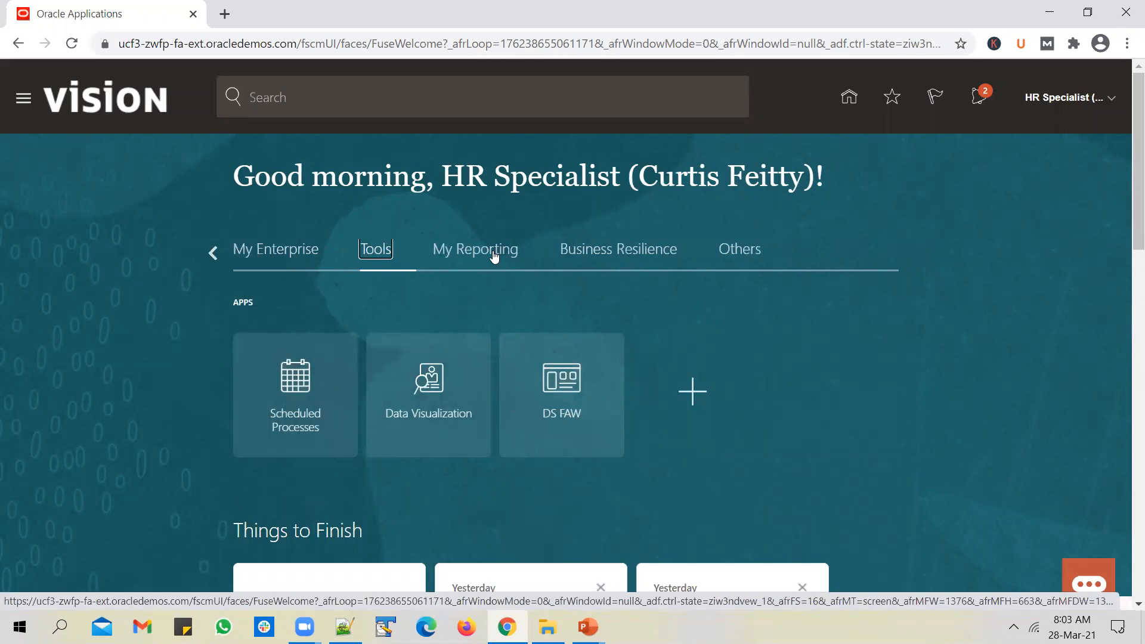
# Step: From My Reporting, go through Build a Report to the BI catalog of shared Custom folders
pyautogui.click(474, 249)
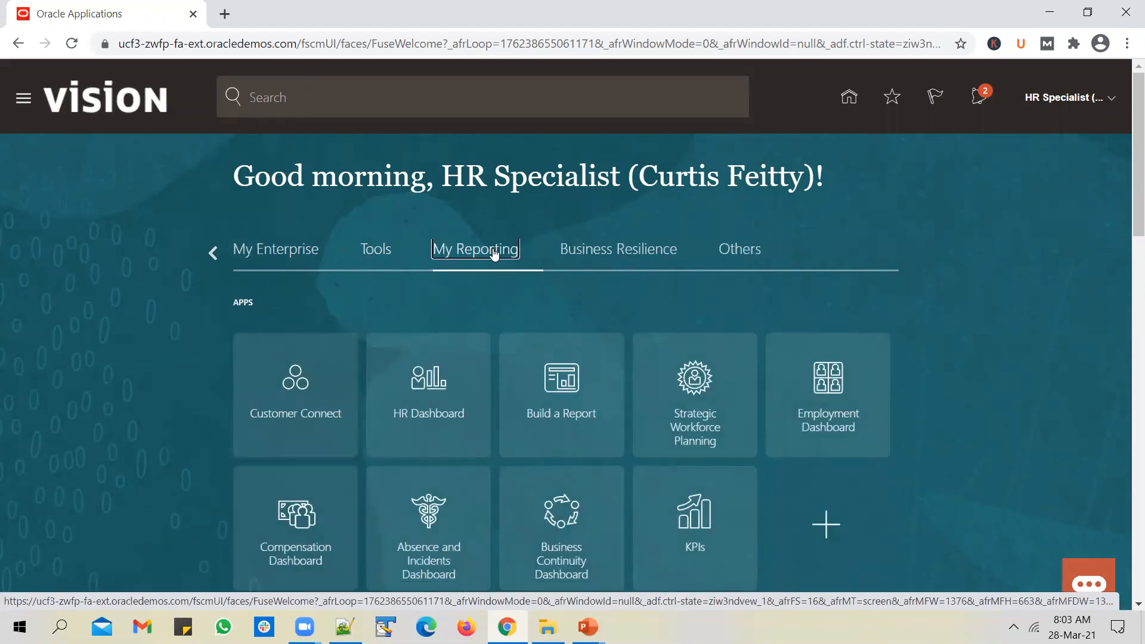
pyautogui.click(474, 249)
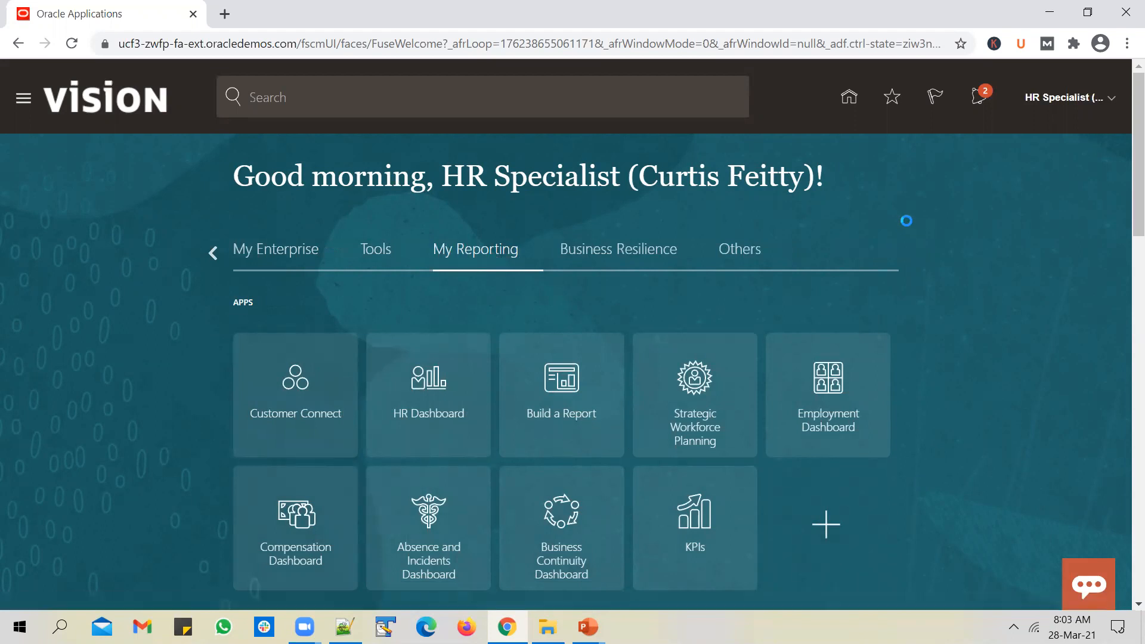
pyautogui.click(560, 394)
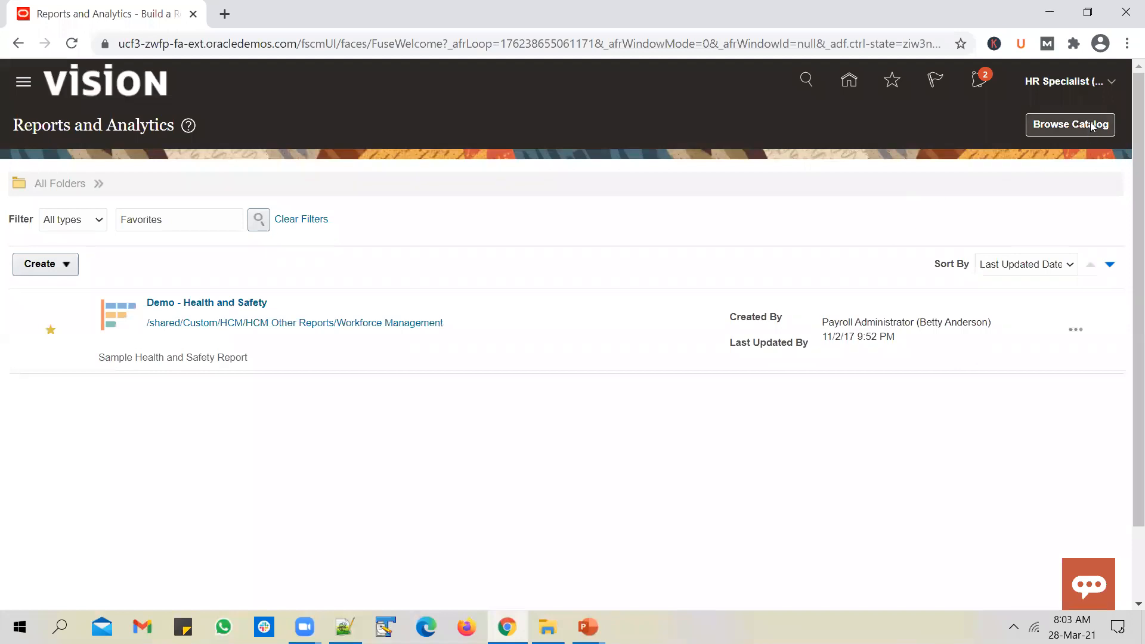
pyautogui.click(1070, 124)
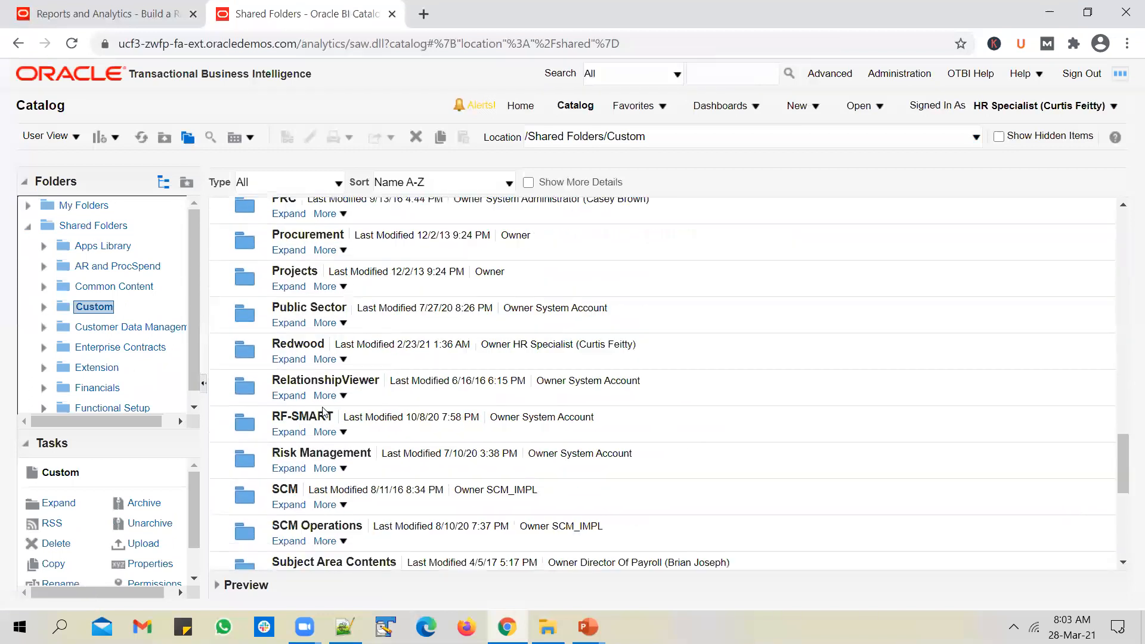
# Step: Expand Unogeeks, then its OTBI folder, revealing UnogeeksWorkerAssignmentOTBIAnalysis
pyautogui.scroll(-3)
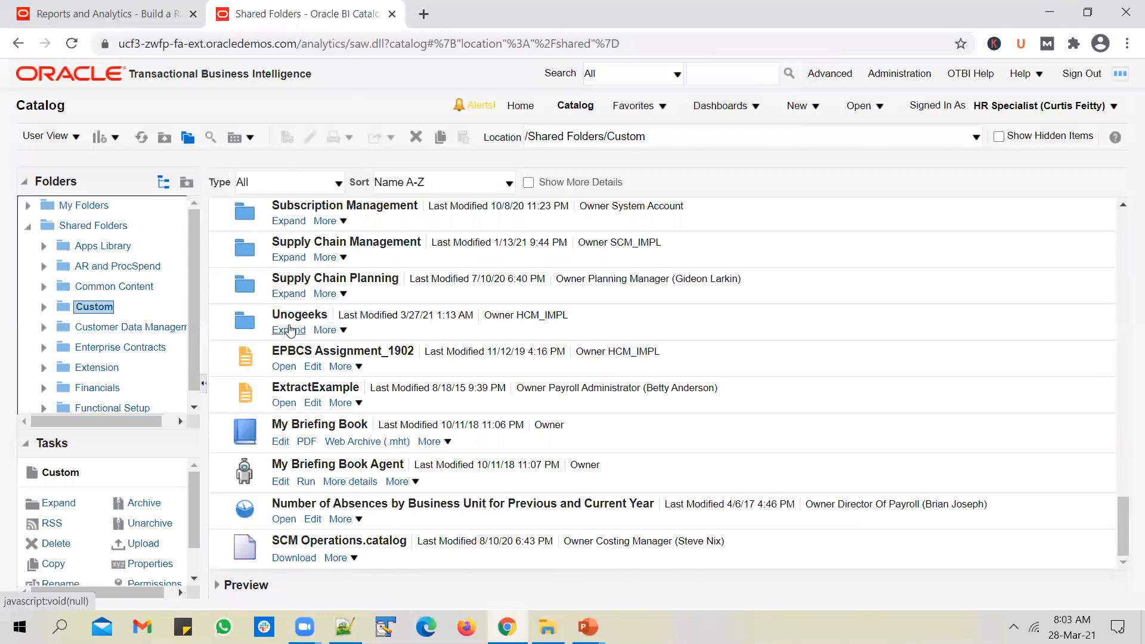
pyautogui.click(289, 329)
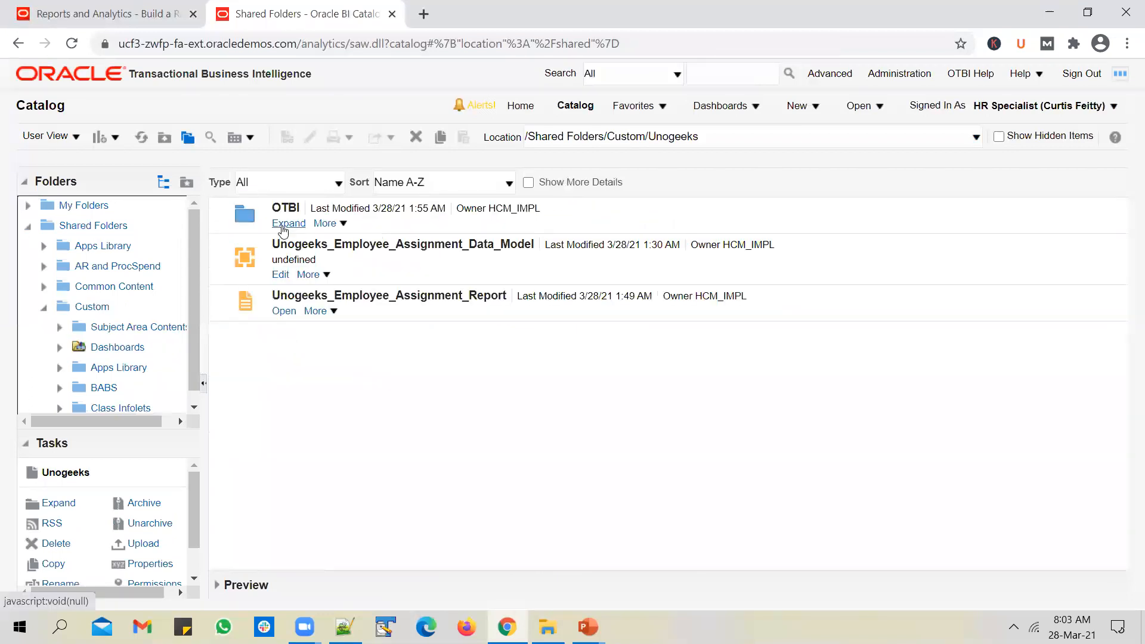
pyautogui.click(288, 223)
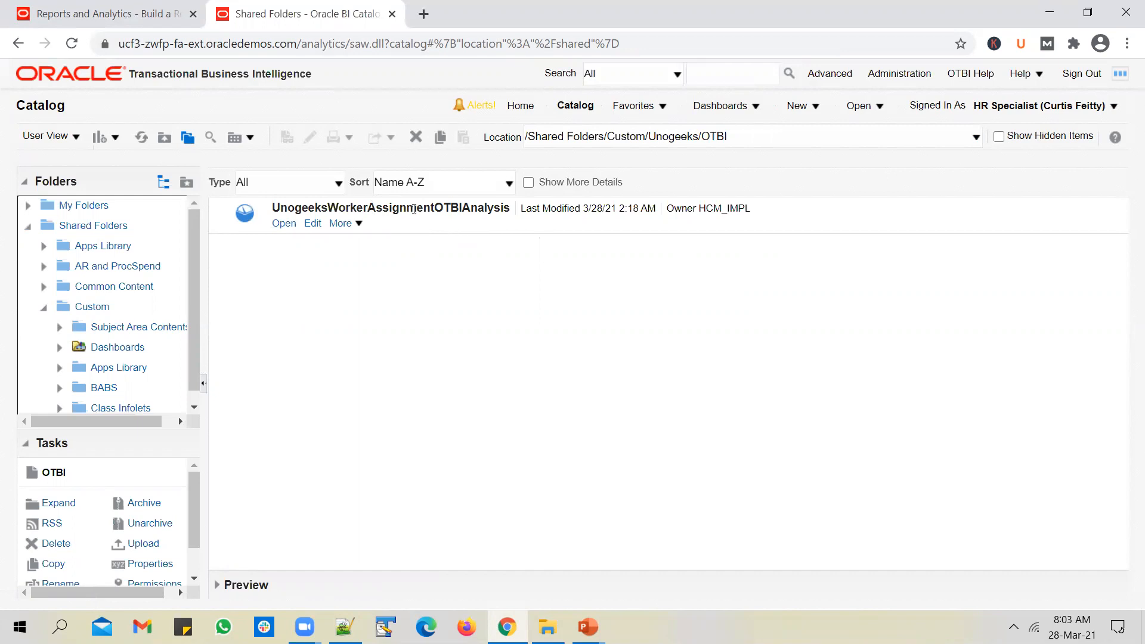
pyautogui.moveTo(453, 225)
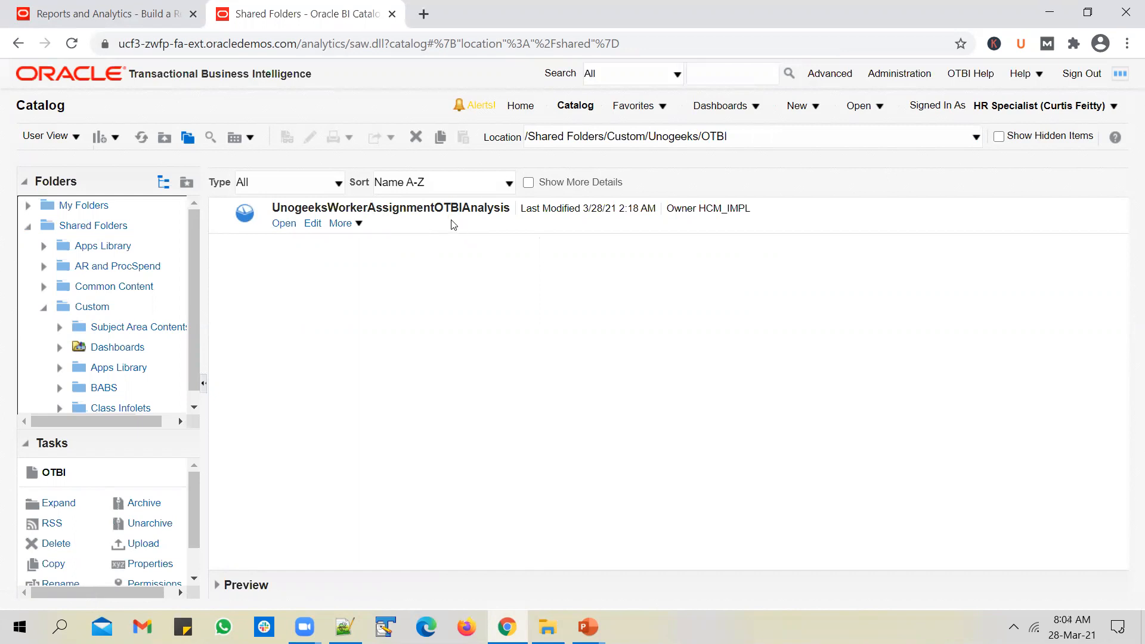
pyautogui.moveTo(434, 225)
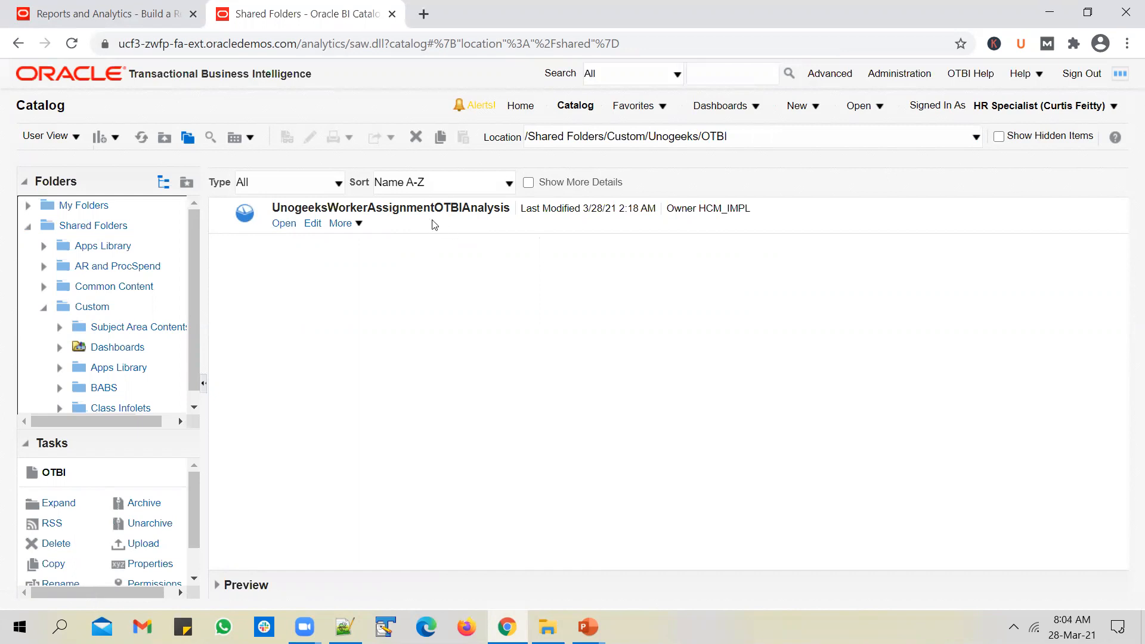
pyautogui.moveTo(427, 233)
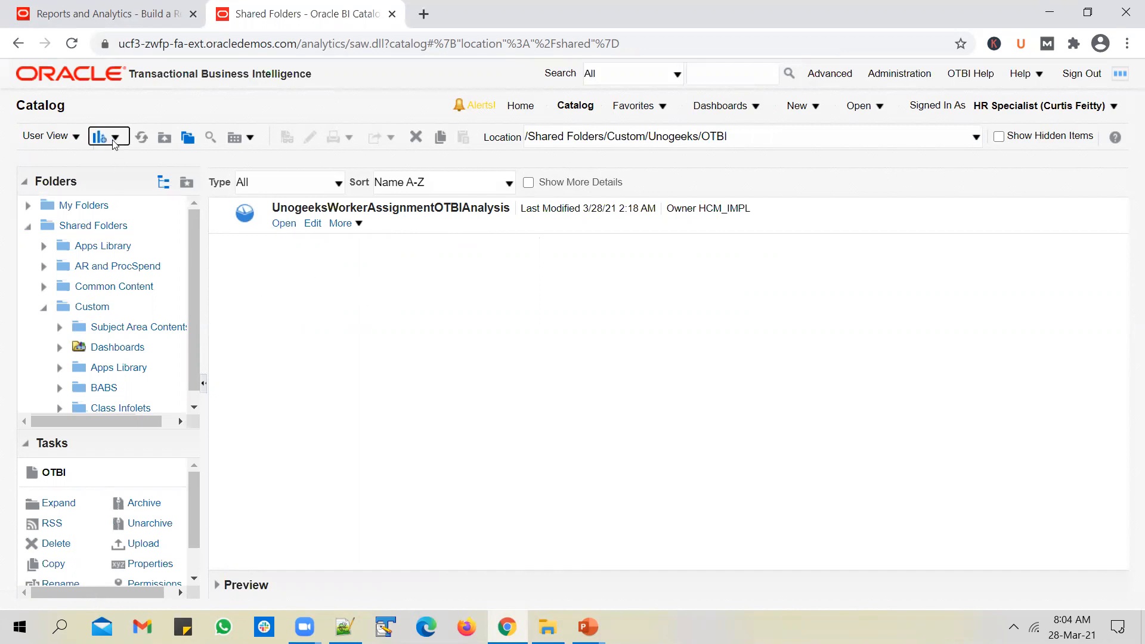
# Step: Create a new Analysis on Workforce Management - Worker Assignment Real Time
pyautogui.click(108, 136)
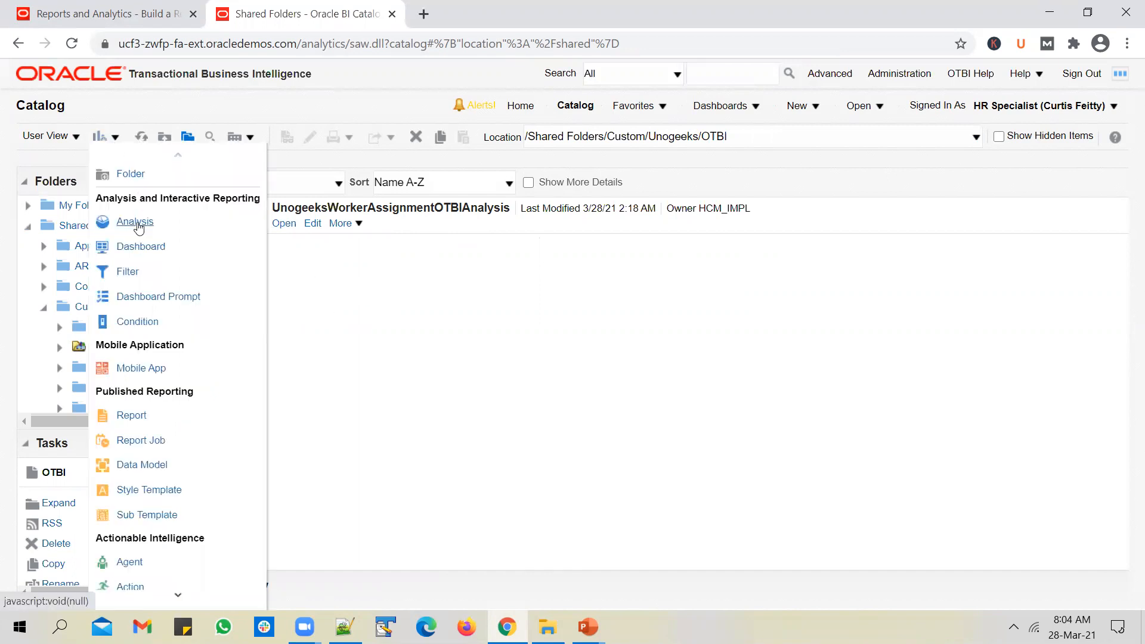
pyautogui.click(135, 222)
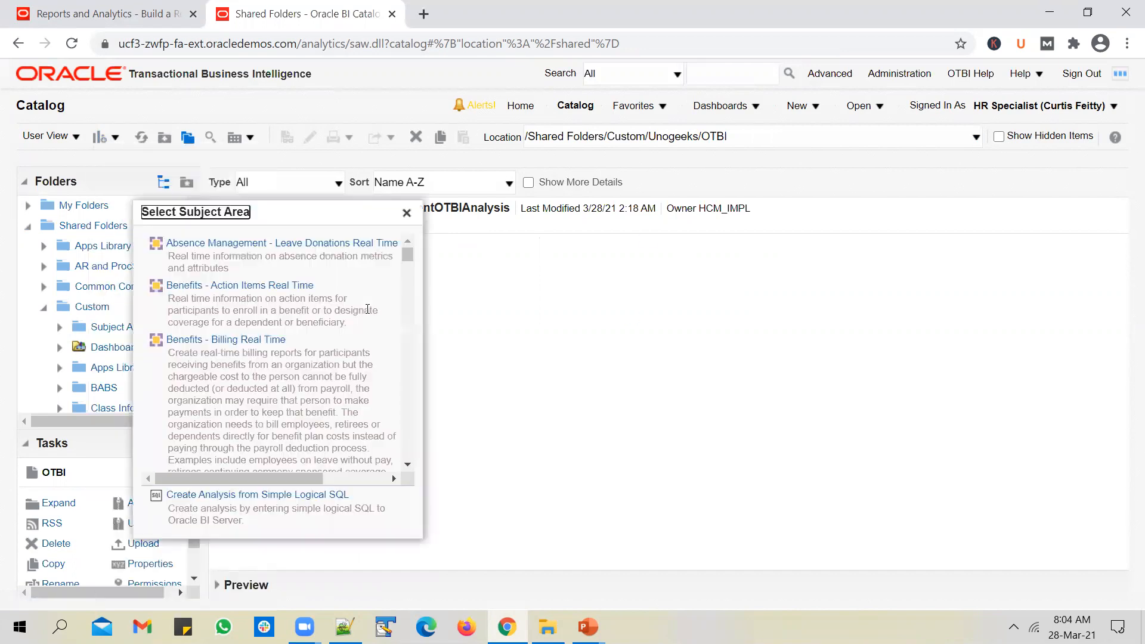
pyautogui.scroll(-3)
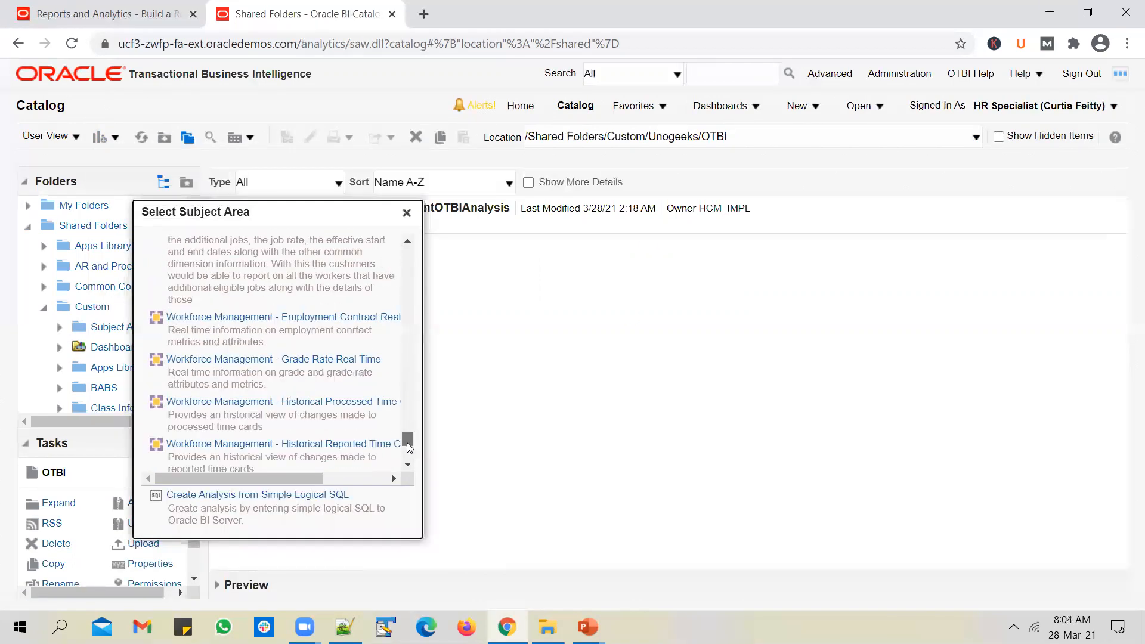
pyautogui.scroll(-3)
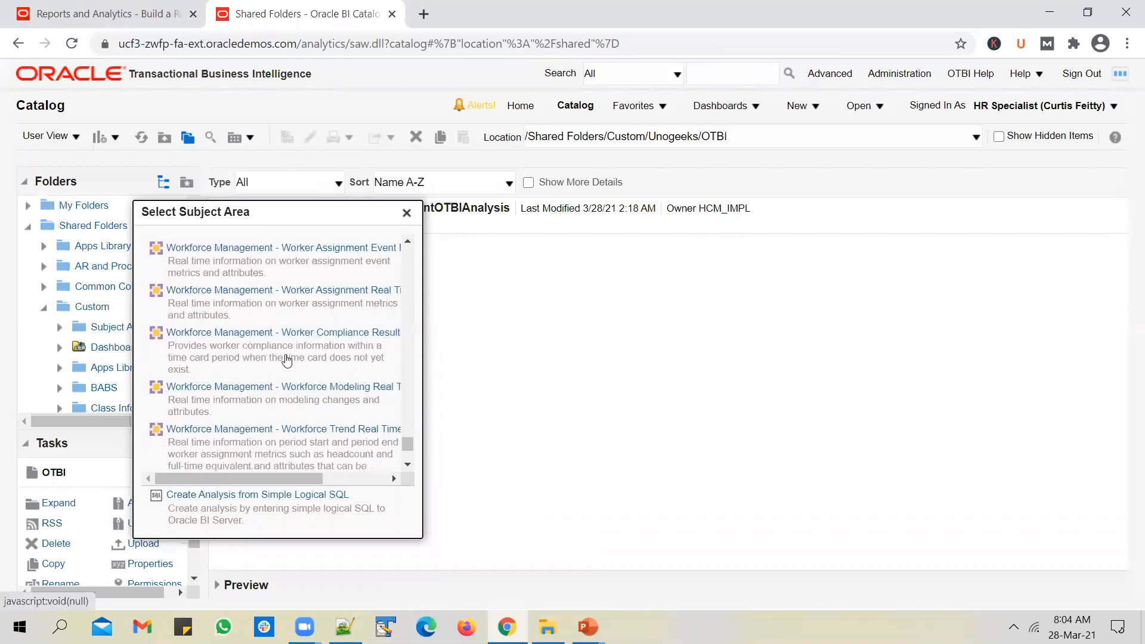
pyautogui.moveTo(262, 296)
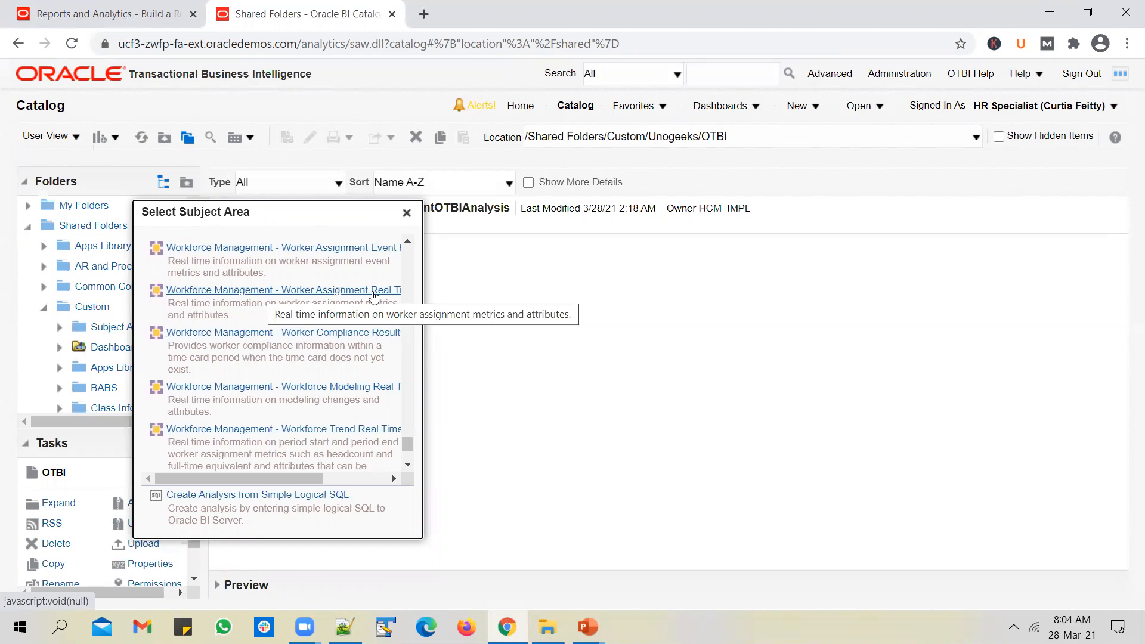
pyautogui.moveTo(368, 297)
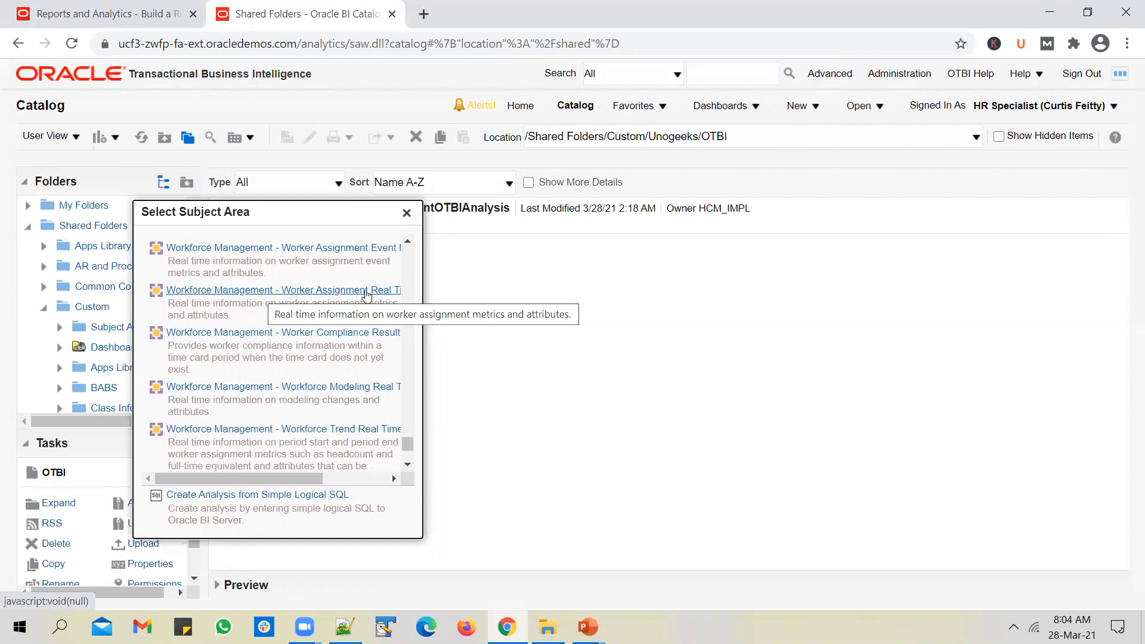
pyautogui.click(282, 289)
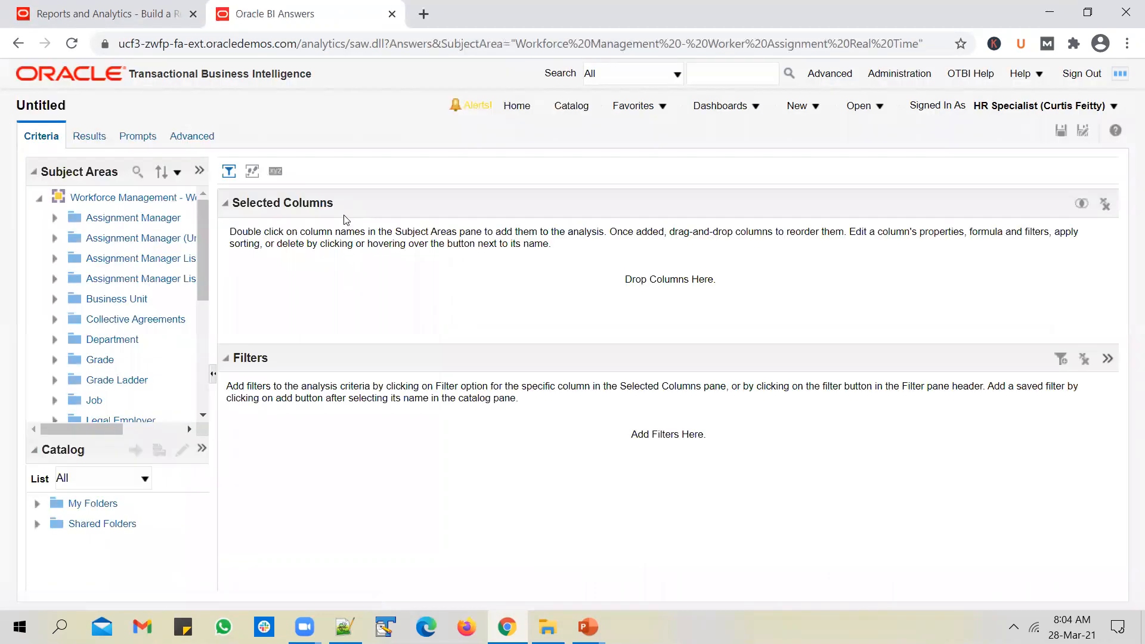
# Step: After checking the slides, add Worker's Person Gender as the first analysis column
pyautogui.scroll(-3)
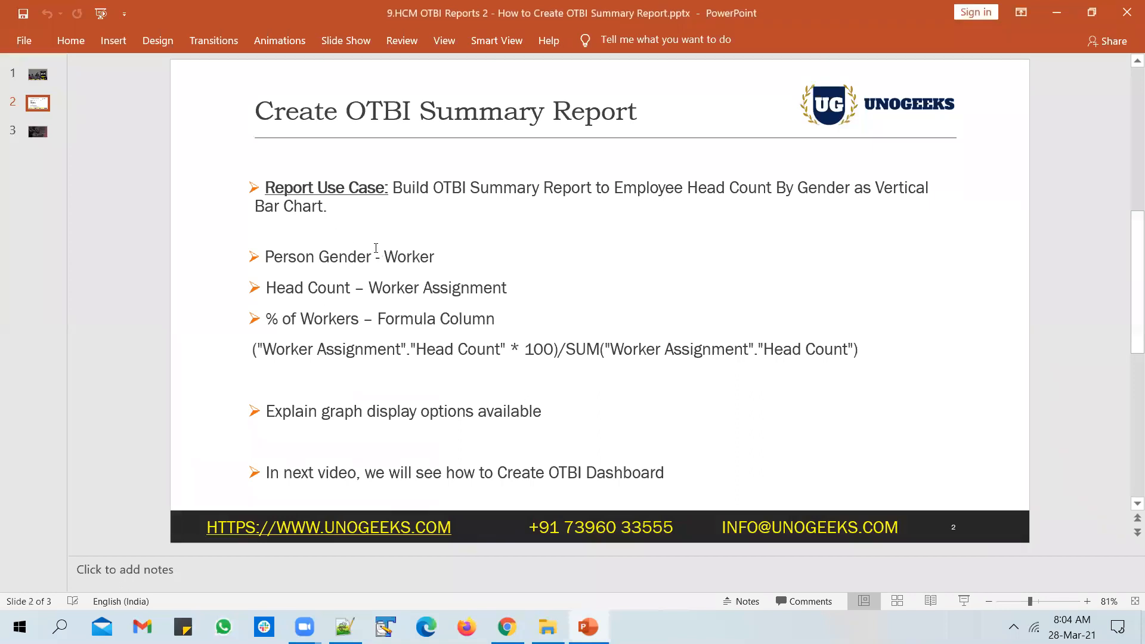
pyautogui.click(505, 626)
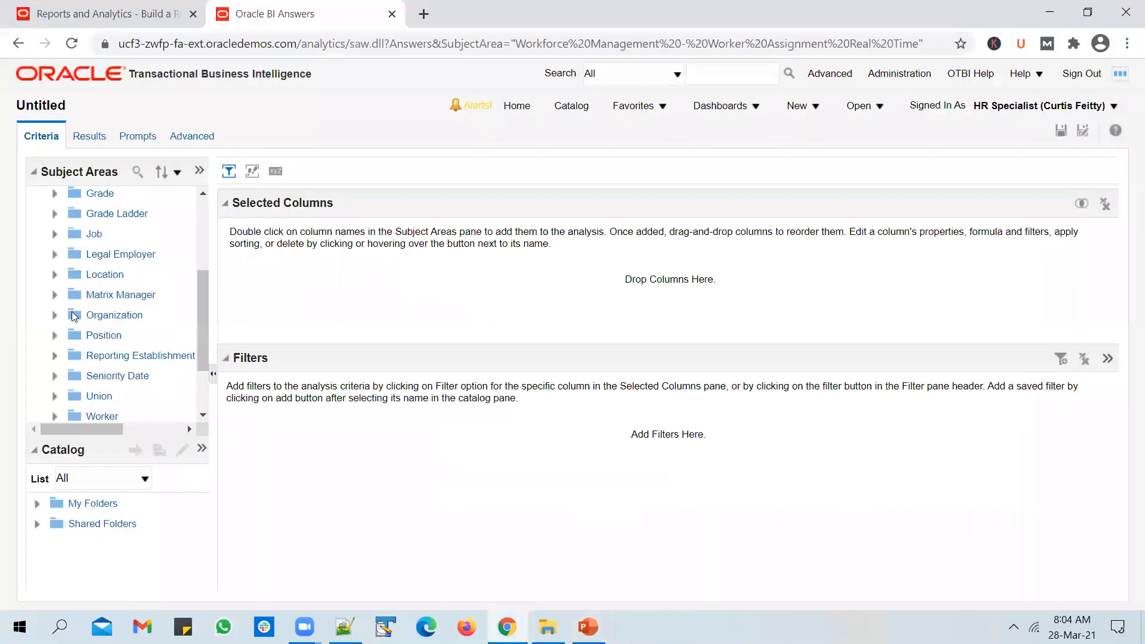
pyautogui.scroll(-3)
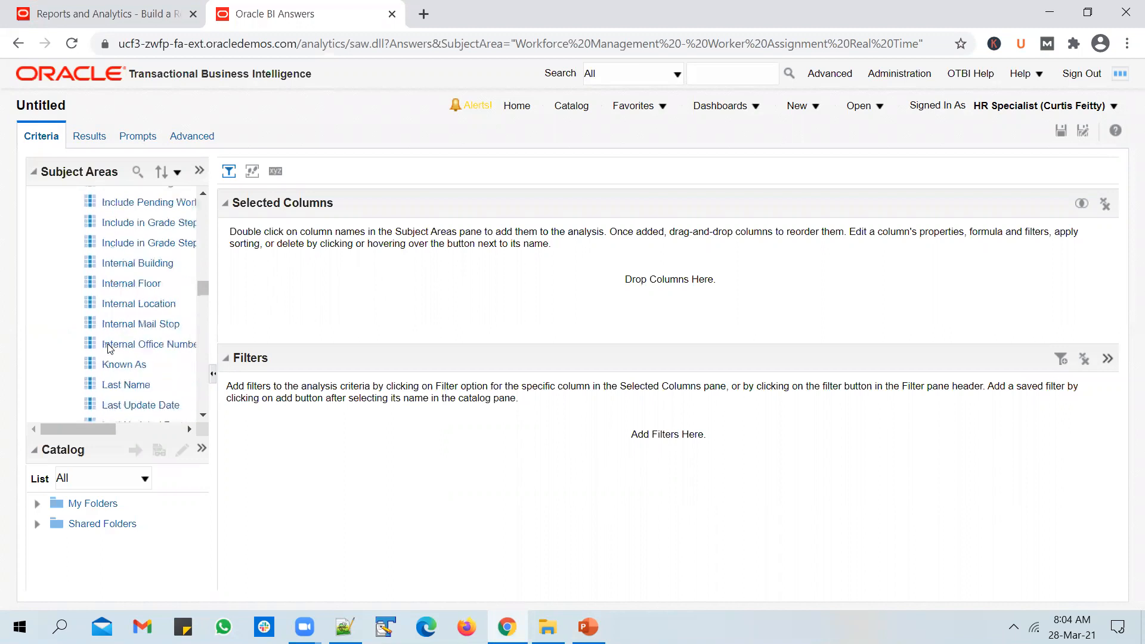
pyautogui.scroll(3)
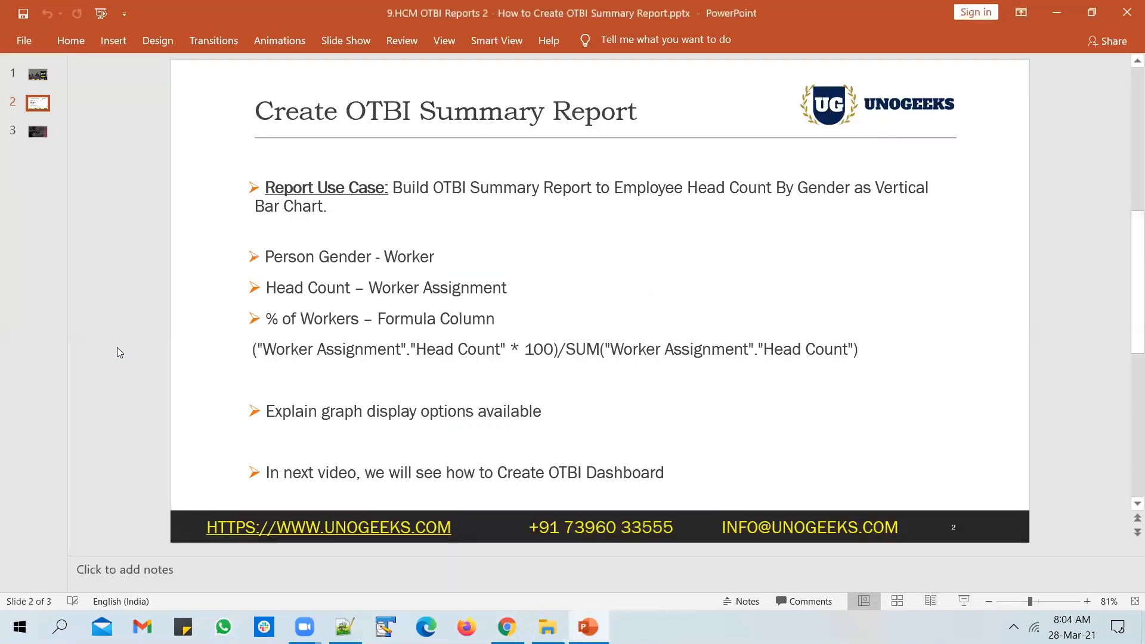
pyautogui.click(505, 626)
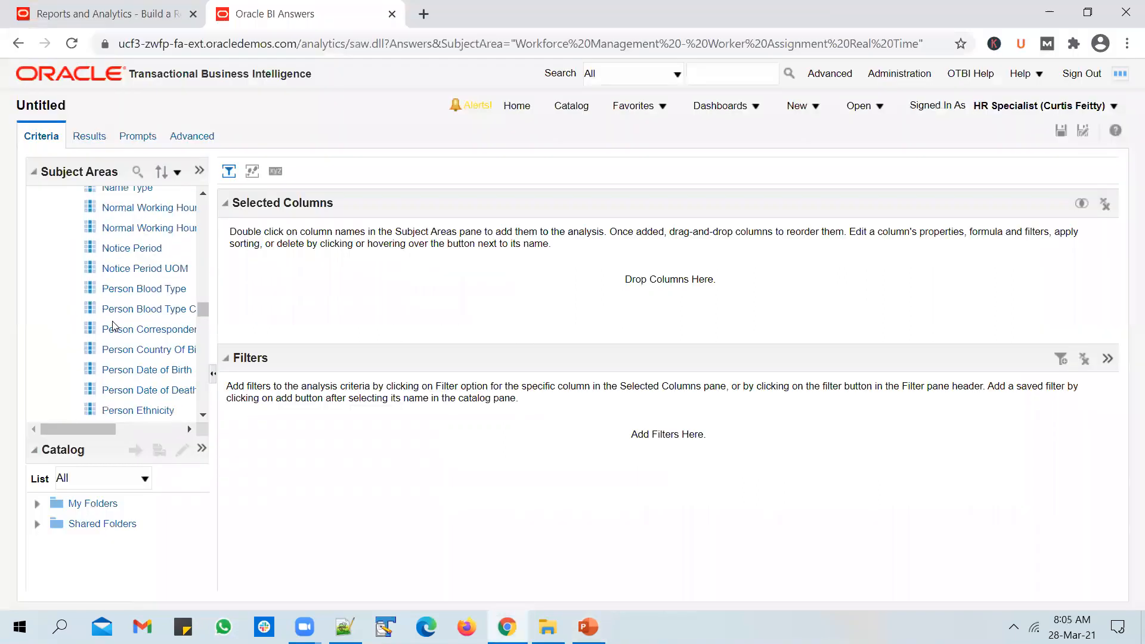
pyautogui.scroll(-3)
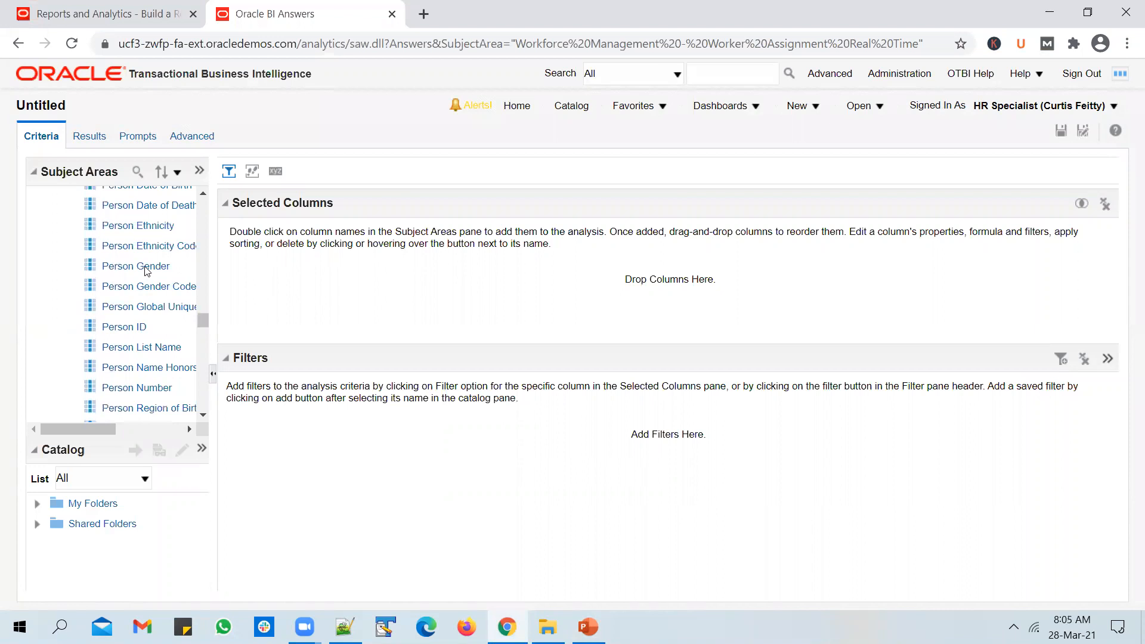
pyautogui.doubleClick(139, 266)
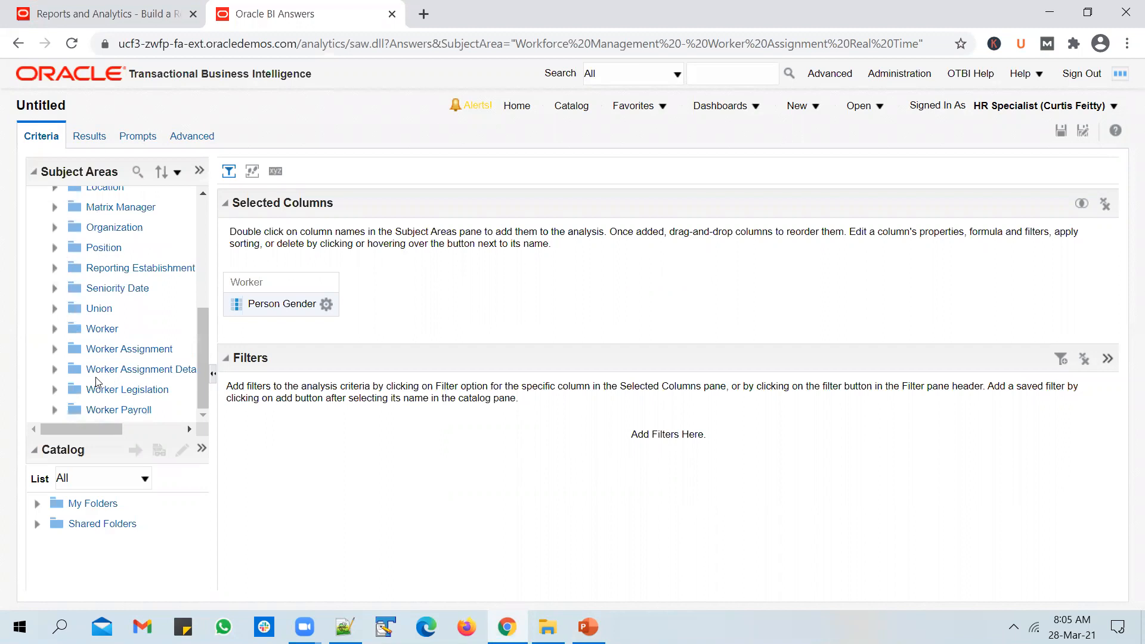
# Step: Add Worker Assignment's Head Count as the second analysis column
pyautogui.click(587, 626)
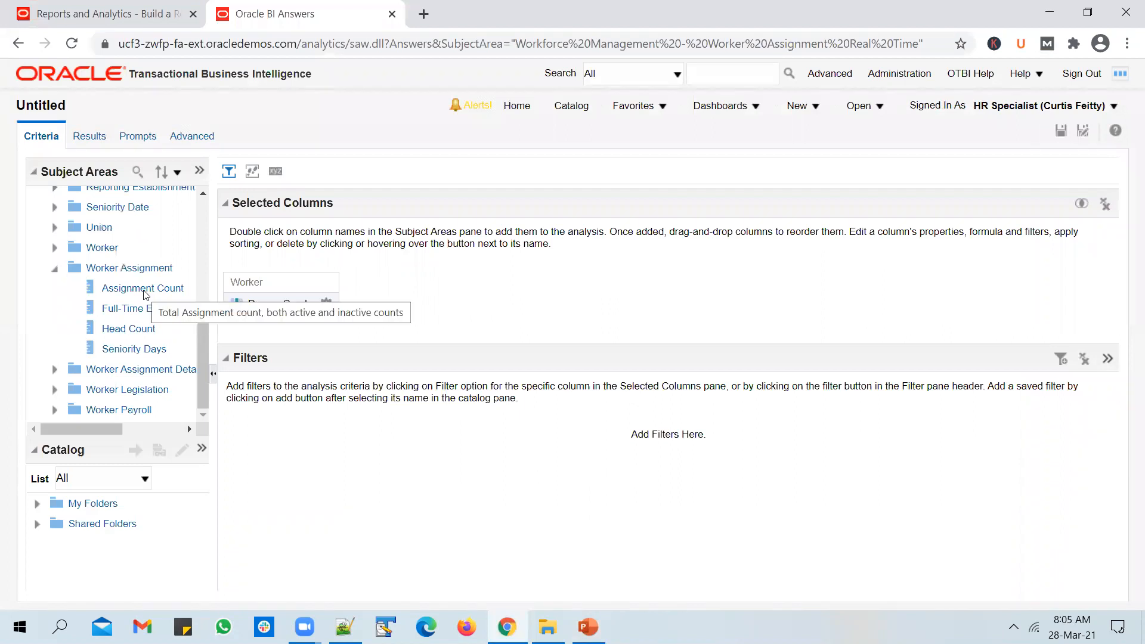
pyautogui.doubleClick(128, 328)
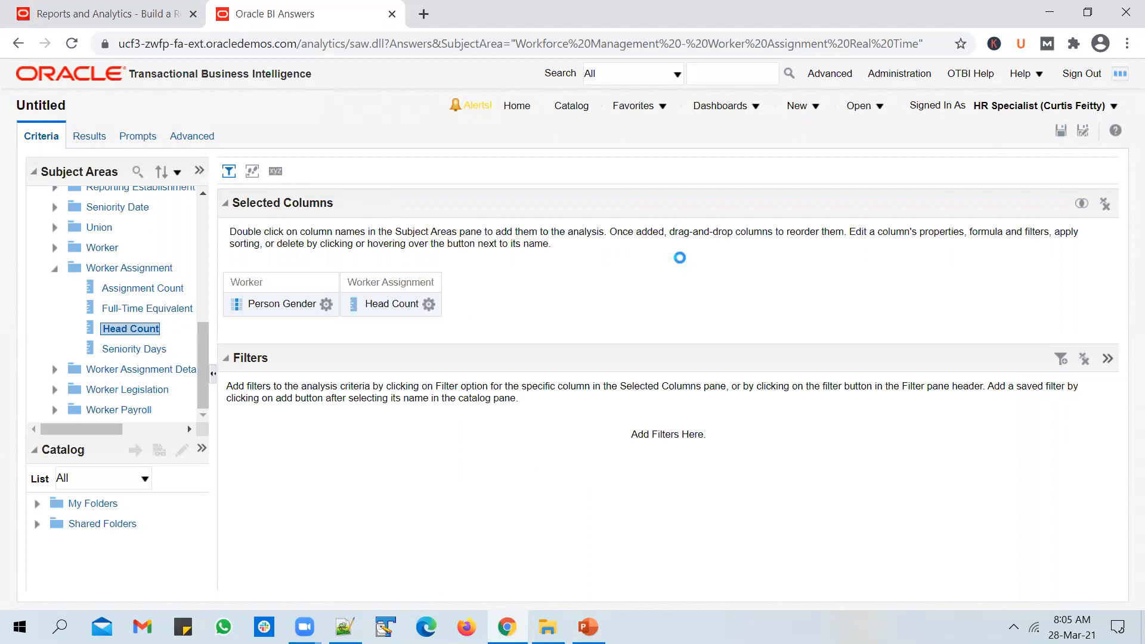
# Step: Save the analysis as UnogeeksWorkerHeadCountByGenderOTBIAnalysis in the Unogeeks OTBI shared folder
pyautogui.click(1082, 130)
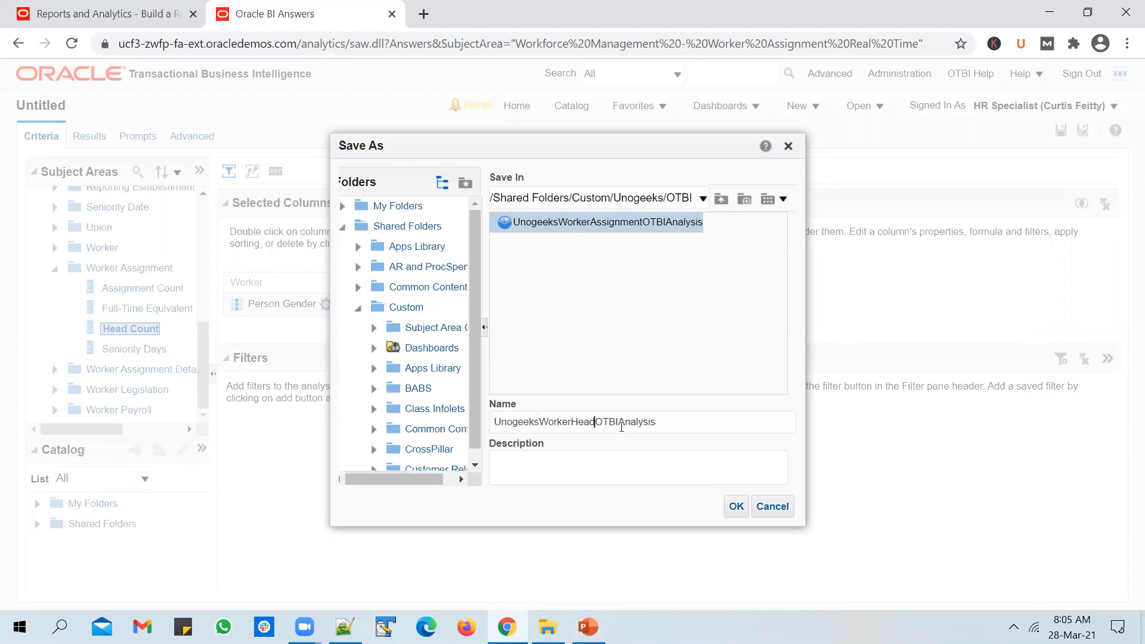
pyautogui.write('CountByGender')
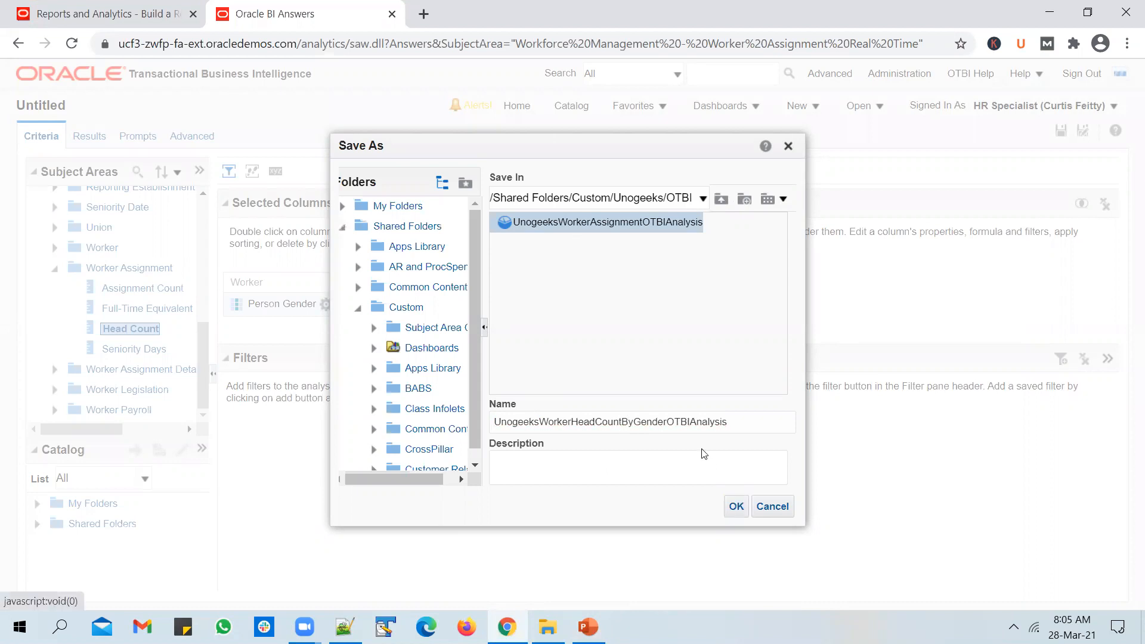
pyautogui.click(736, 506)
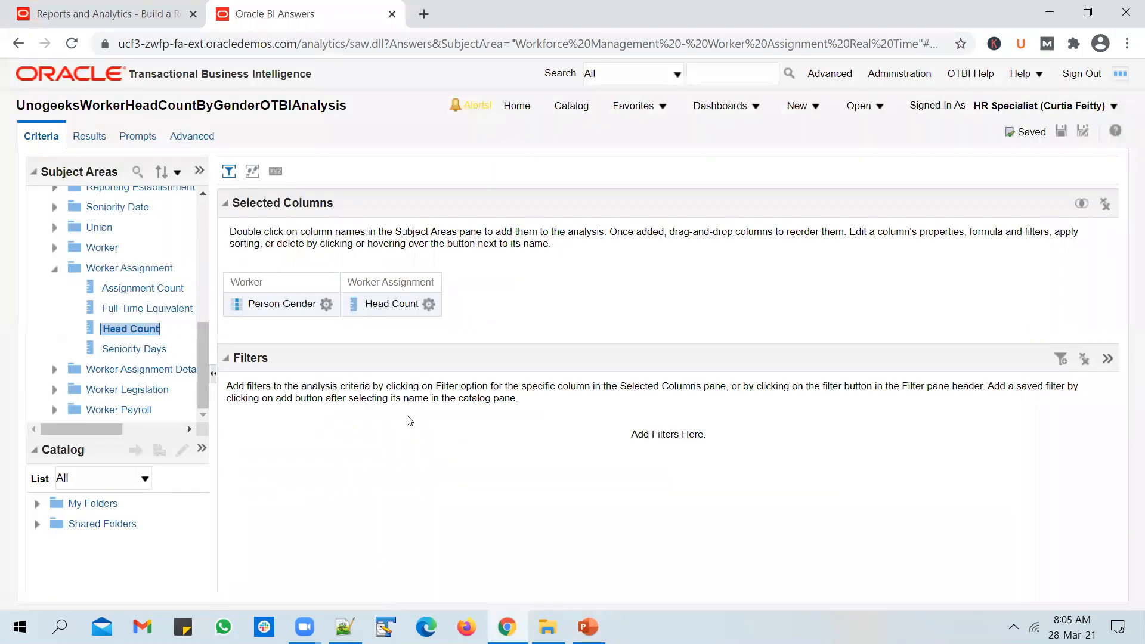
# Step: Show the Results table of head count by gender: Female 1,150, Male 1,520
pyautogui.click(87, 136)
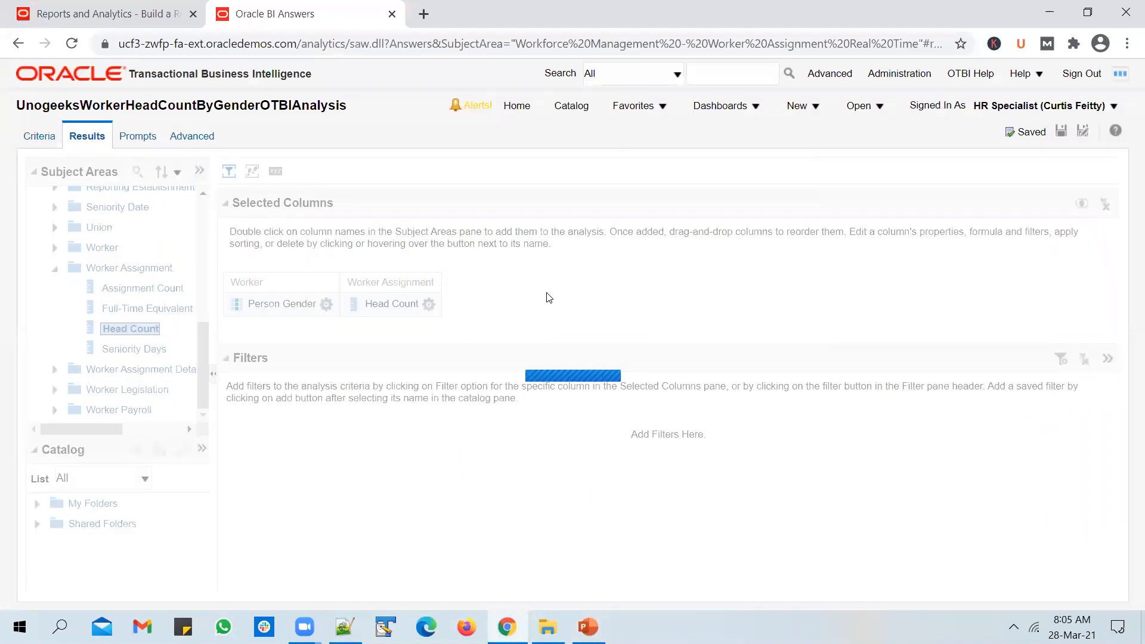
pyautogui.click(86, 135)
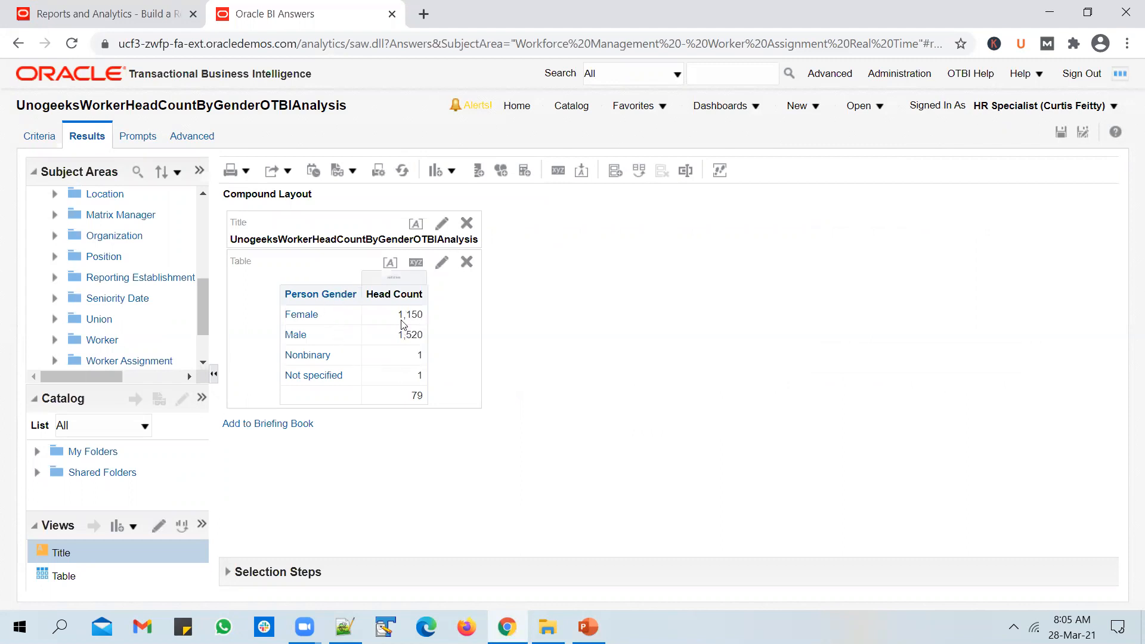
pyautogui.moveTo(327, 323)
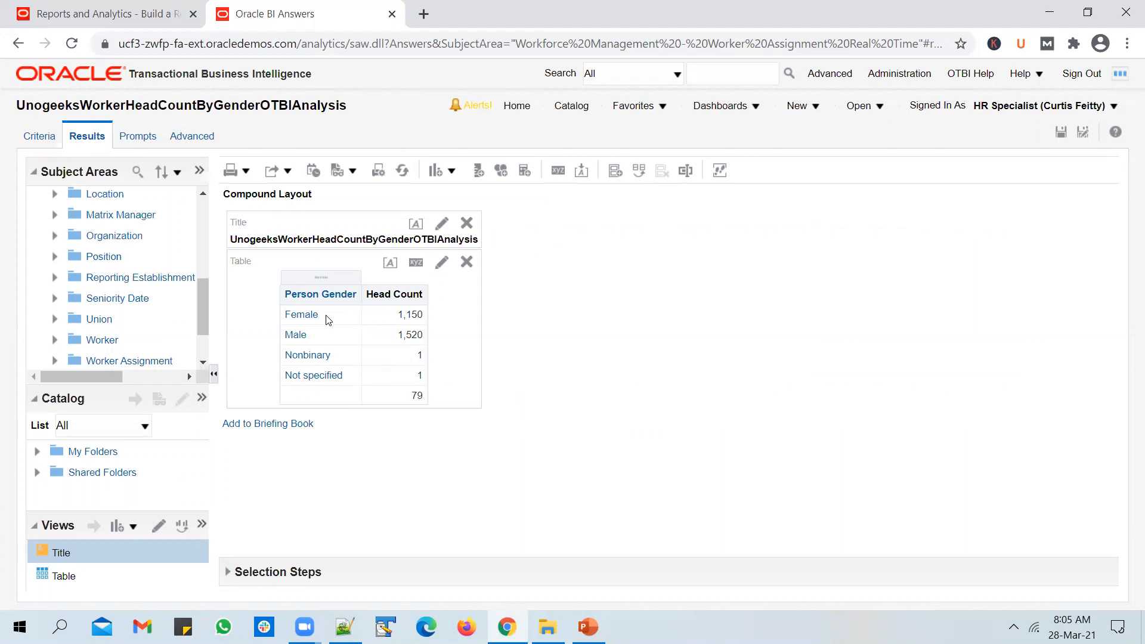
pyautogui.moveTo(337, 359)
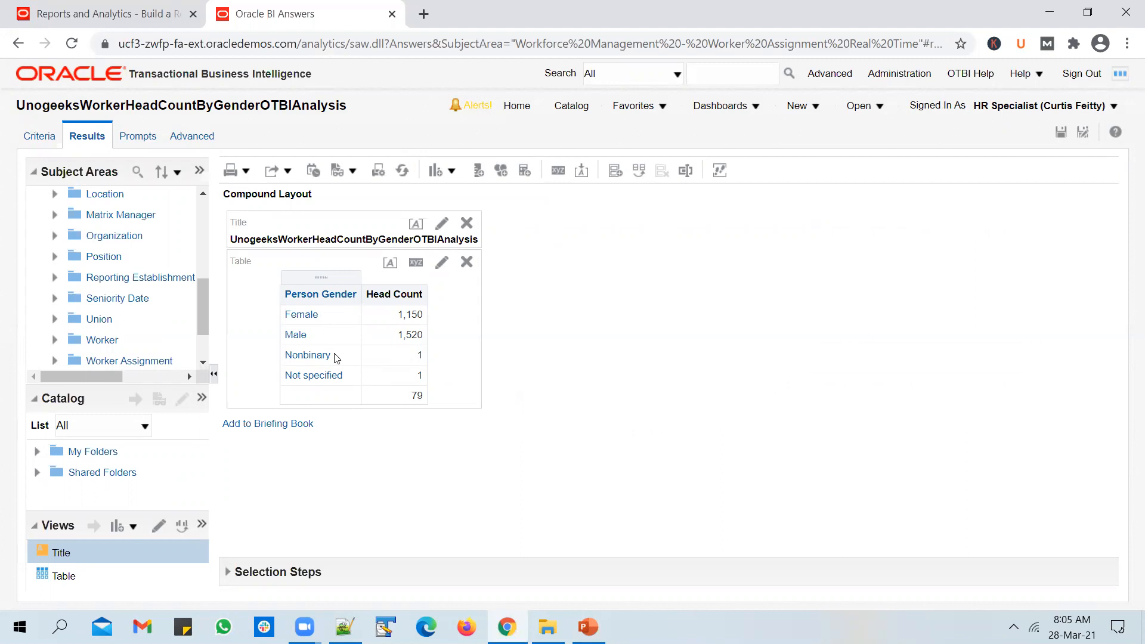
pyautogui.moveTo(340, 393)
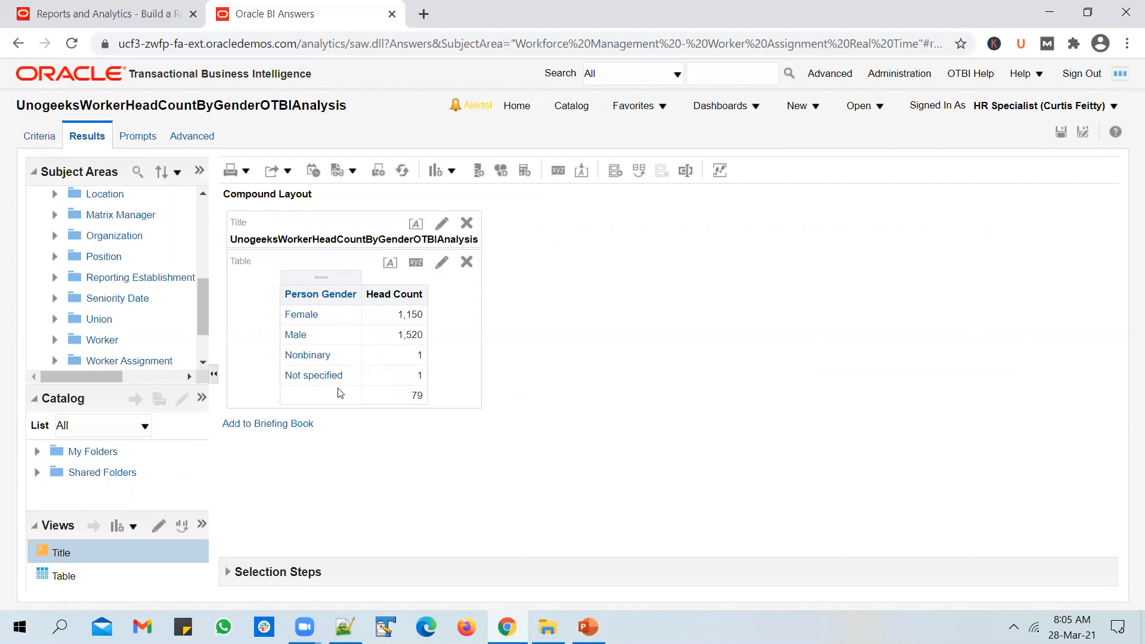
pyautogui.moveTo(349, 358)
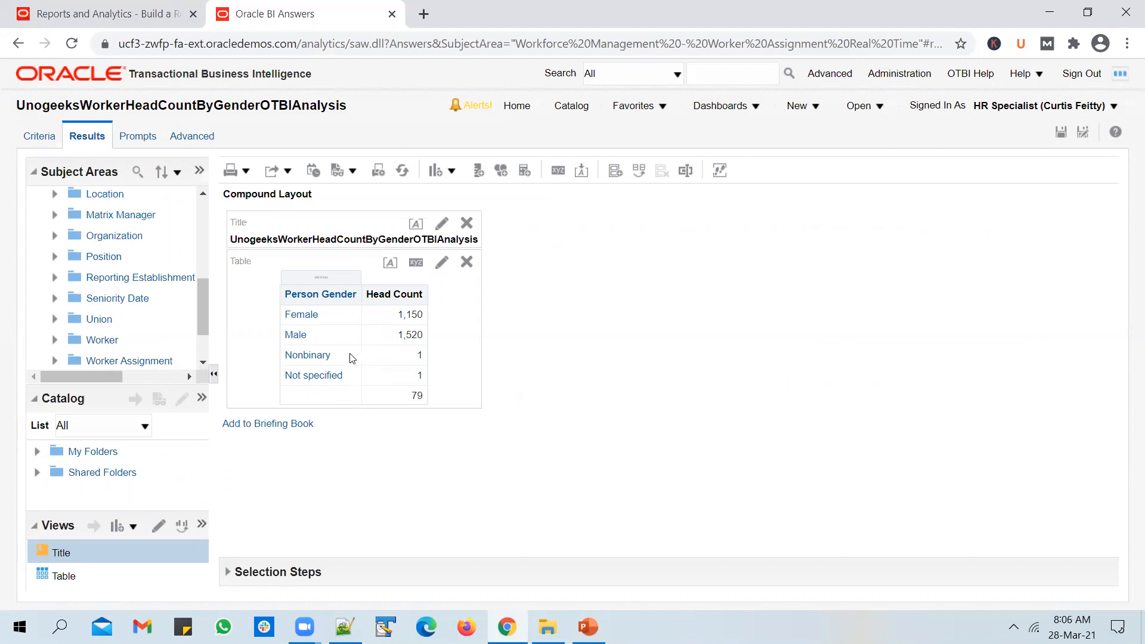
pyautogui.moveTo(345, 401)
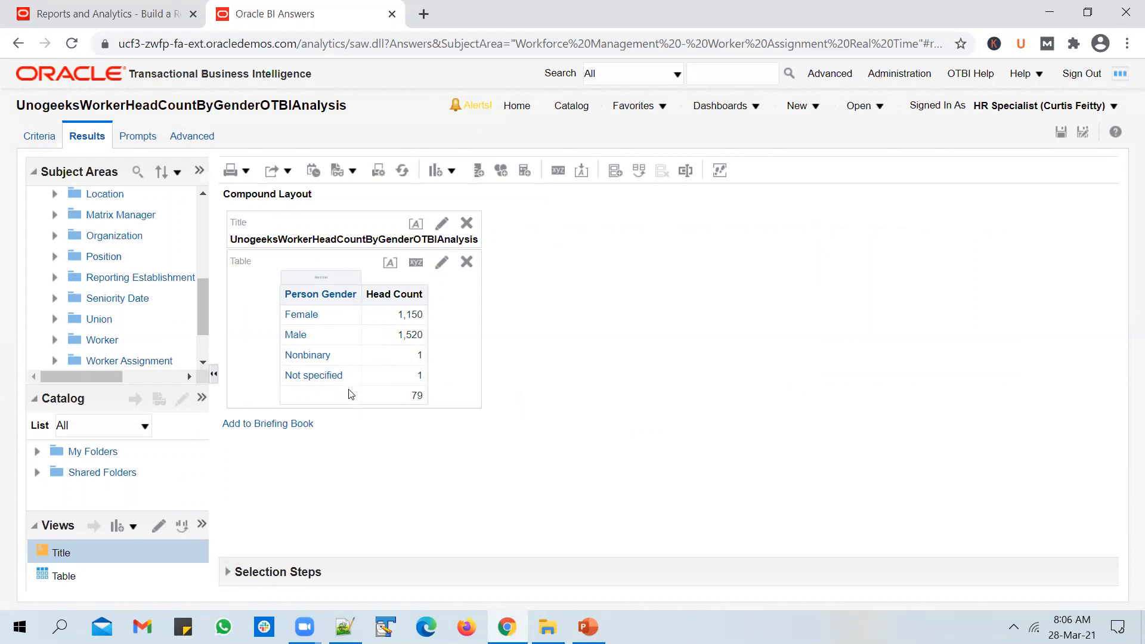
pyautogui.moveTo(356, 402)
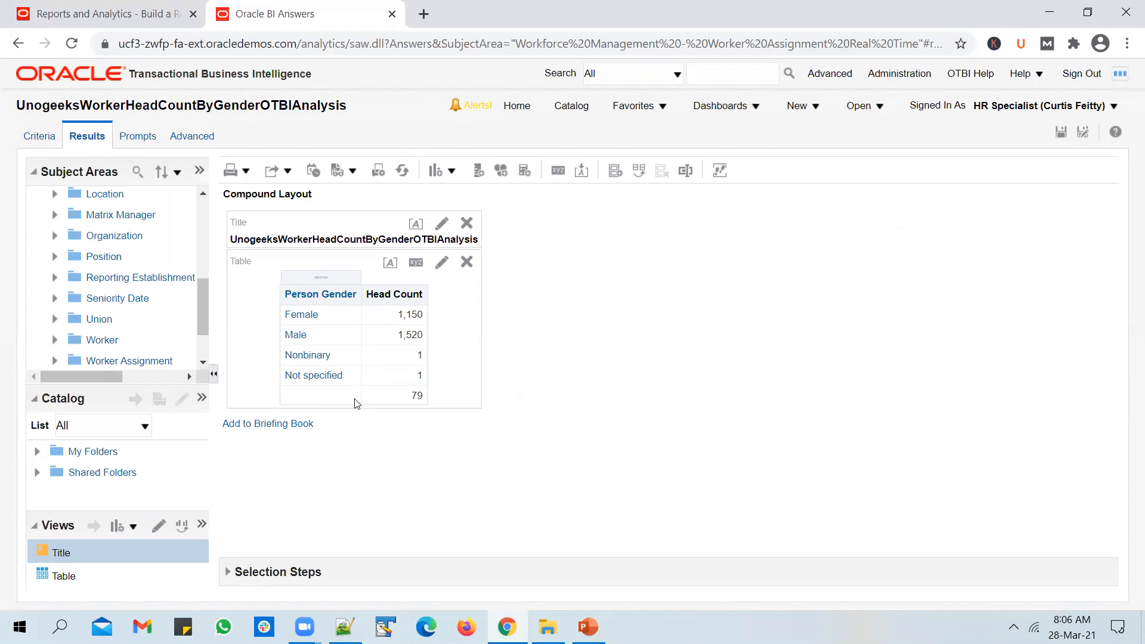
pyautogui.moveTo(345, 306)
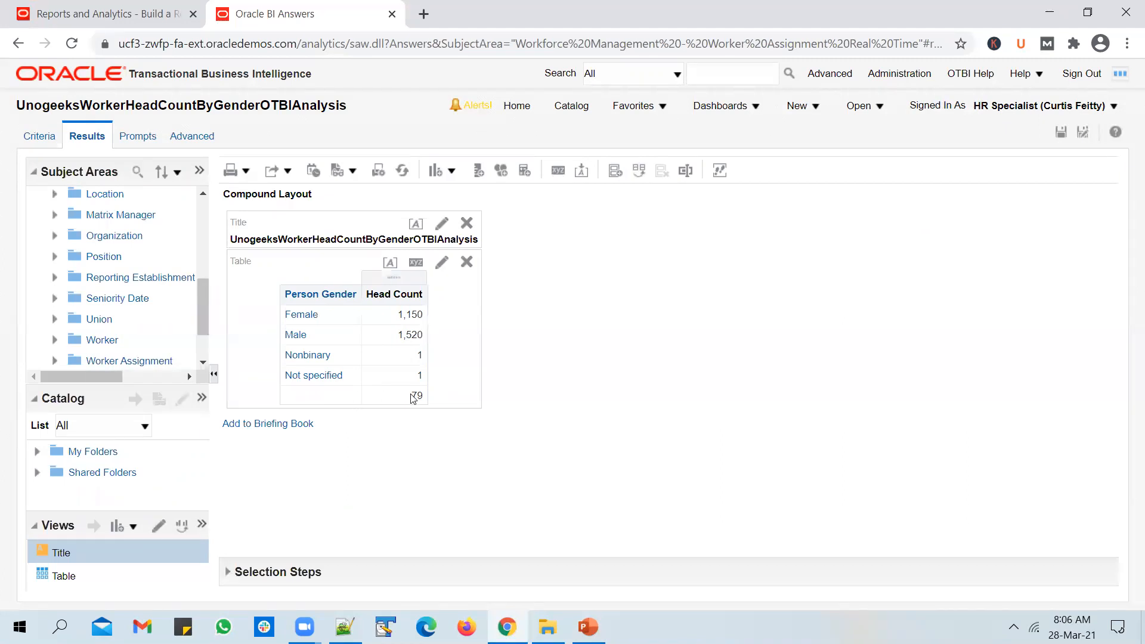
pyautogui.moveTo(422, 401)
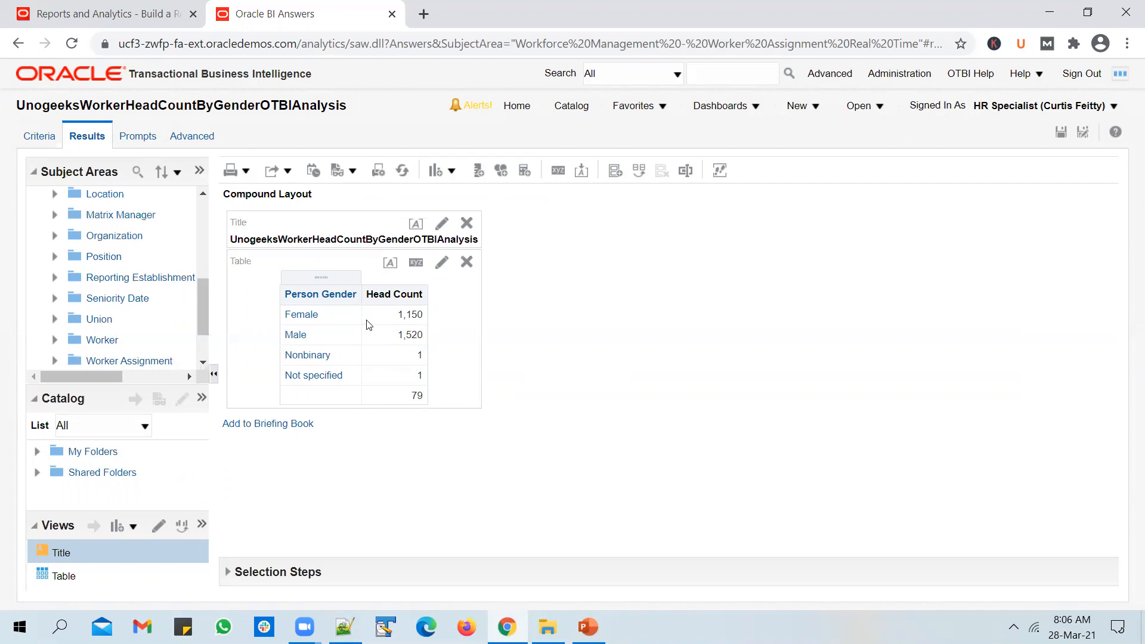
pyautogui.moveTo(487, 338)
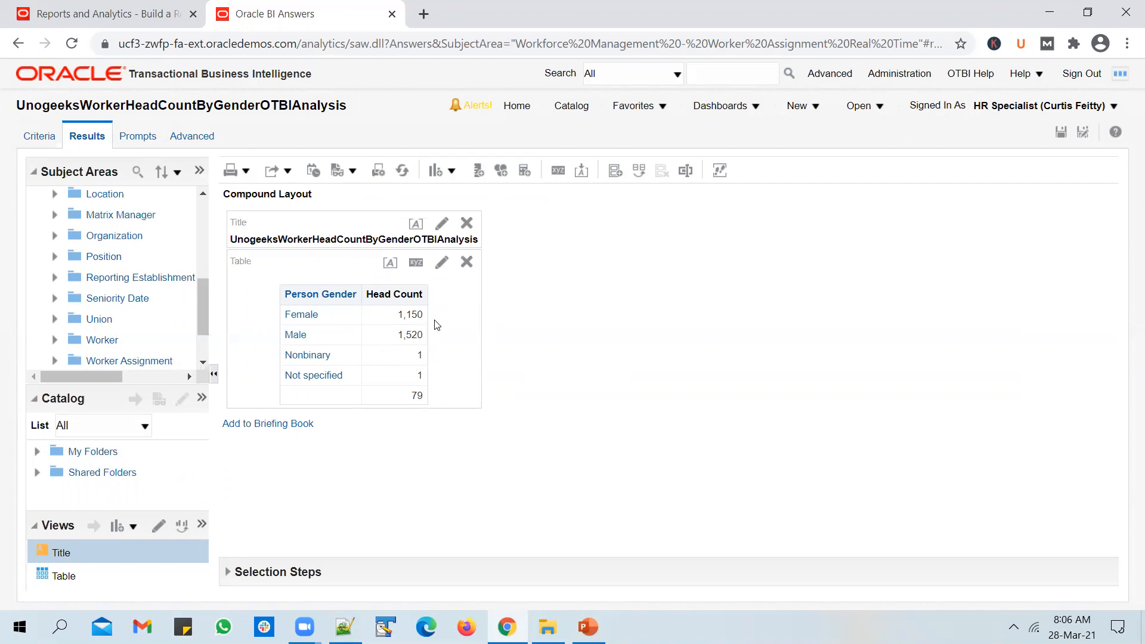
pyautogui.moveTo(470, 340)
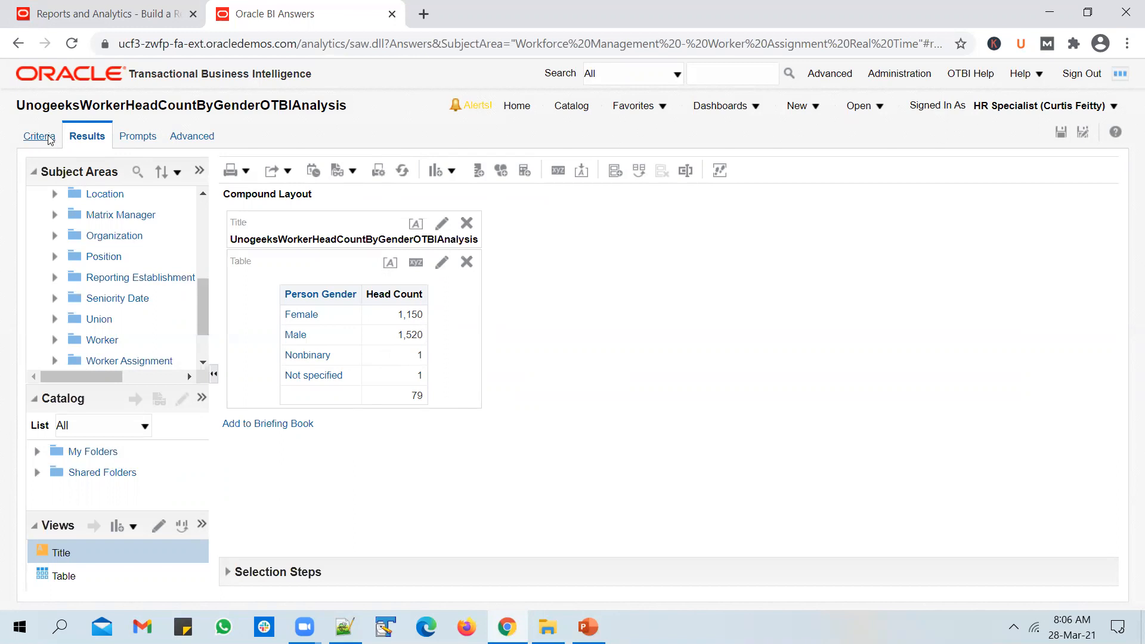
pyautogui.moveTo(292, 333)
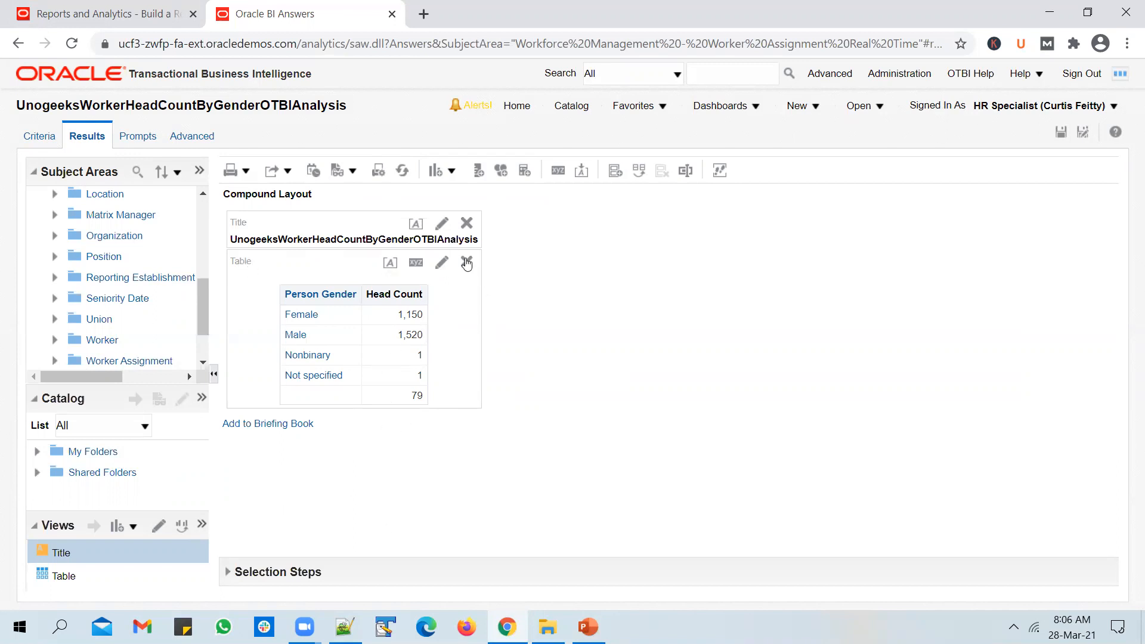
pyautogui.moveTo(441, 302)
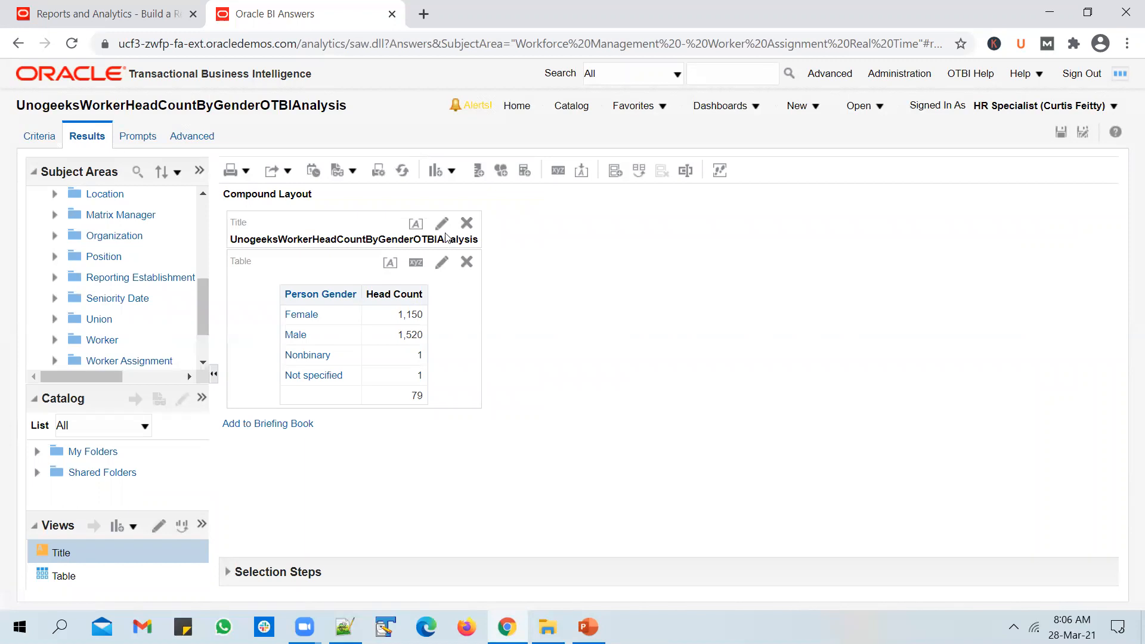
# Step: Bring up the New View list of graphs, gauges and pivot tables for the analysis
pyautogui.click(436, 170)
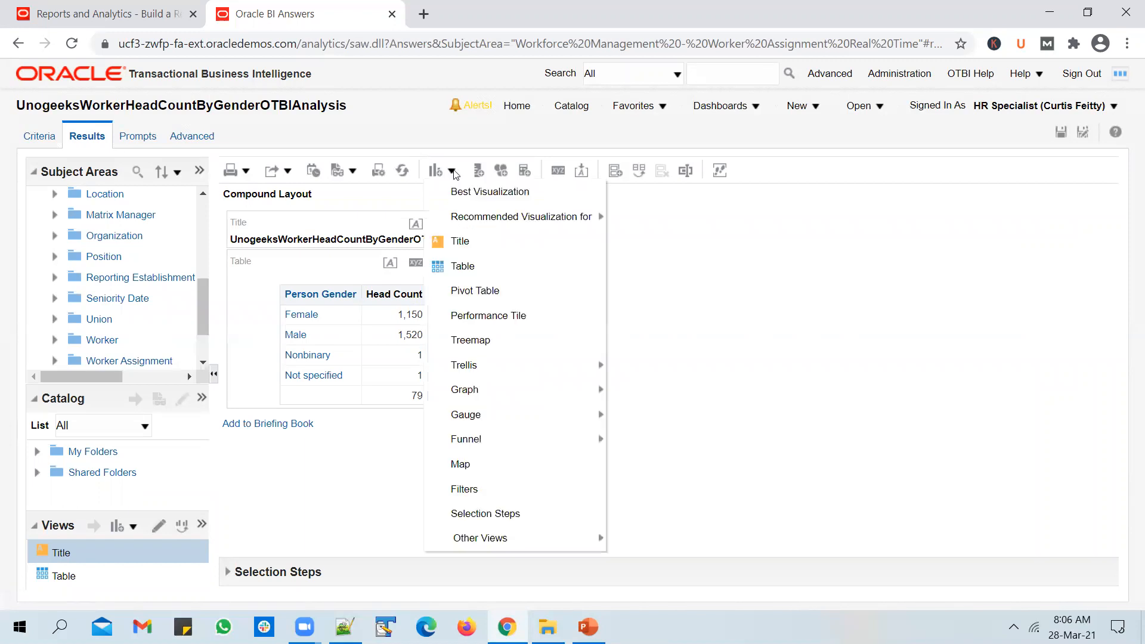
pyautogui.click(462, 265)
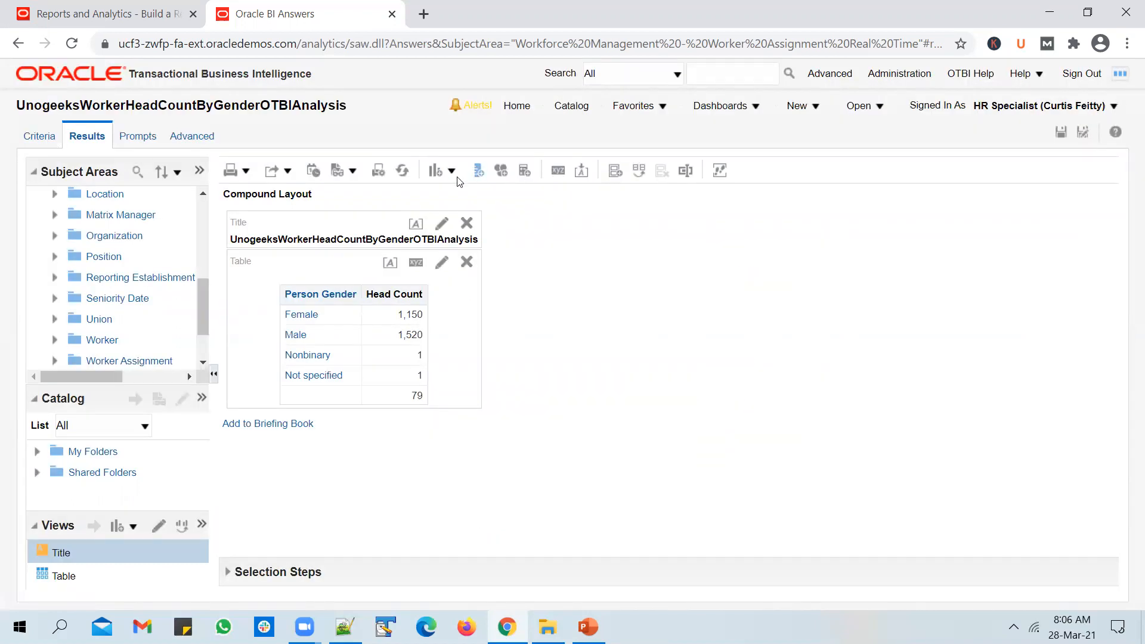
pyautogui.click(435, 170)
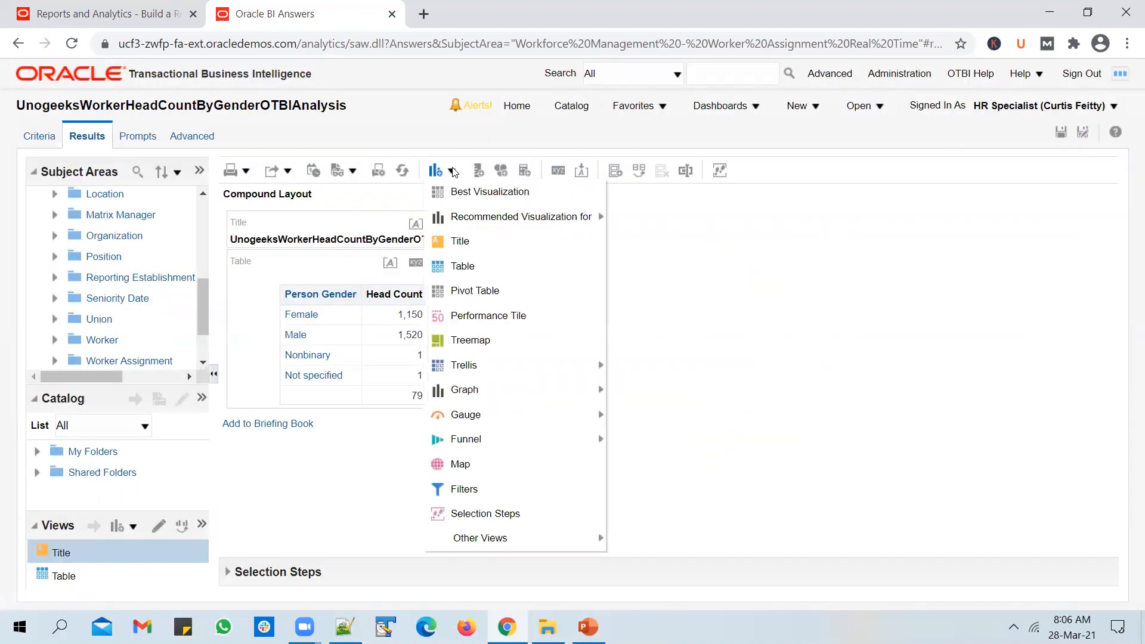
pyautogui.moveTo(520, 217)
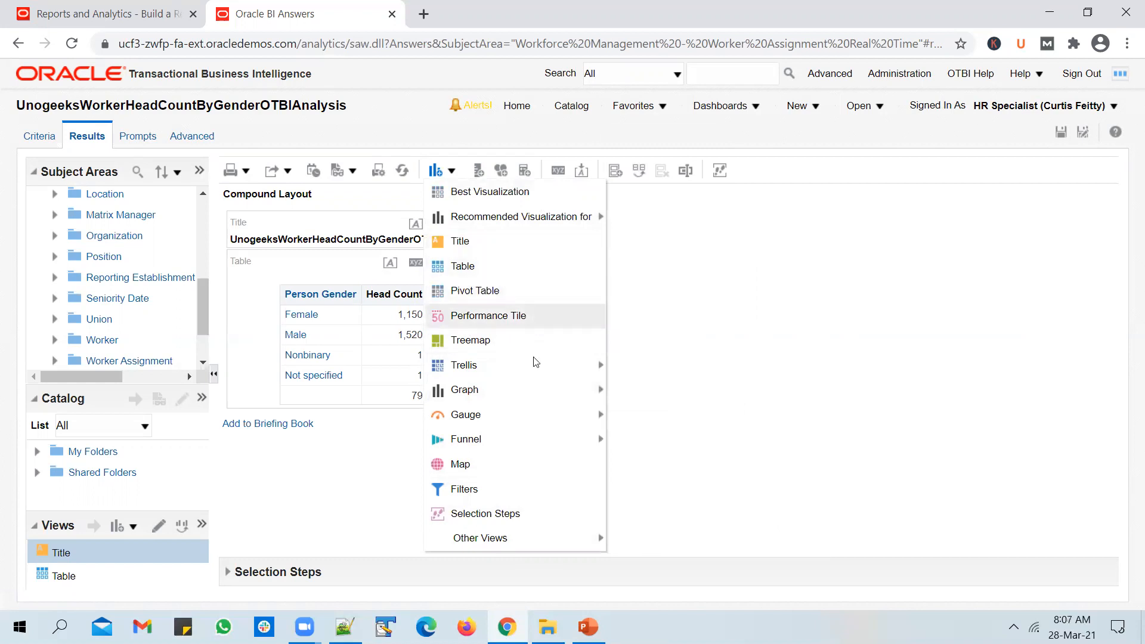
pyautogui.moveTo(523, 357)
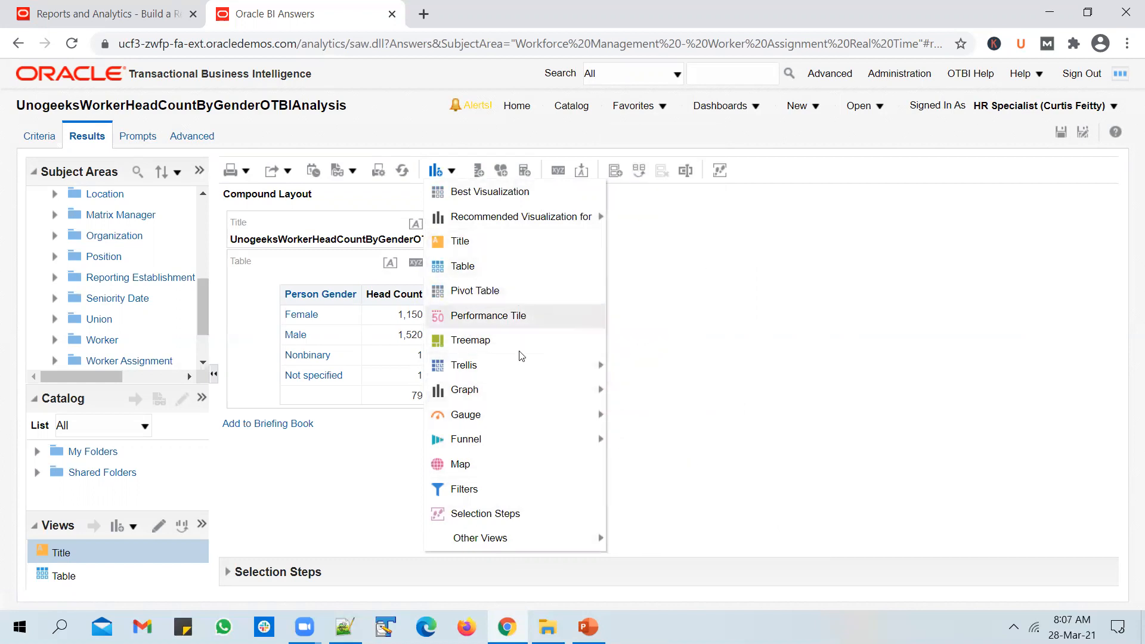
pyautogui.moveTo(463, 365)
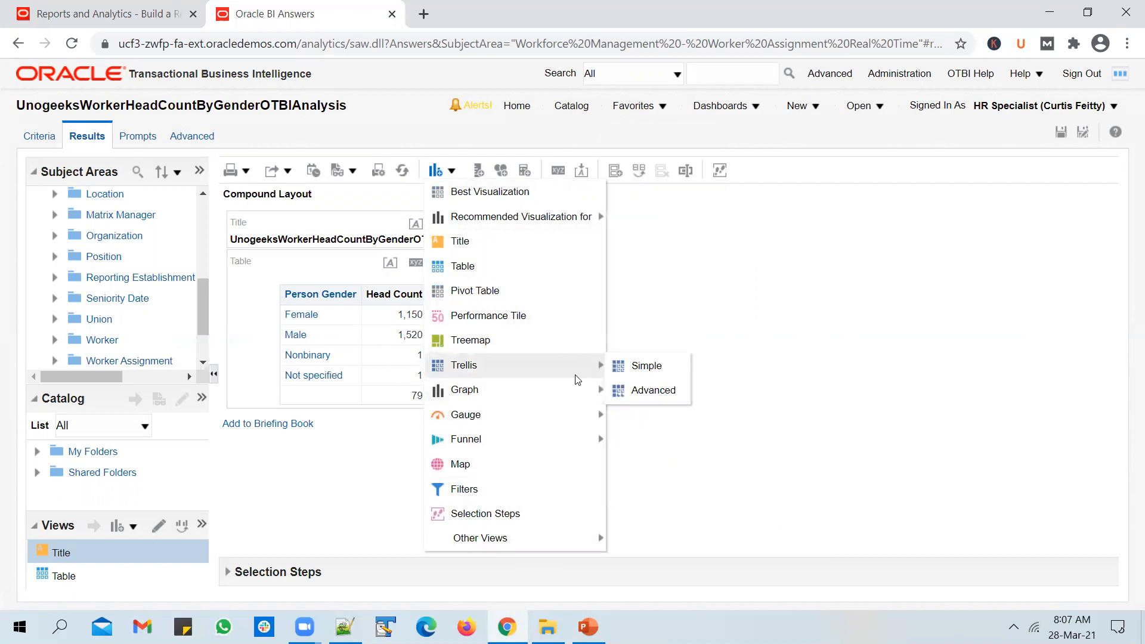
pyautogui.moveTo(464, 414)
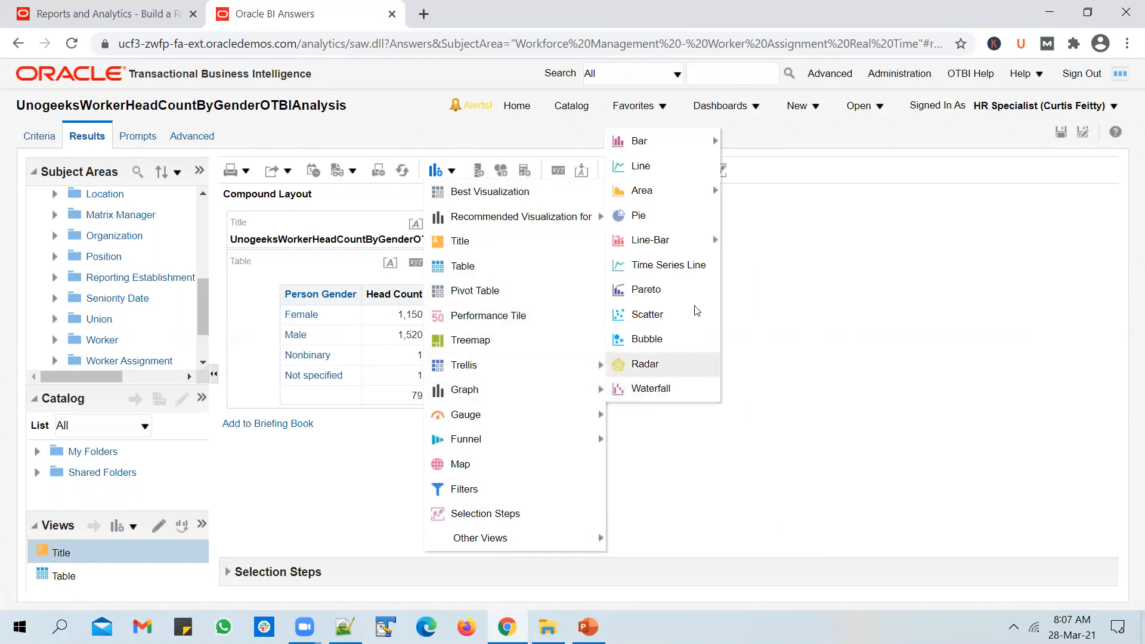
pyautogui.moveTo(639, 141)
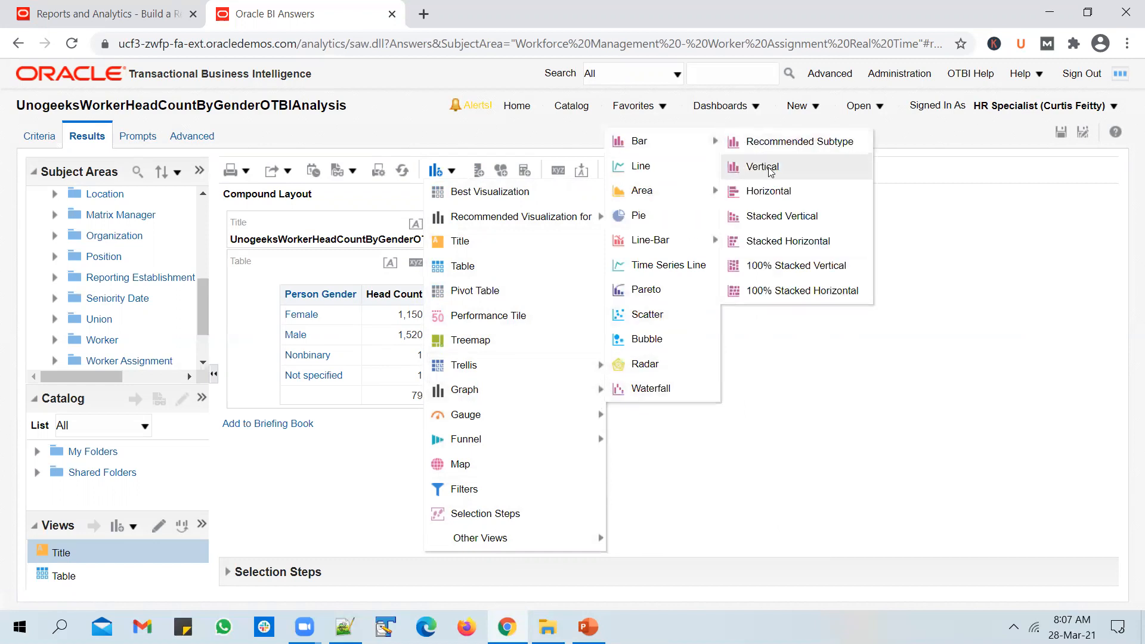
pyautogui.moveTo(762, 167)
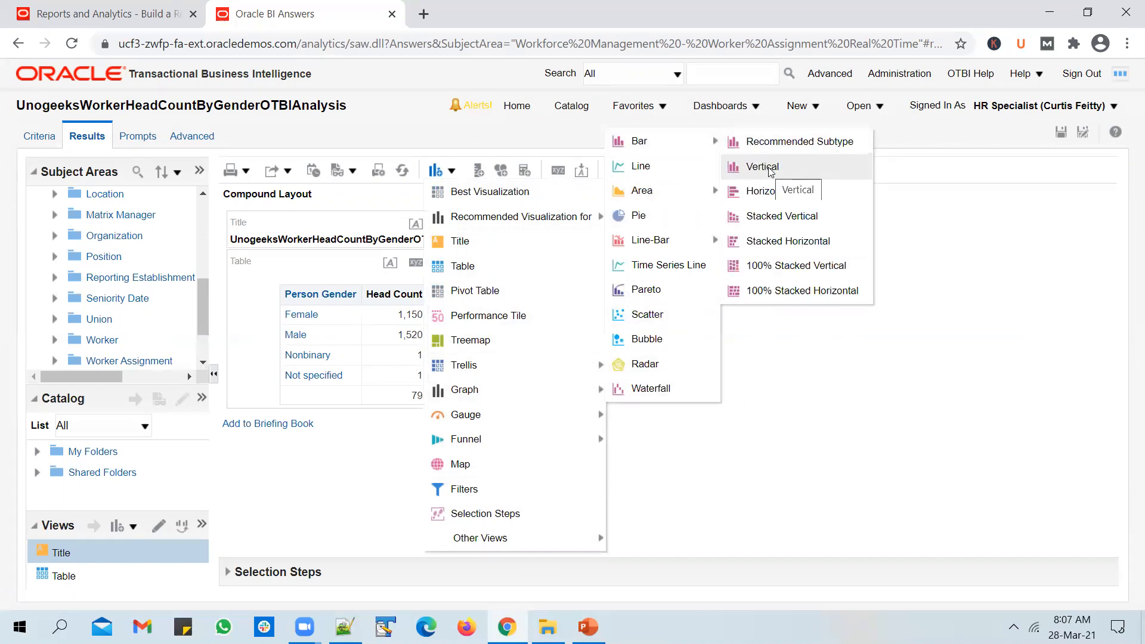
pyautogui.click(762, 167)
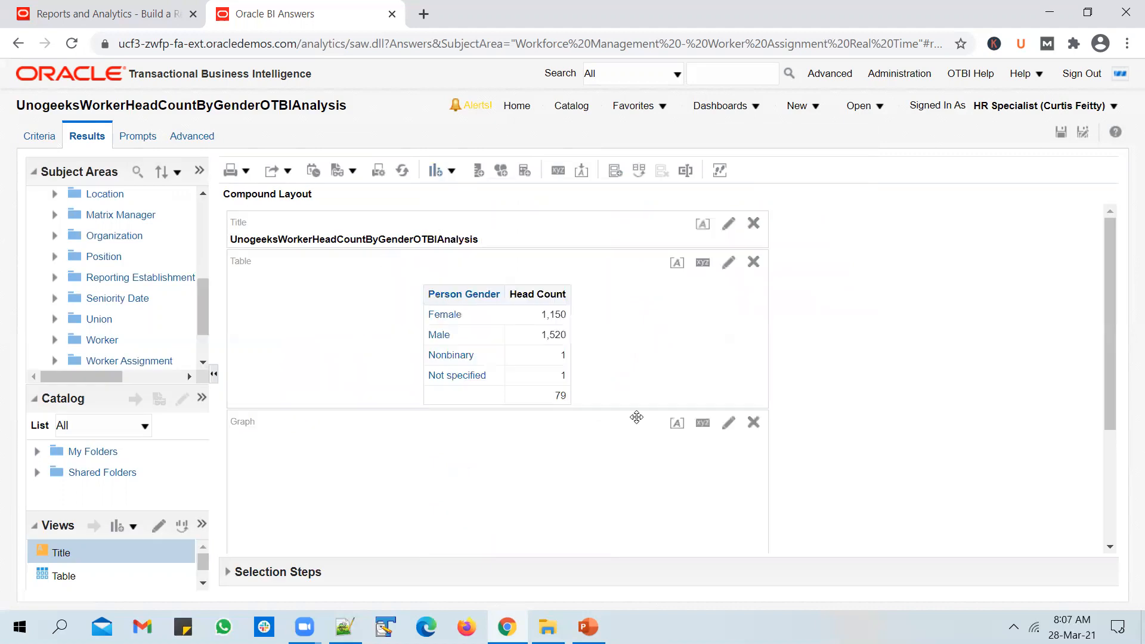
pyautogui.scroll(-3)
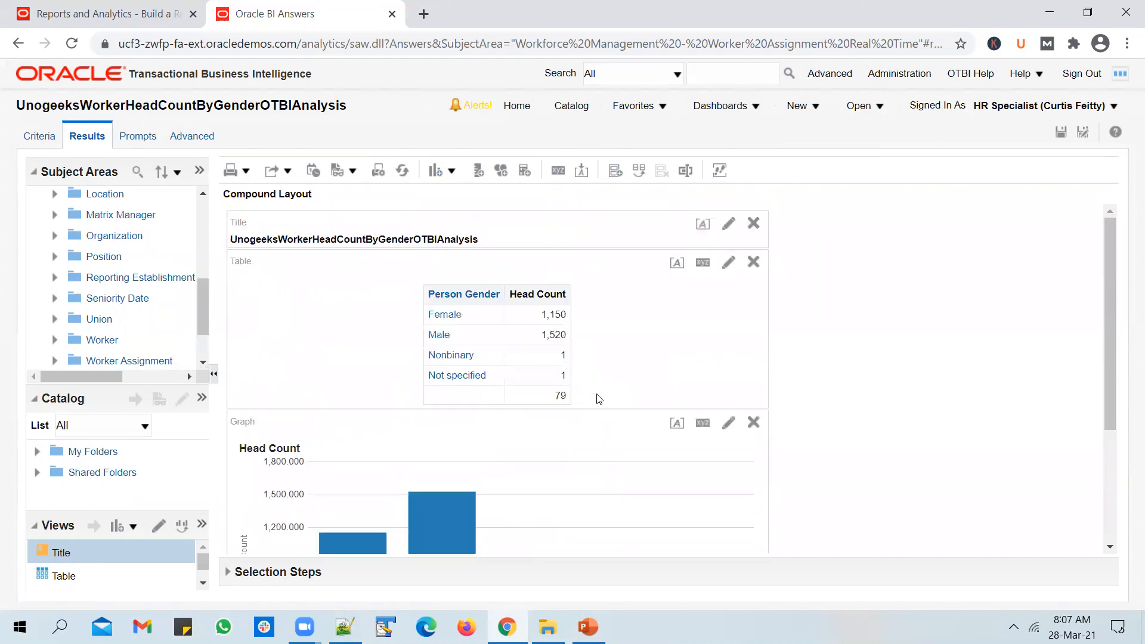
pyautogui.click(752, 261)
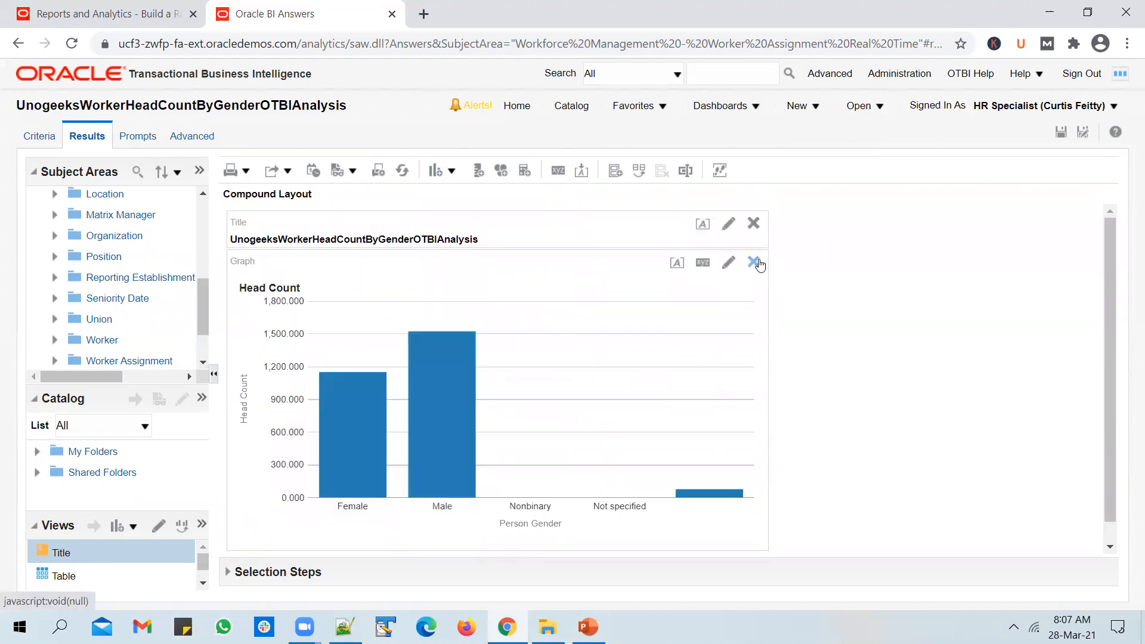
pyautogui.moveTo(617, 408)
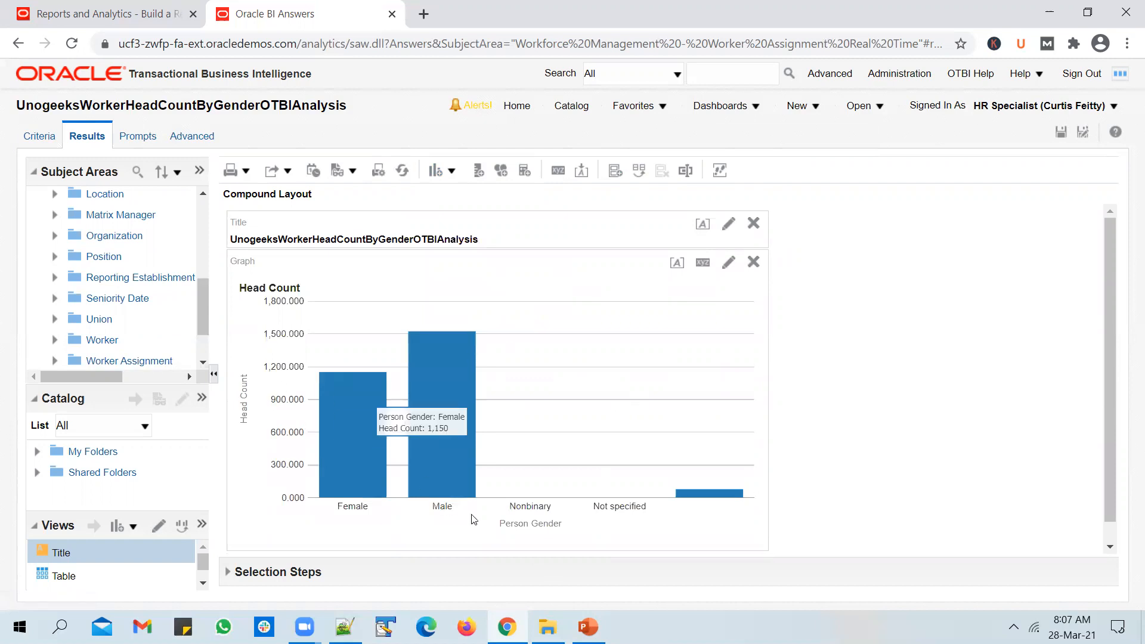
pyautogui.moveTo(277, 502)
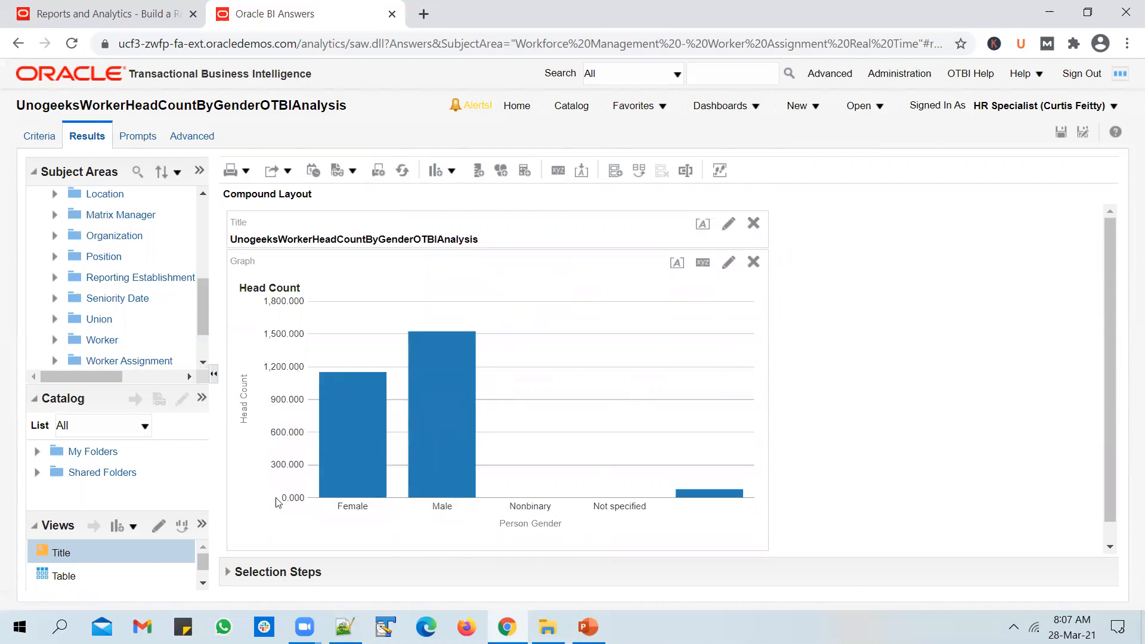
pyautogui.moveTo(667, 482)
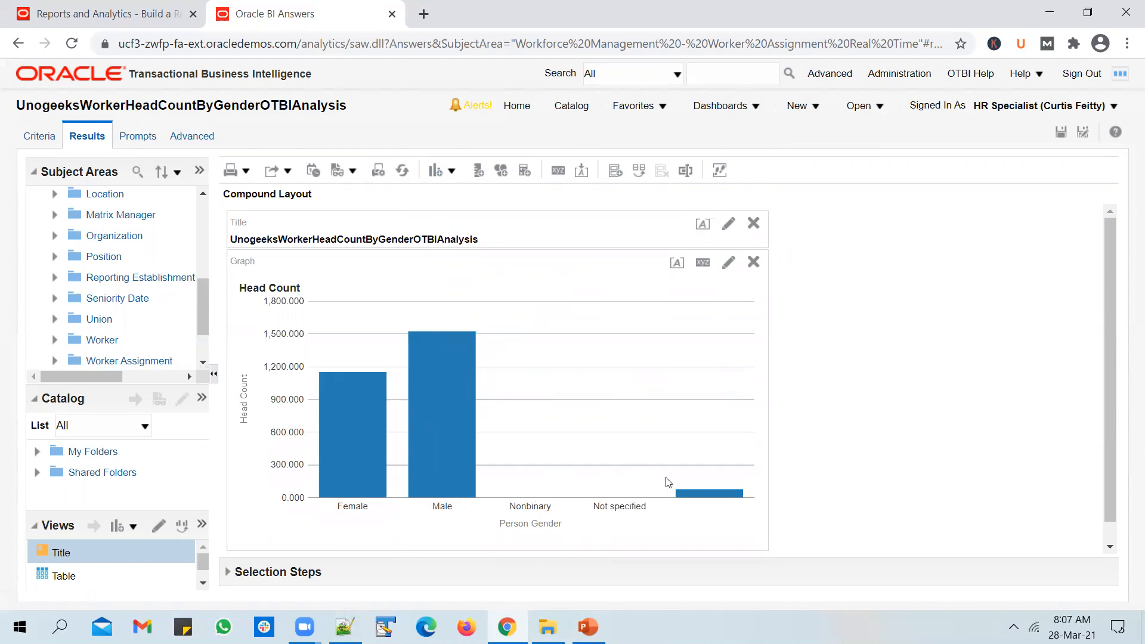
pyautogui.moveTo(342, 449)
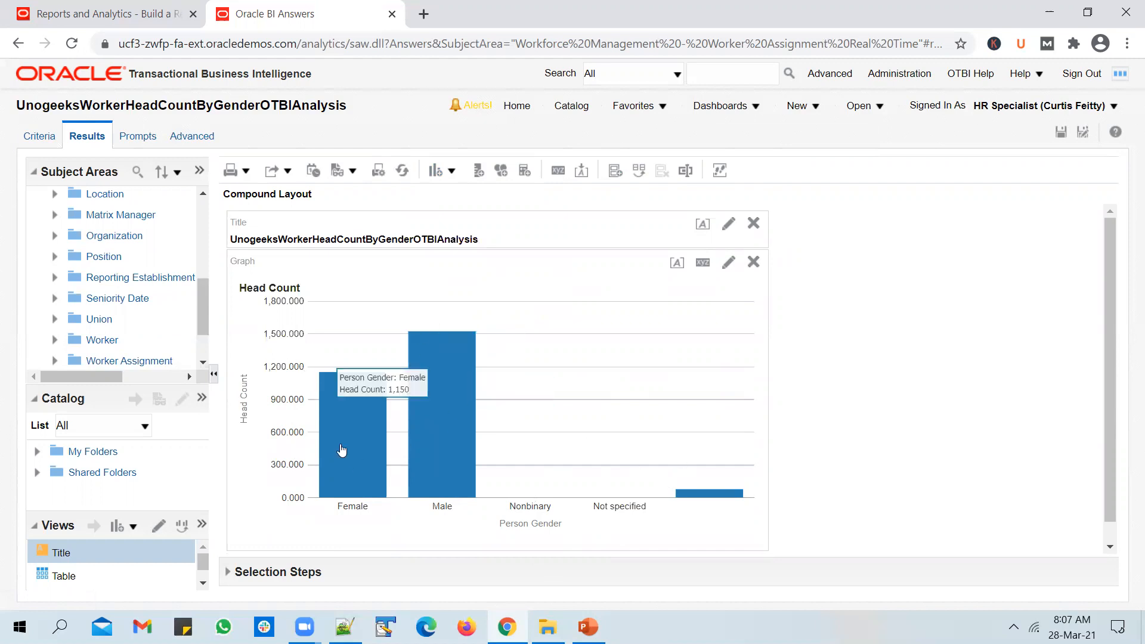
pyautogui.moveTo(446, 391)
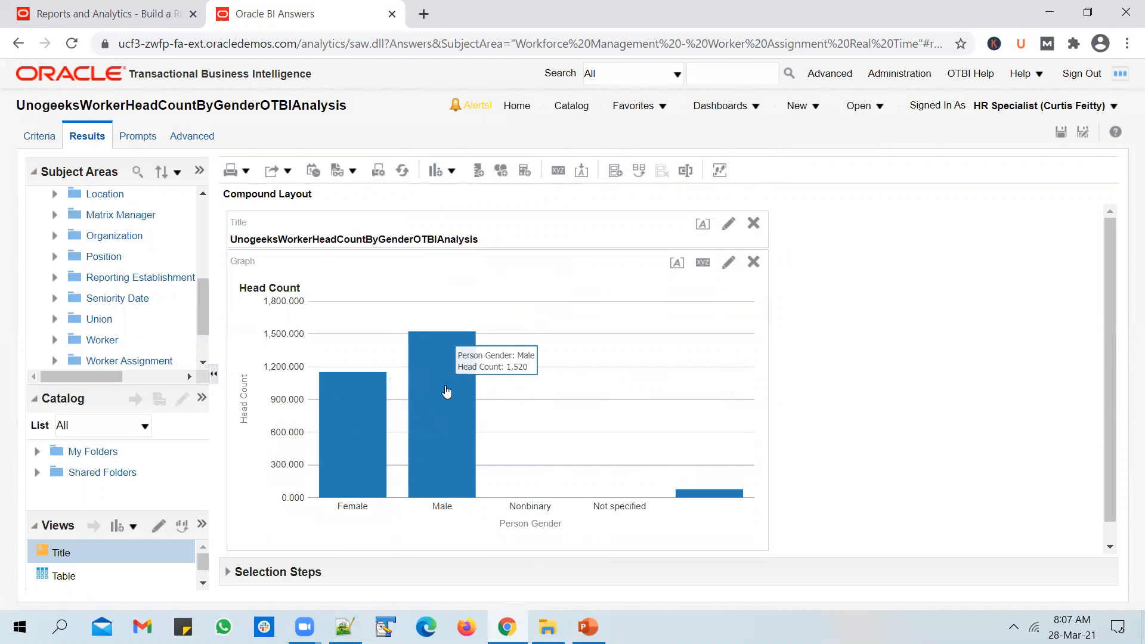
pyautogui.moveTo(692, 498)
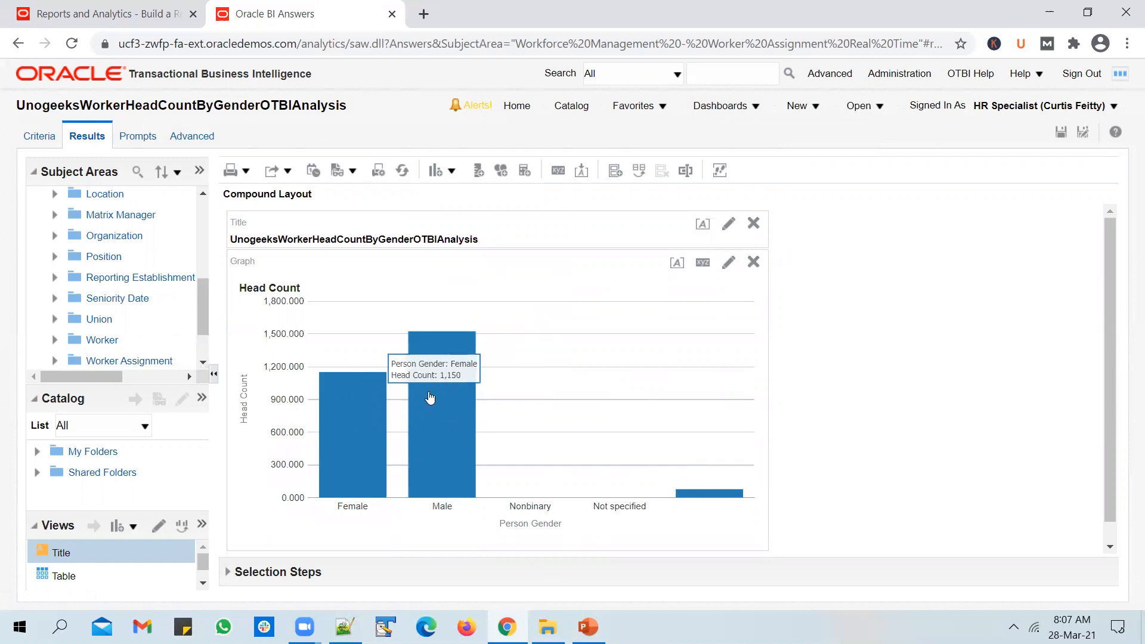
pyautogui.moveTo(436, 400)
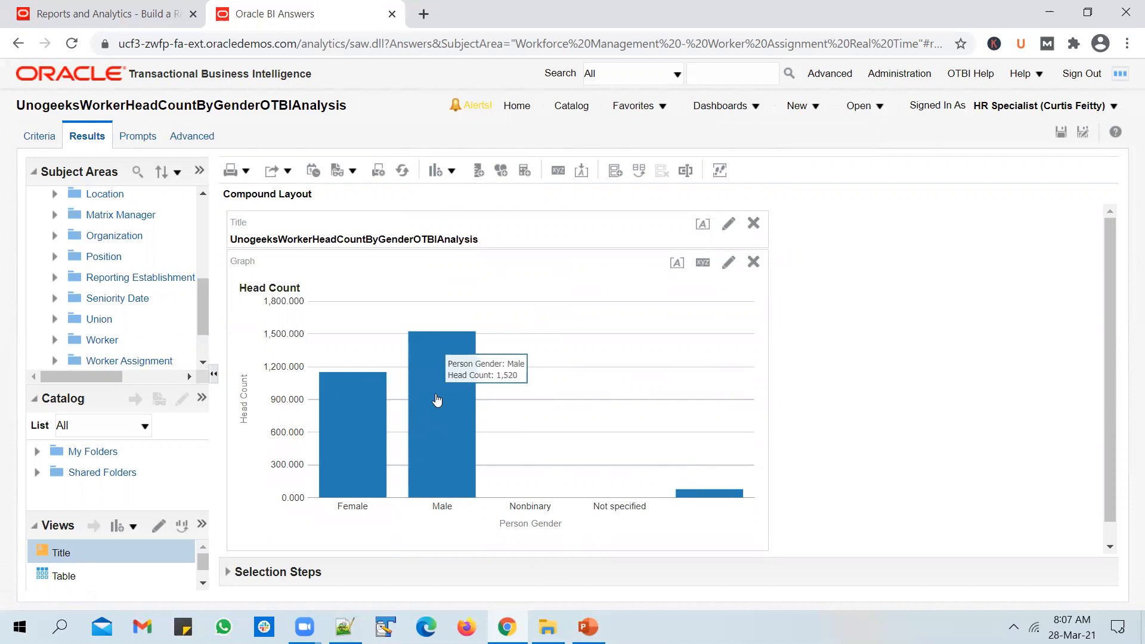
pyautogui.moveTo(446, 387)
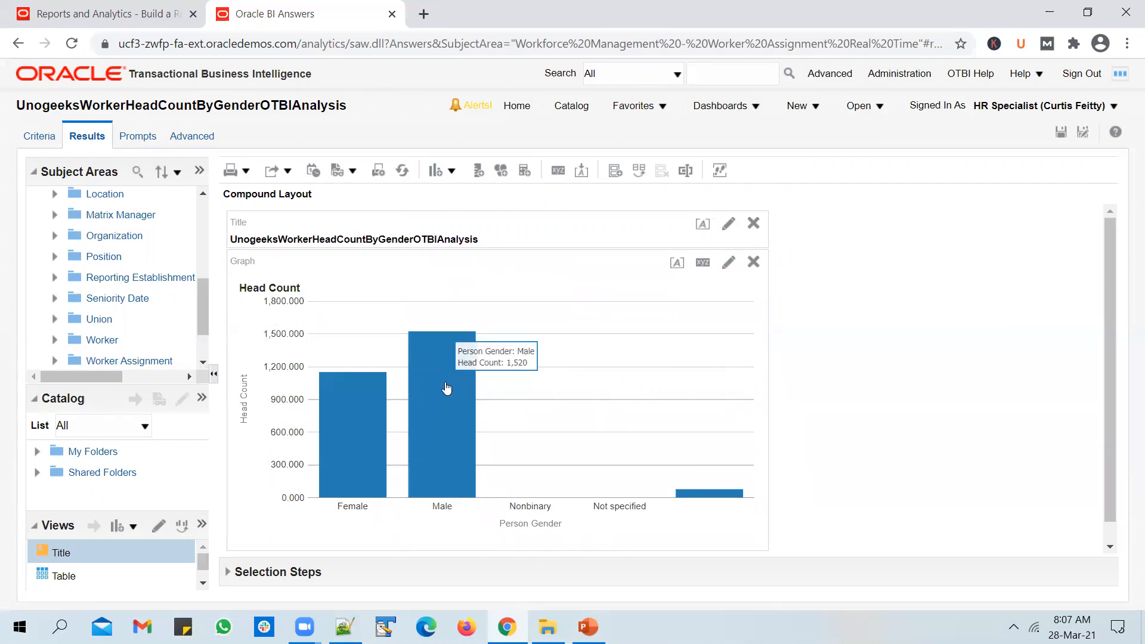
pyautogui.moveTo(388, 435)
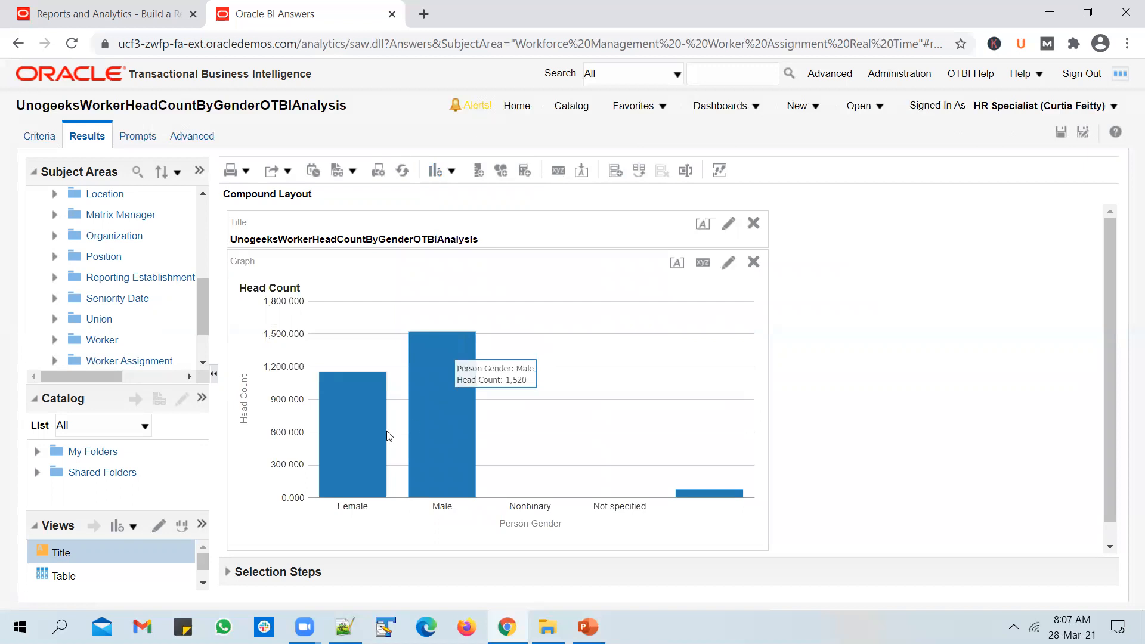
pyautogui.moveTo(362, 449)
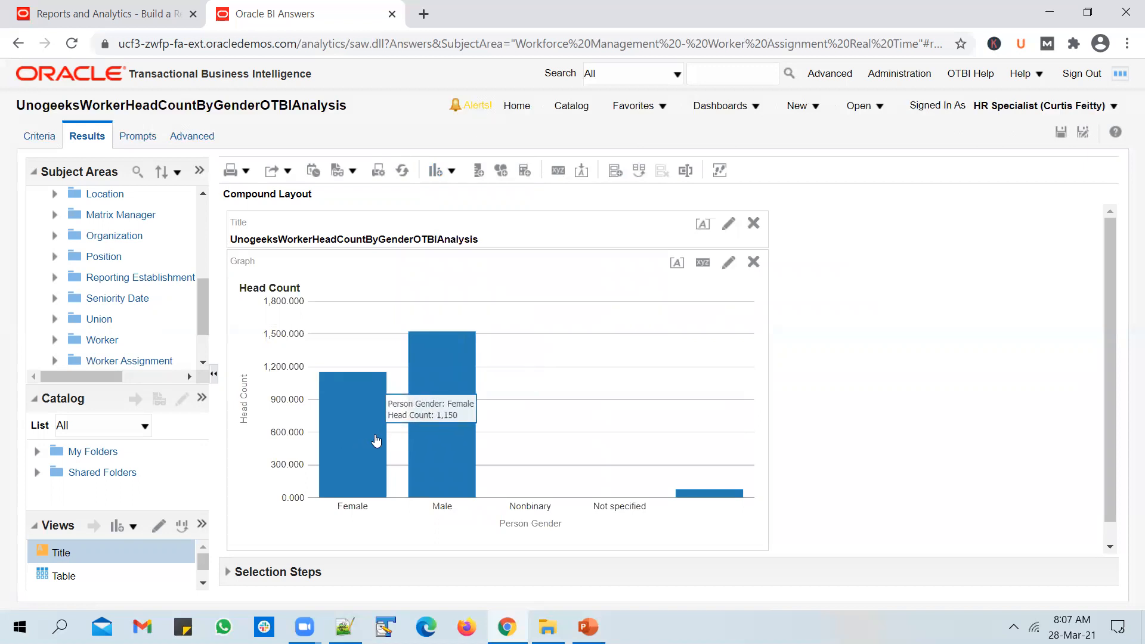
pyautogui.moveTo(360, 418)
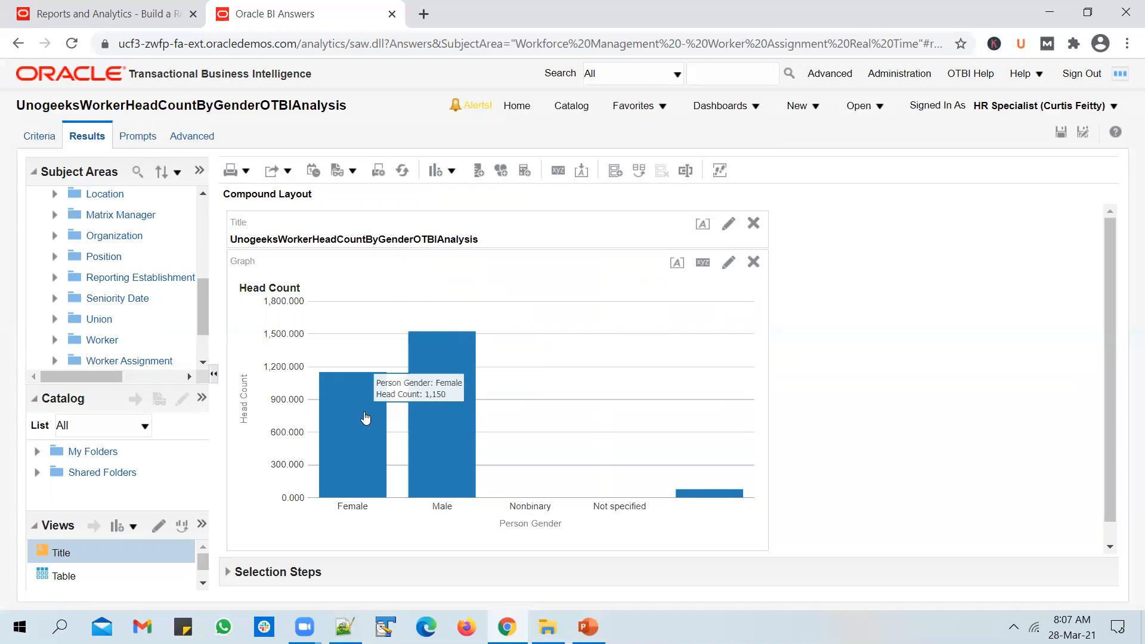
pyautogui.moveTo(724, 477)
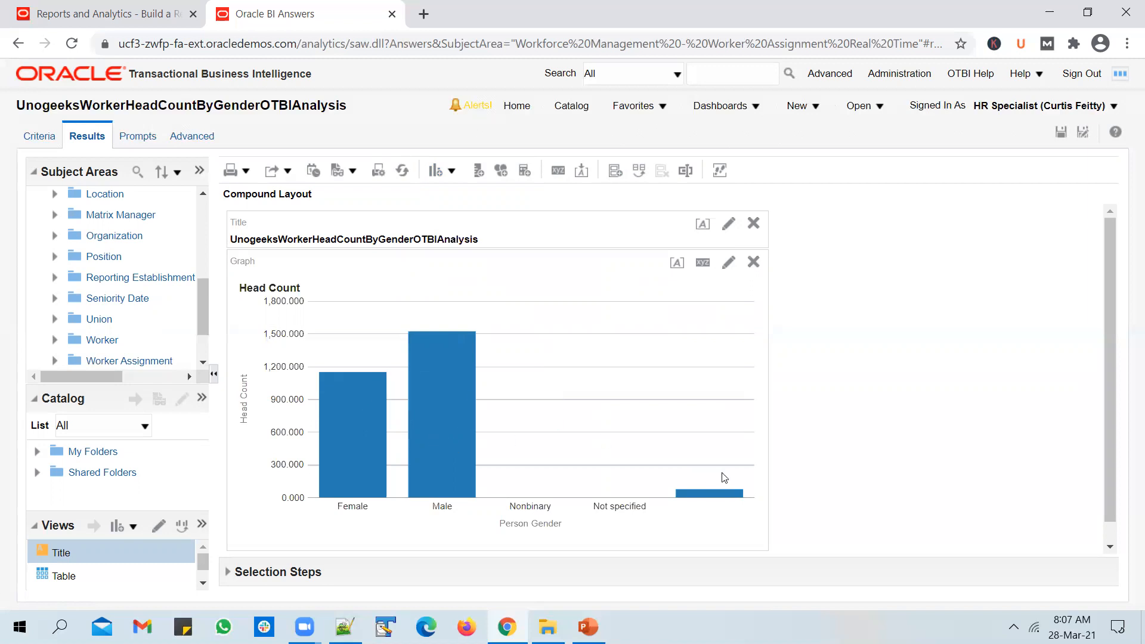
pyautogui.moveTo(578, 466)
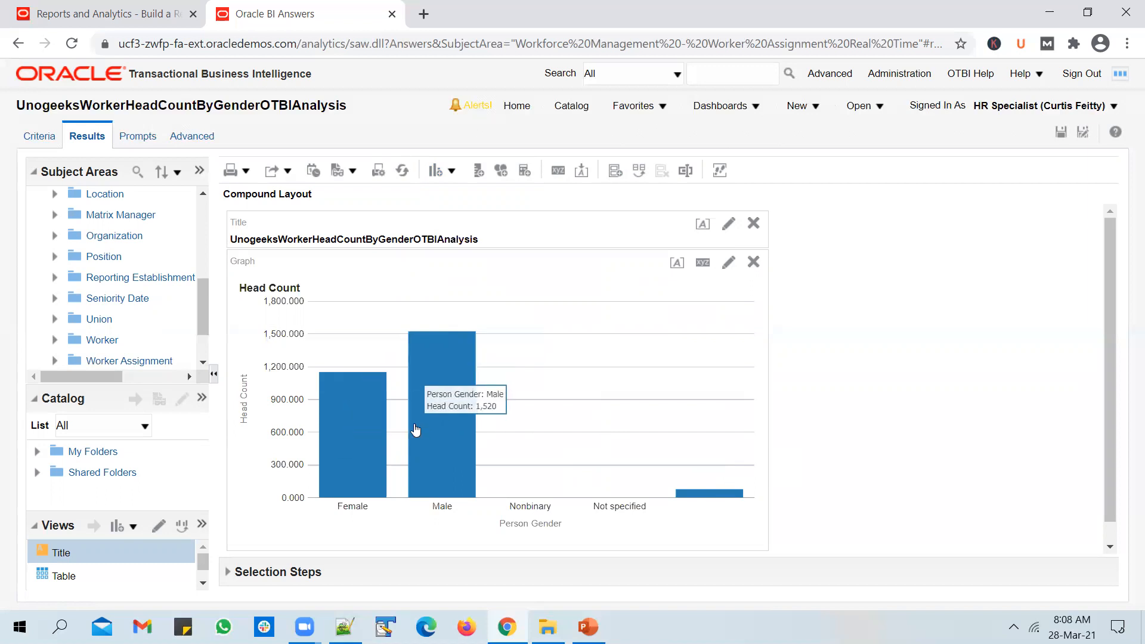
pyautogui.moveTo(460, 436)
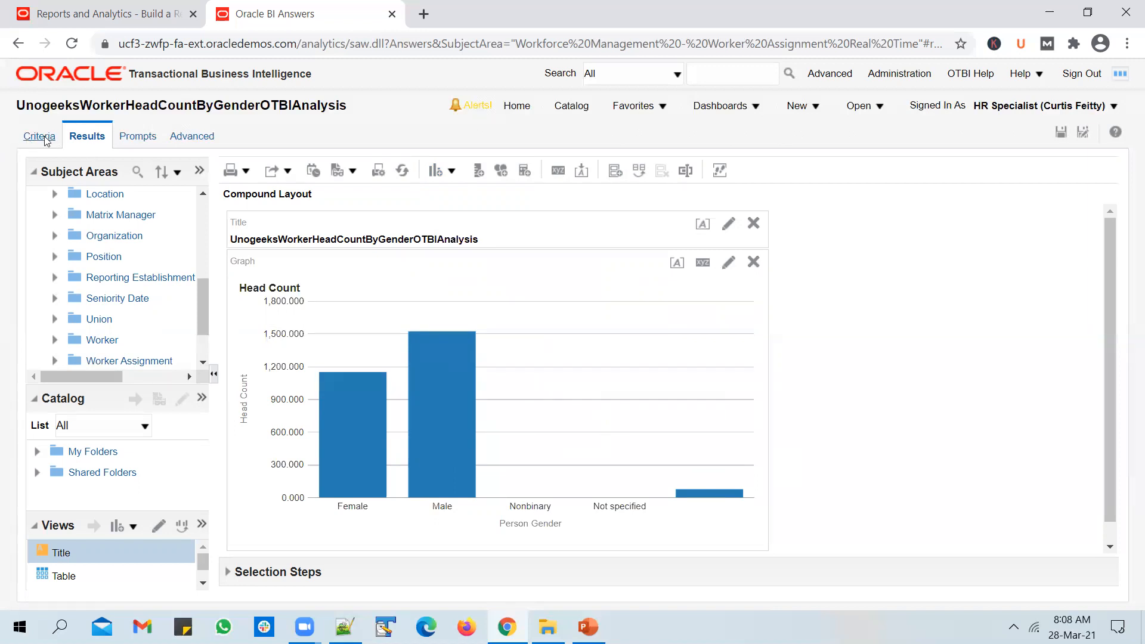
pyautogui.moveTo(38, 136)
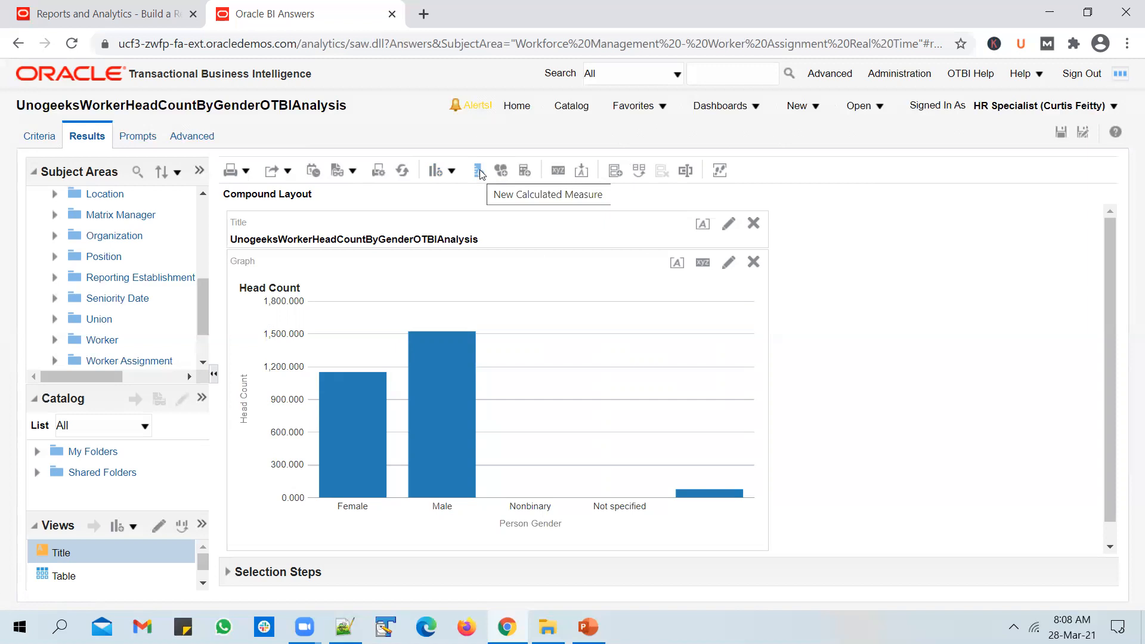
# Step: Start a new calculated measure in Worker Assignment with column heading '% of Workers'
pyautogui.click(481, 170)
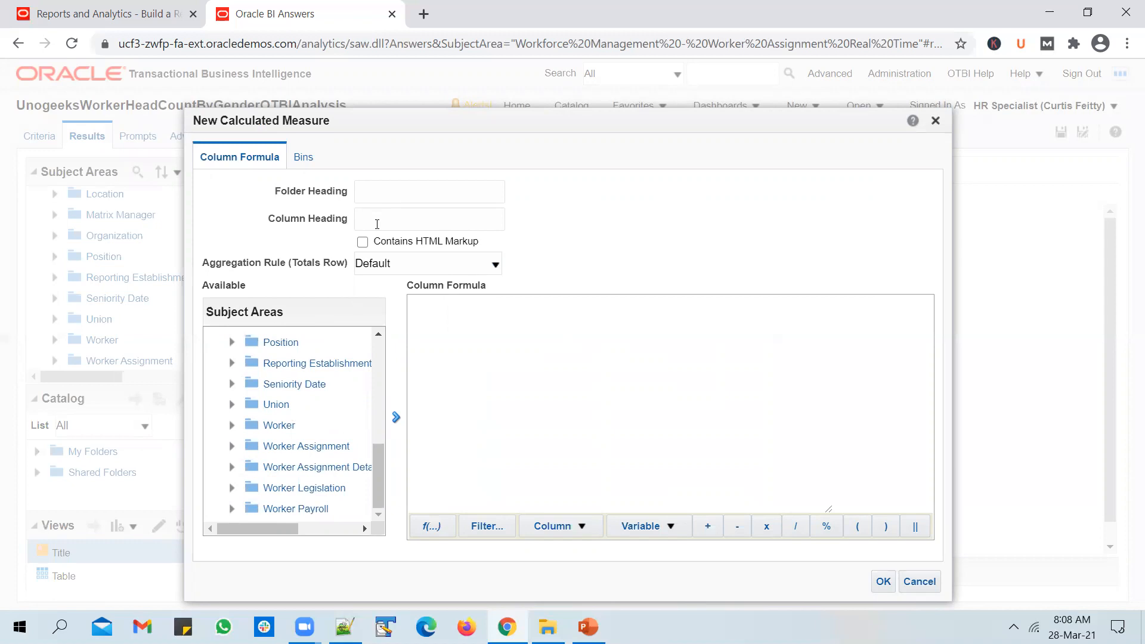
pyautogui.write('Worker Assignment')
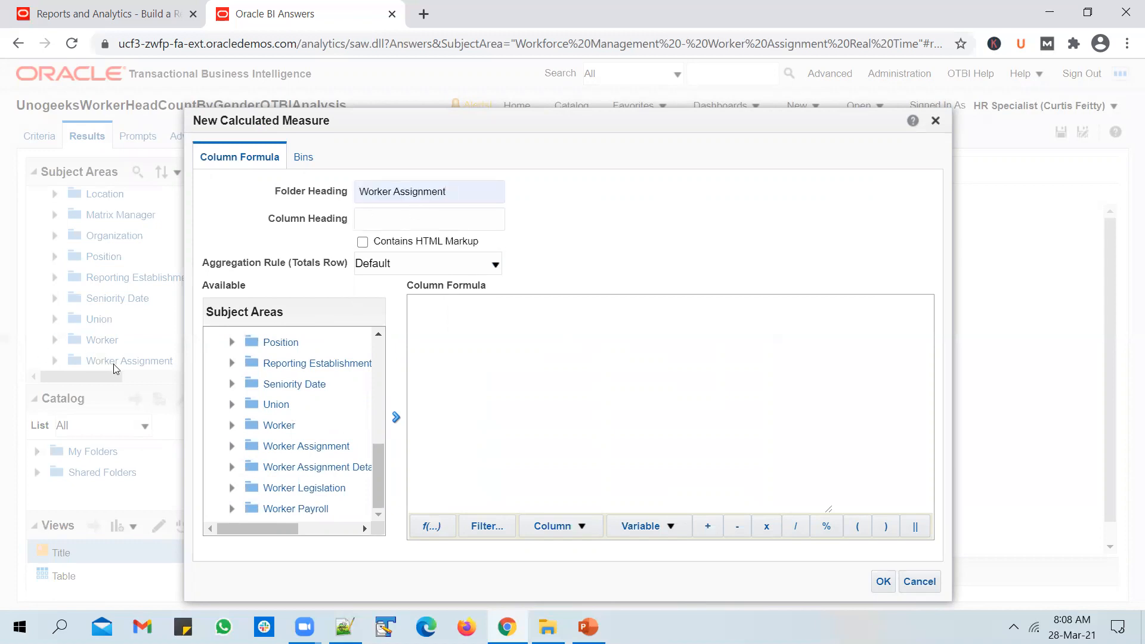
pyautogui.click(430, 219)
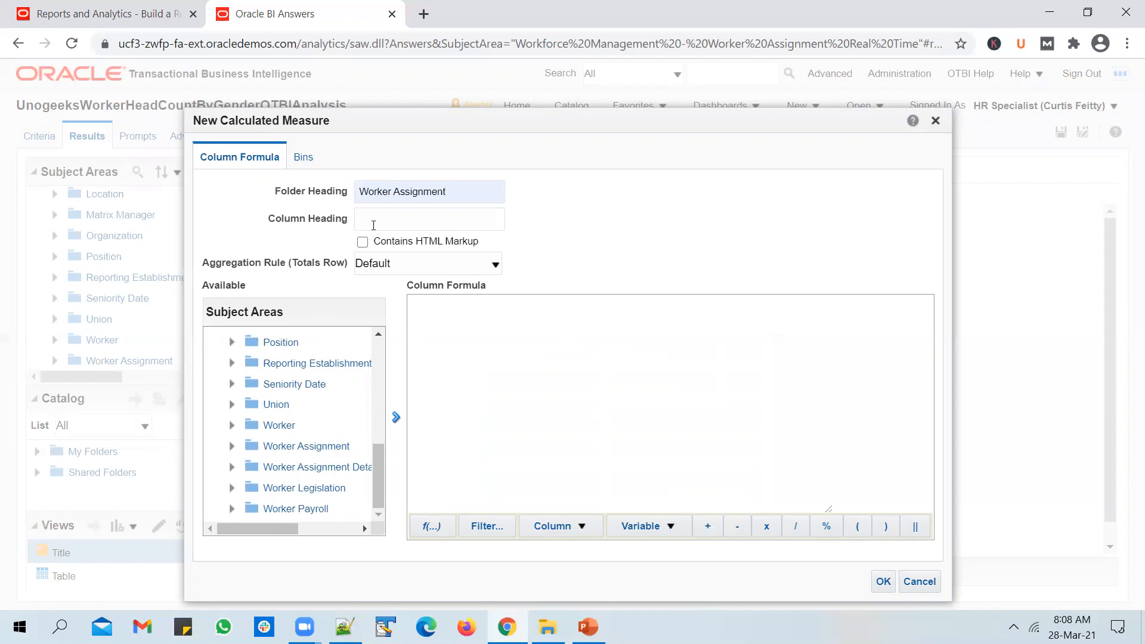
pyautogui.write('% of Workers')
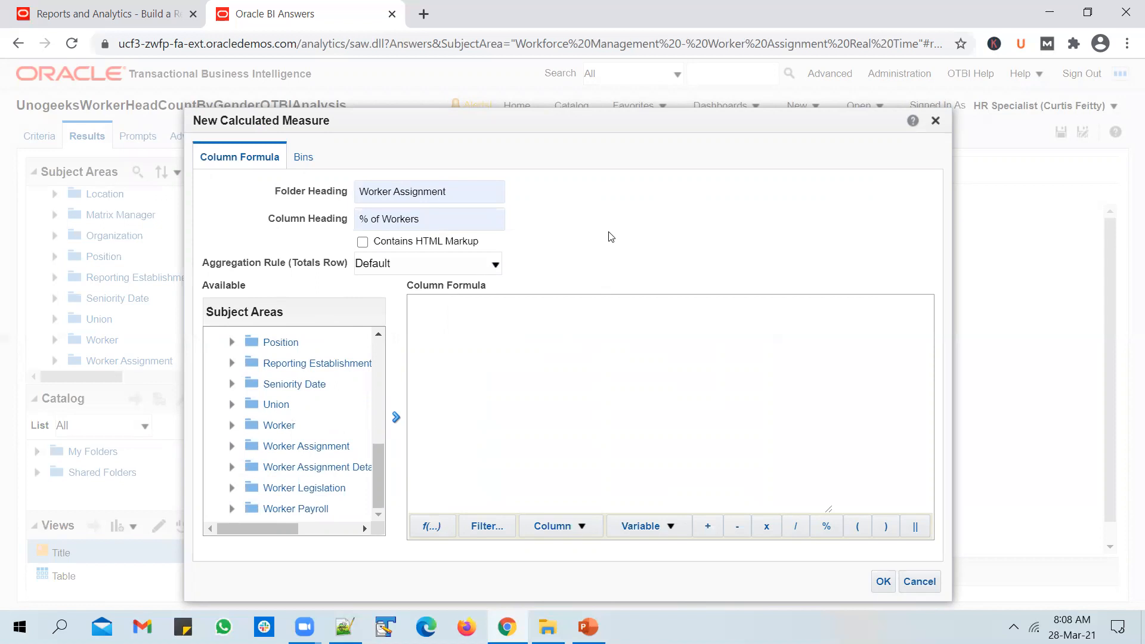
pyautogui.click(551, 342)
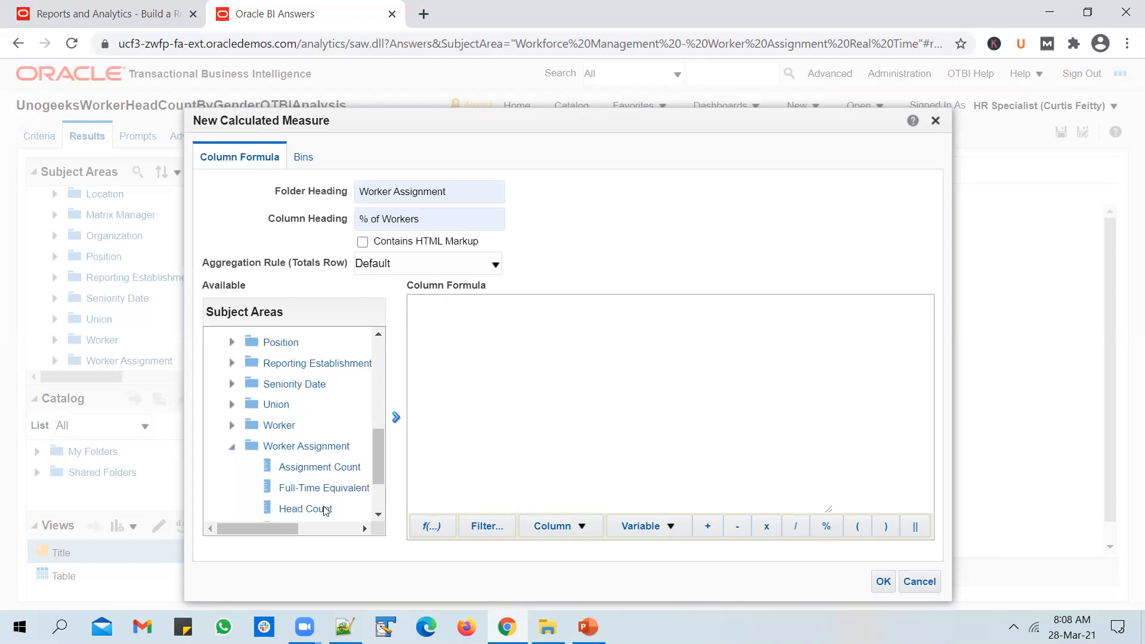
# Step: Build the formula (Head Count * 100)/SUM(Head Count) using the Sum function
pyautogui.click(304, 509)
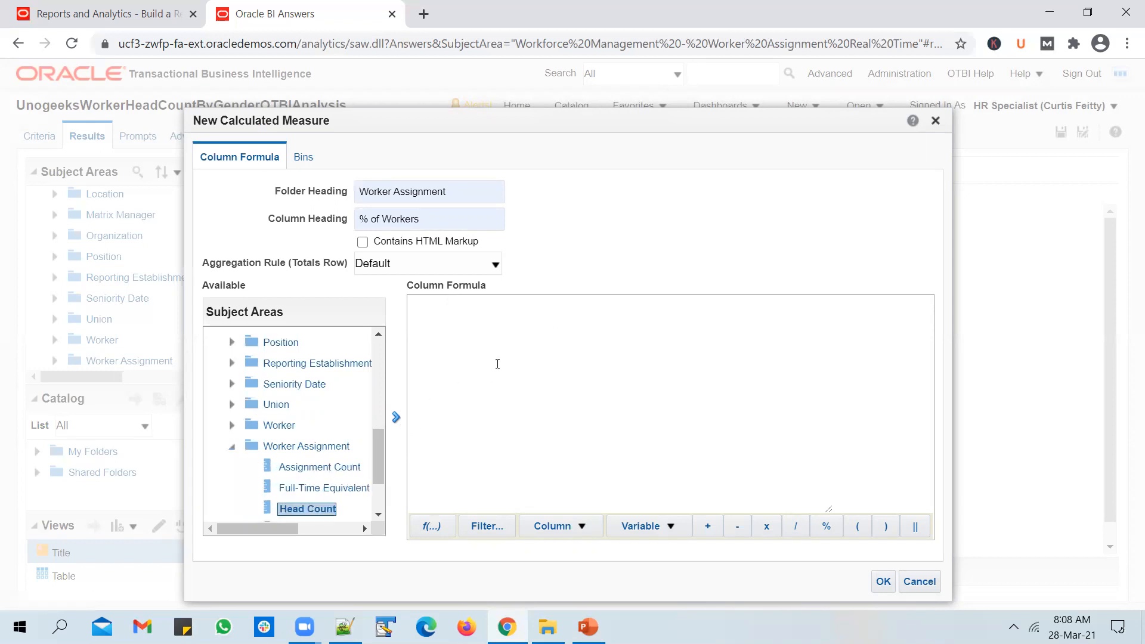
pyautogui.write('()')
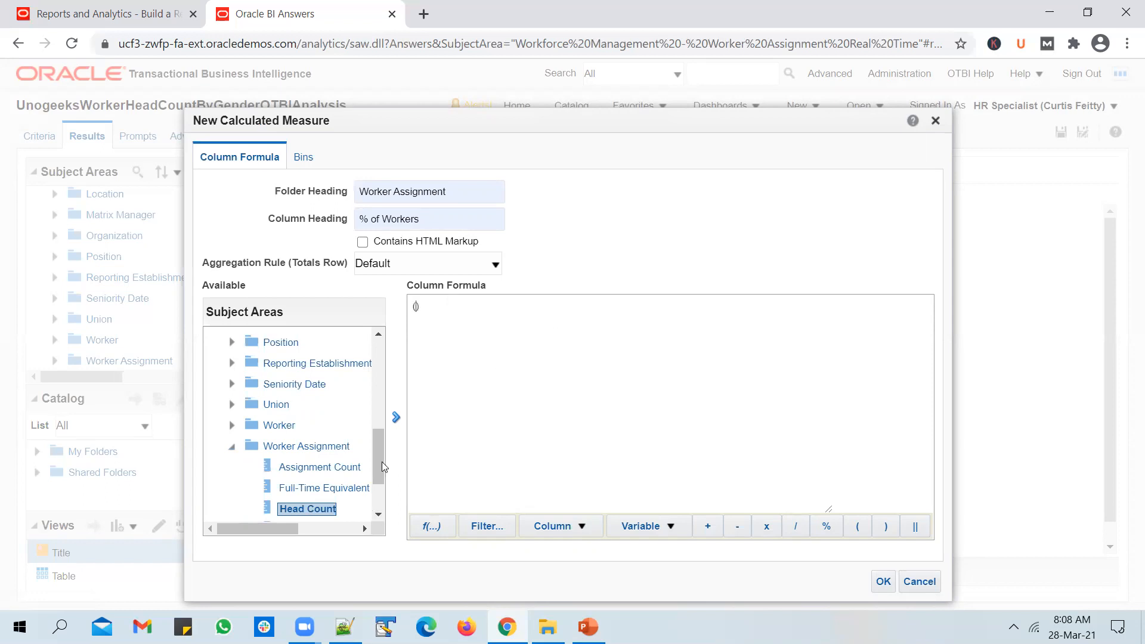
pyautogui.doubleClick(306, 508)
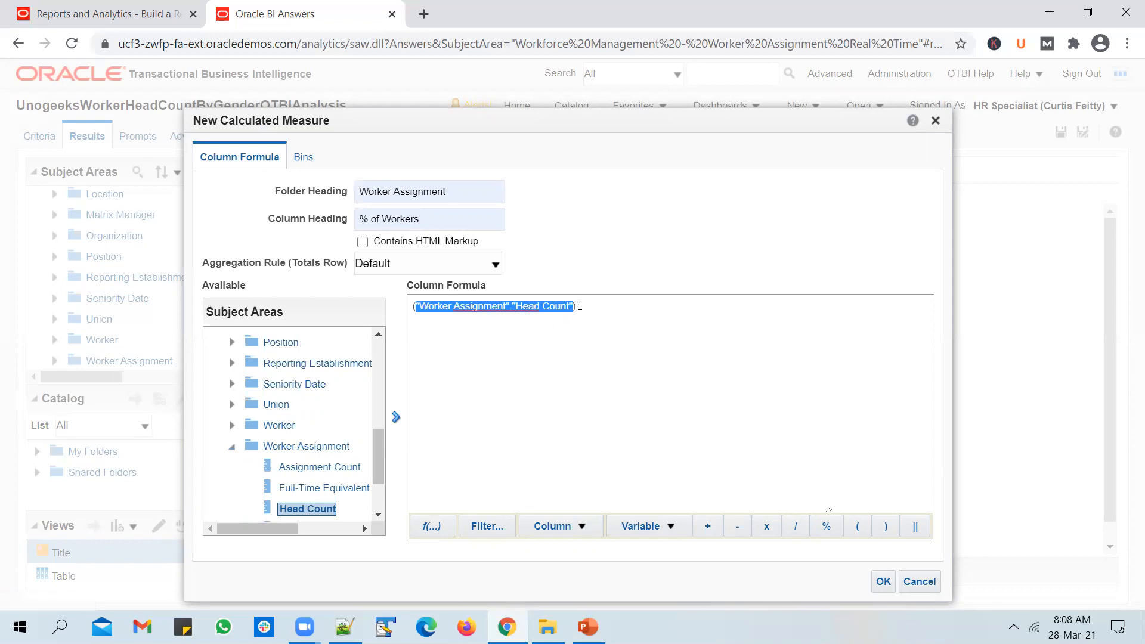
pyautogui.click(588, 310)
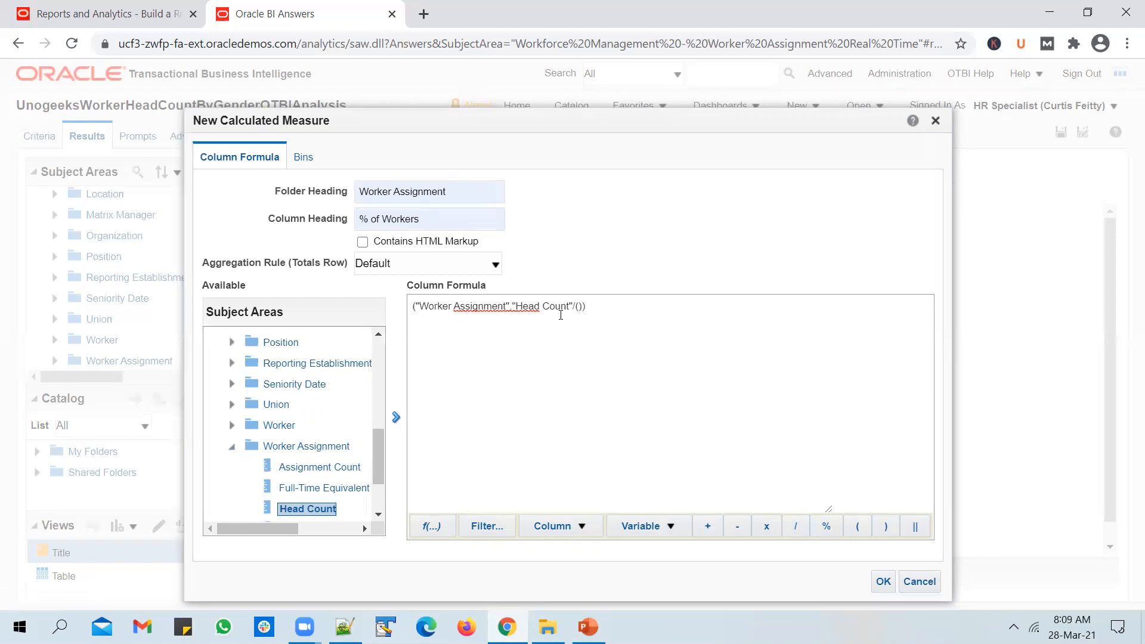
pyautogui.moveTo(552, 319)
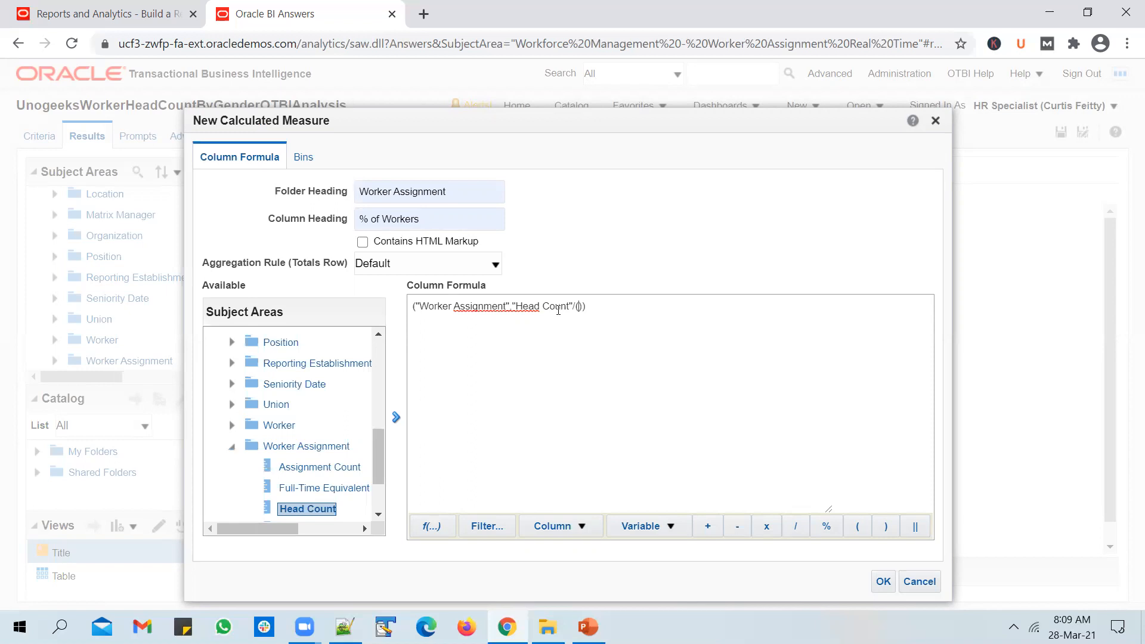
pyautogui.click(430, 525)
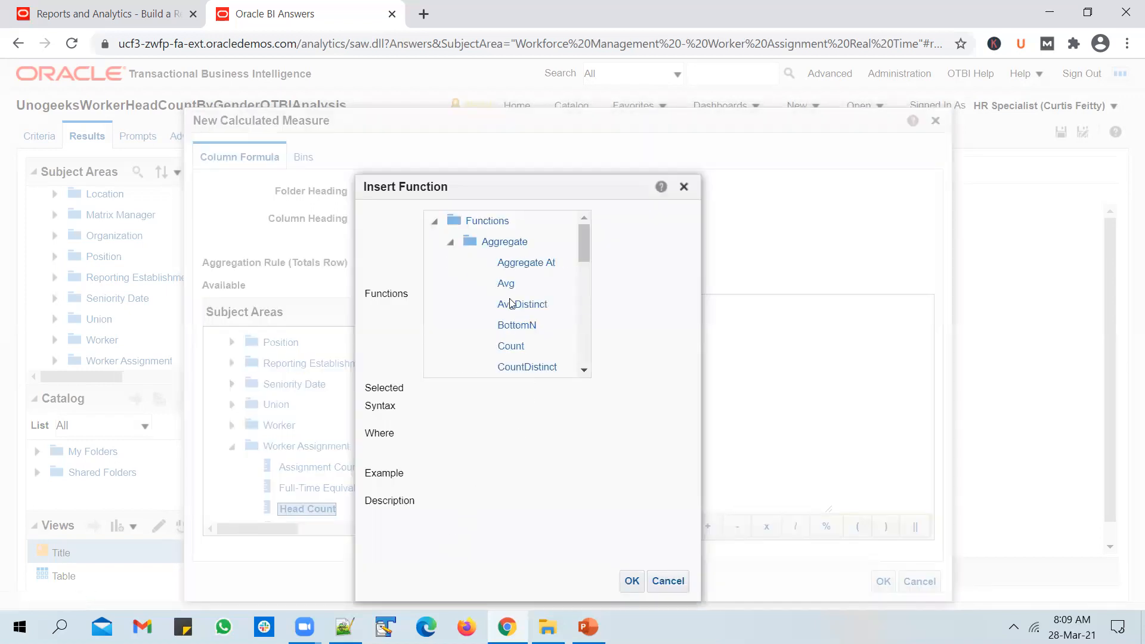
pyautogui.scroll(-3)
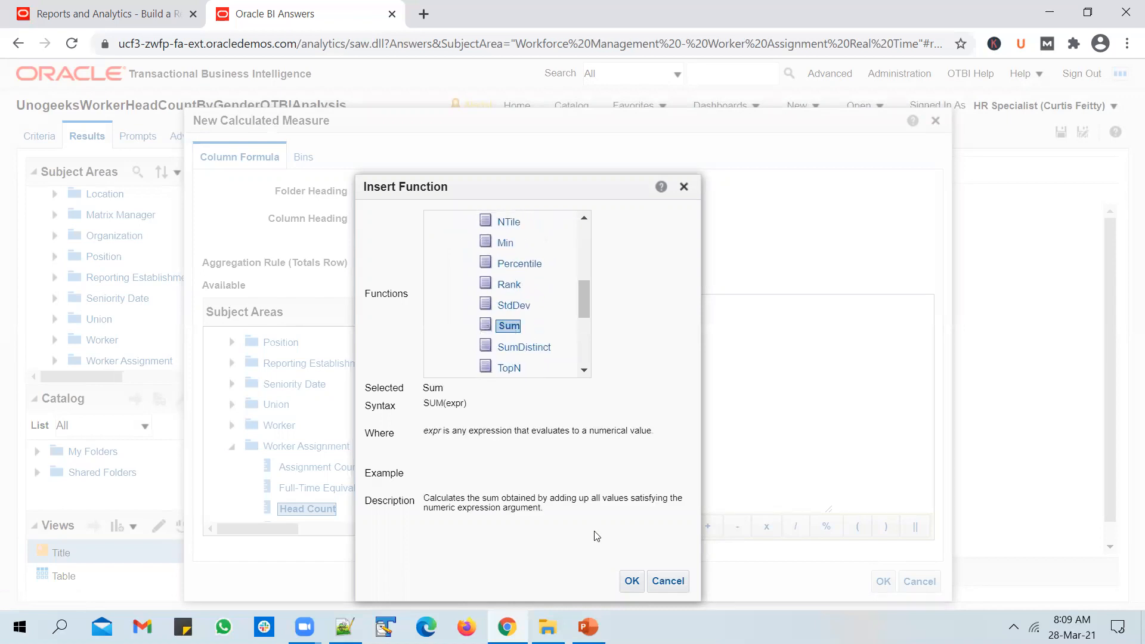
pyautogui.click(630, 581)
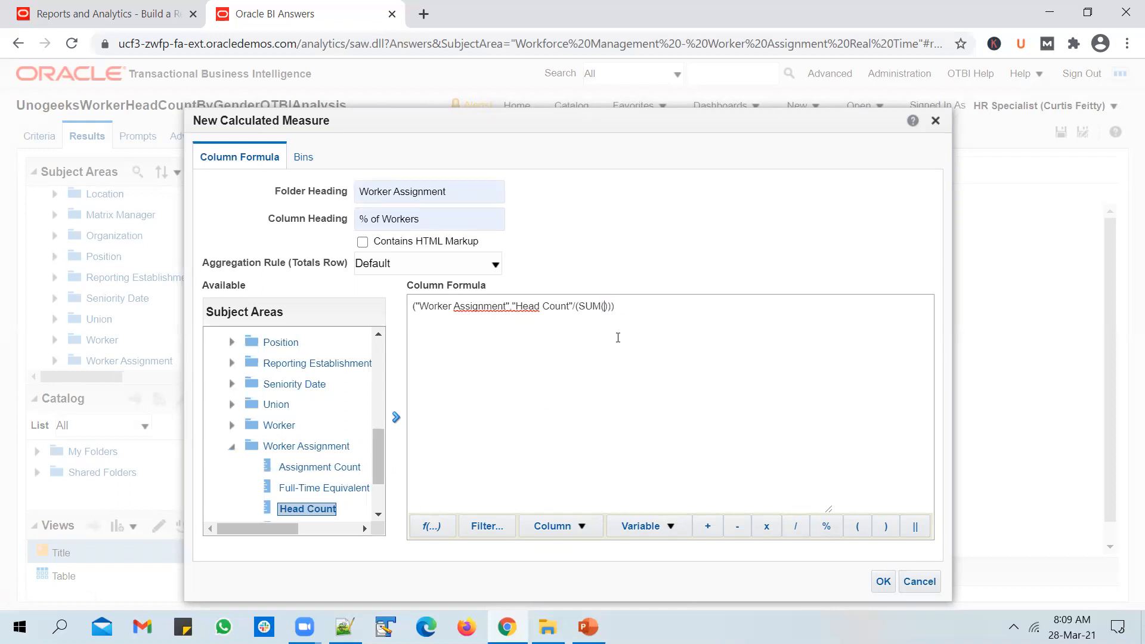
pyautogui.click(396, 417)
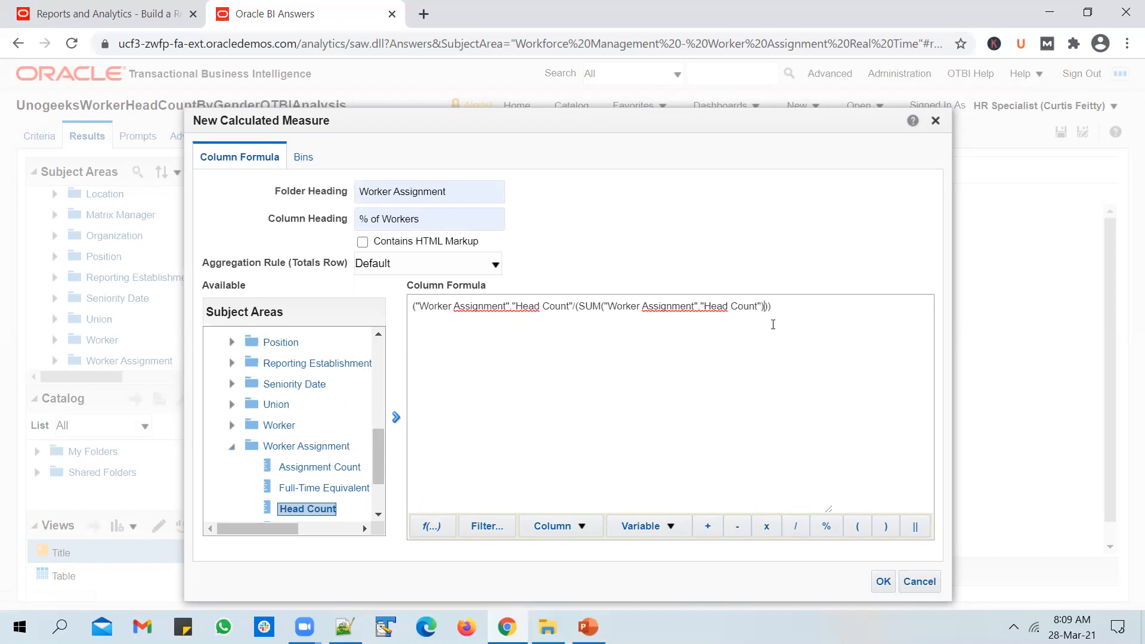
pyautogui.write('*100')
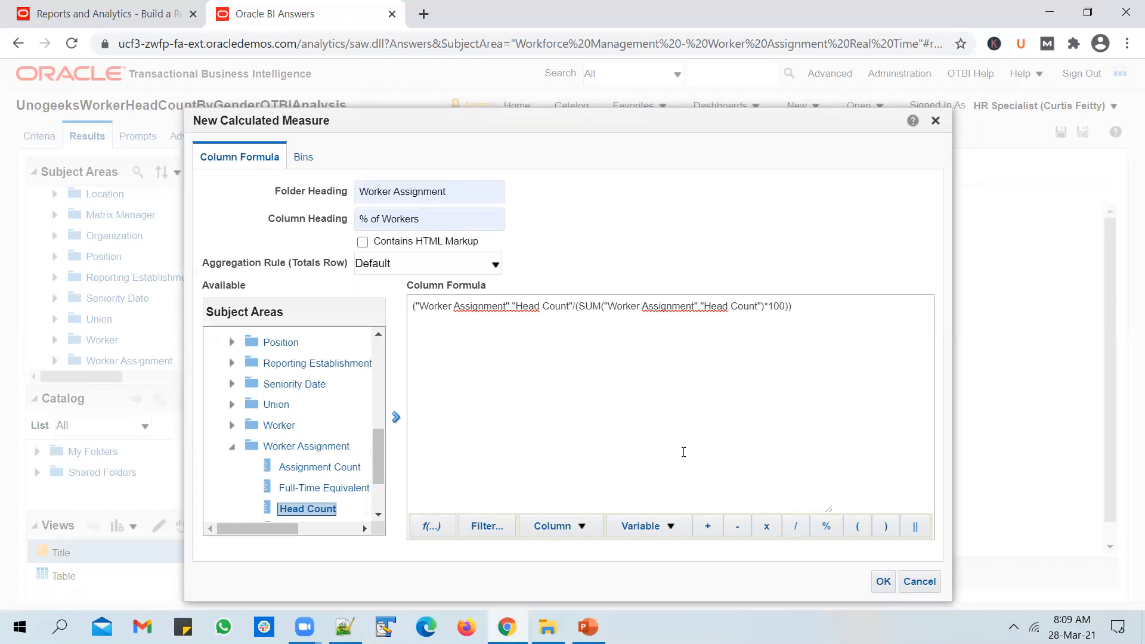
# Step: Check the formula against the slide and confirm the % of Workers measure
pyautogui.click(586, 626)
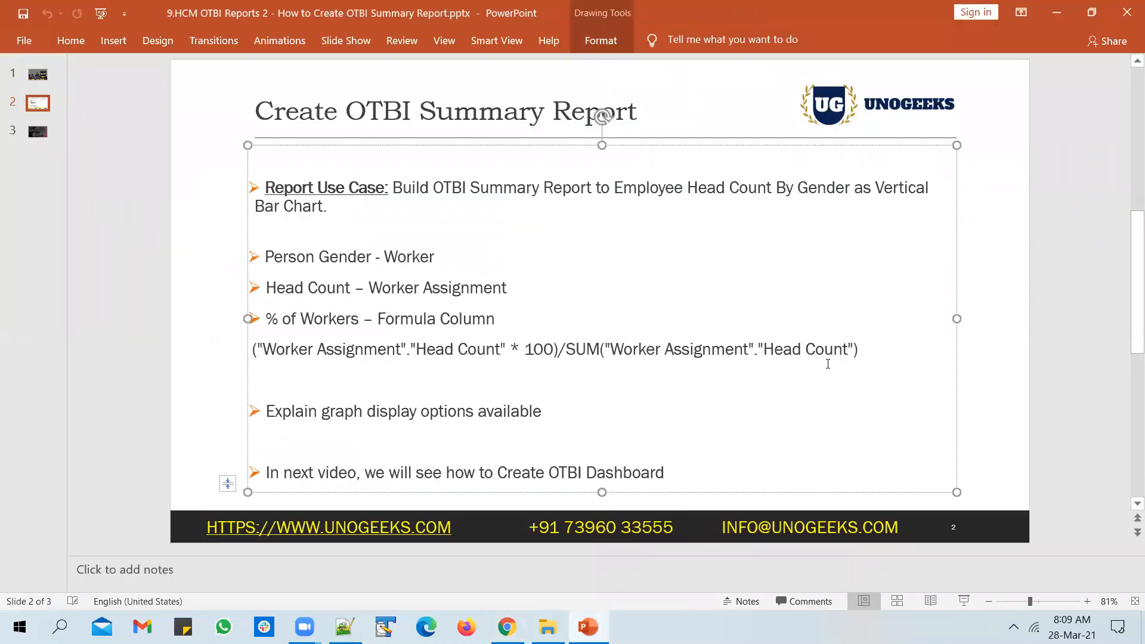
pyautogui.moveTo(254, 348); pyautogui.dragTo(857, 348)
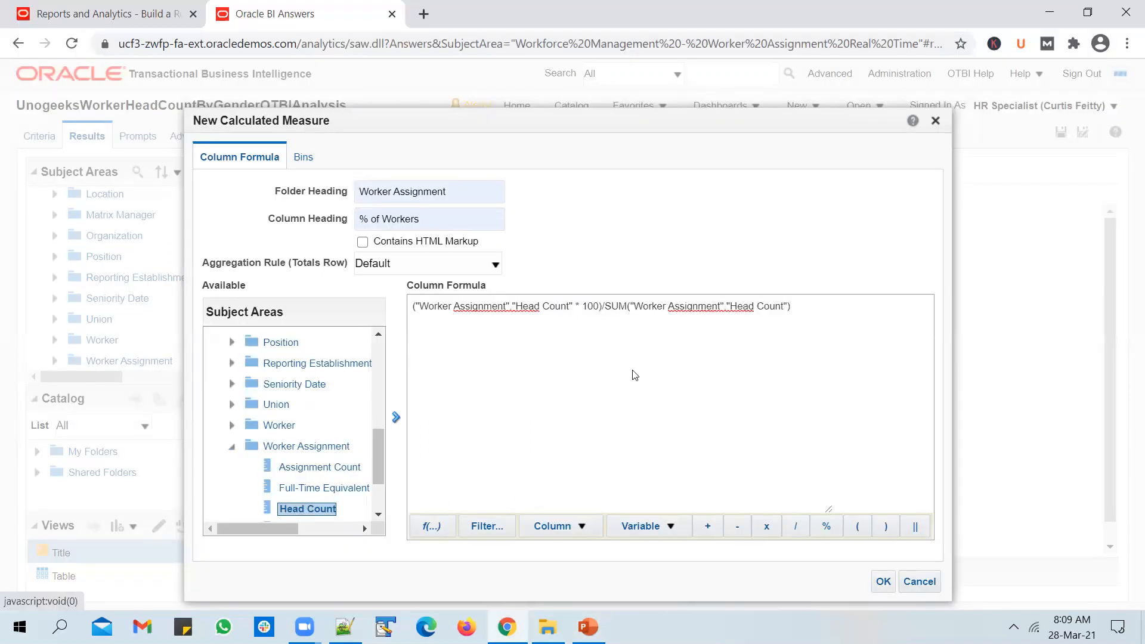
pyautogui.click(882, 581)
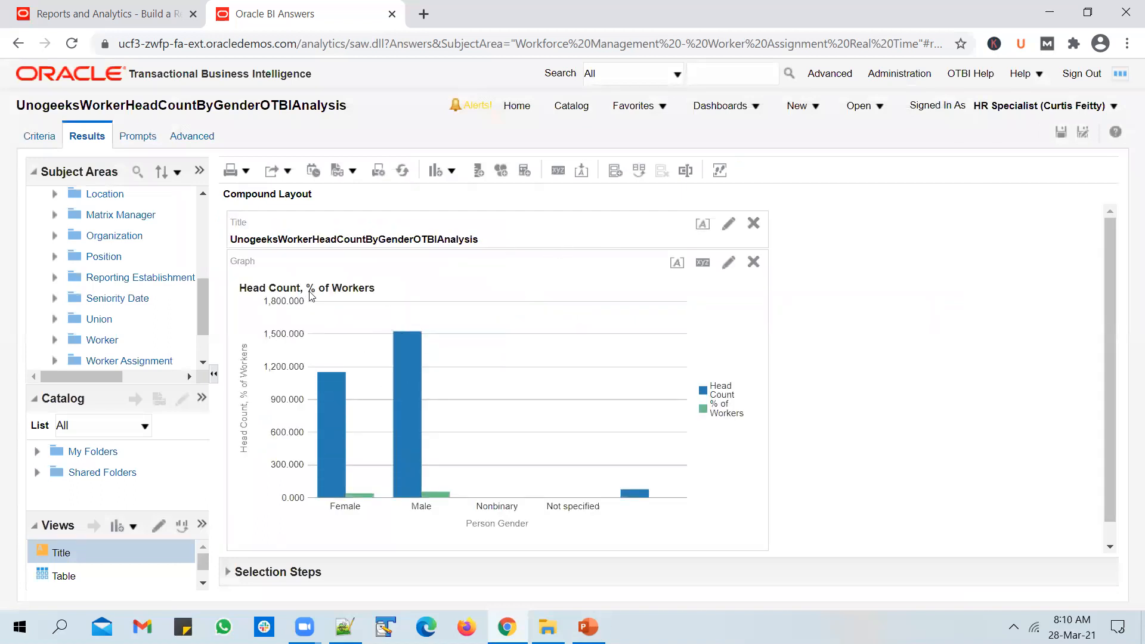
pyautogui.moveTo(364, 311)
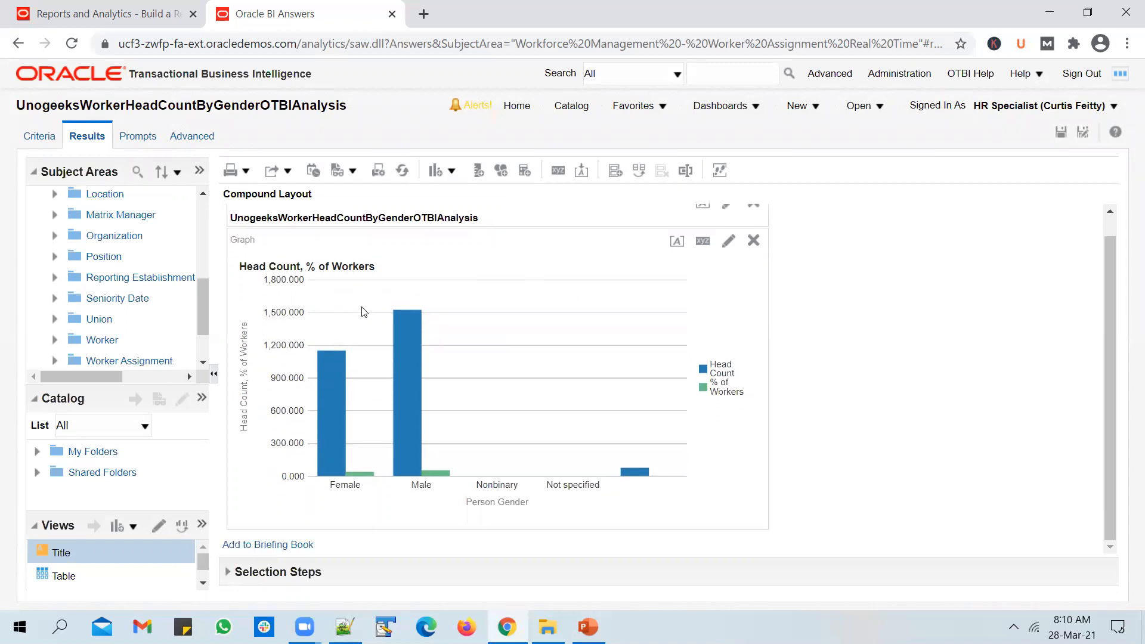
pyautogui.moveTo(401, 371)
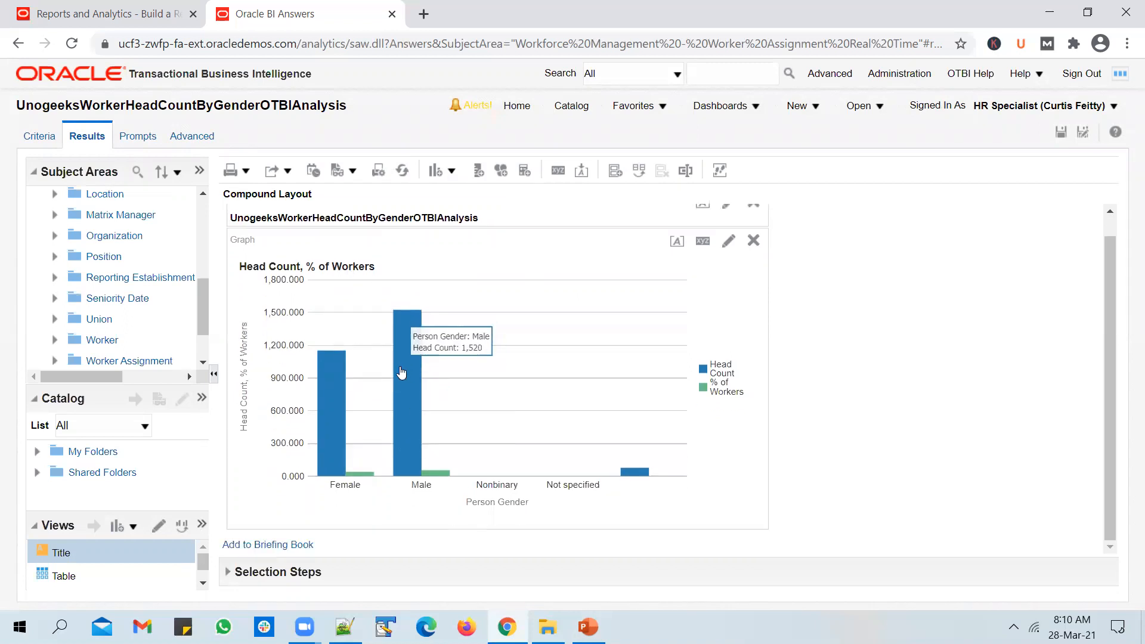
pyautogui.moveTo(437, 475)
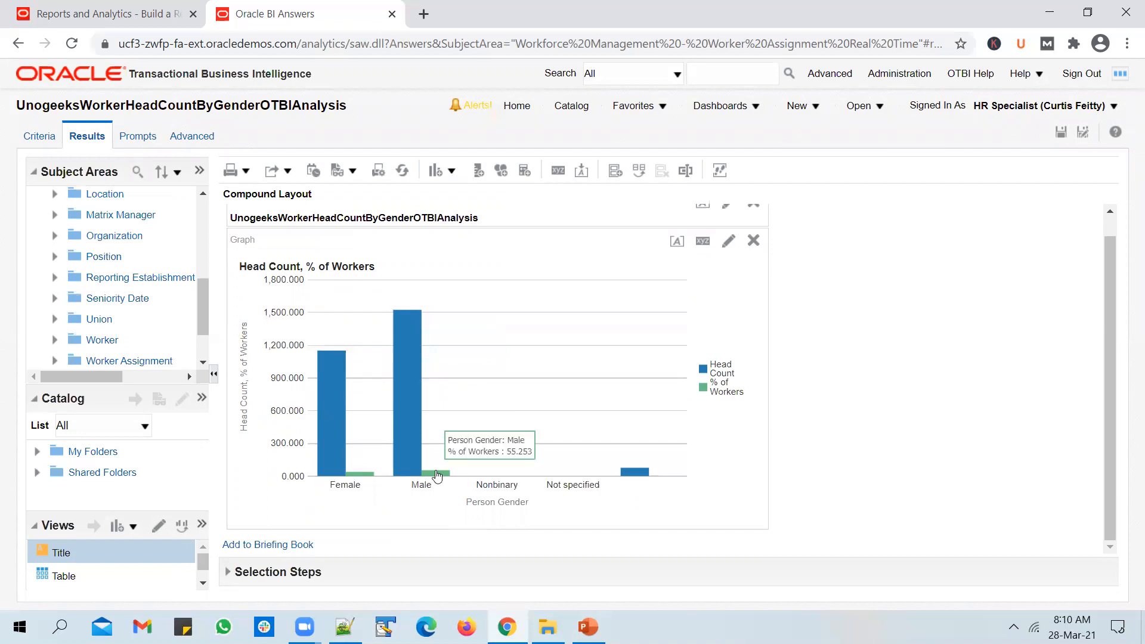
pyautogui.moveTo(358, 478)
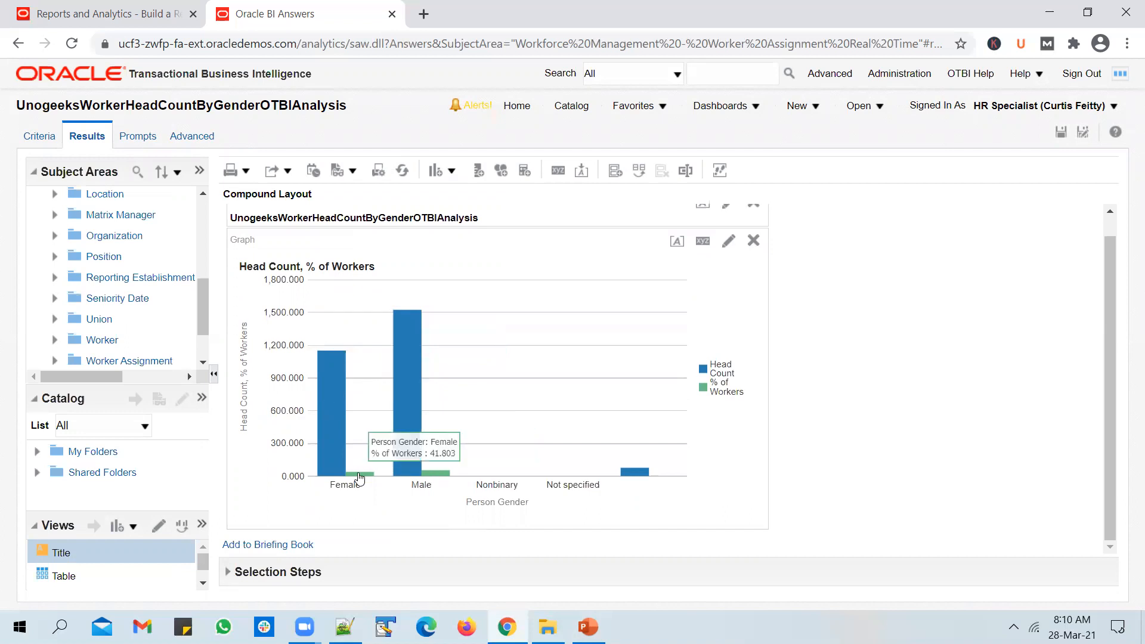
pyautogui.moveTo(359, 476)
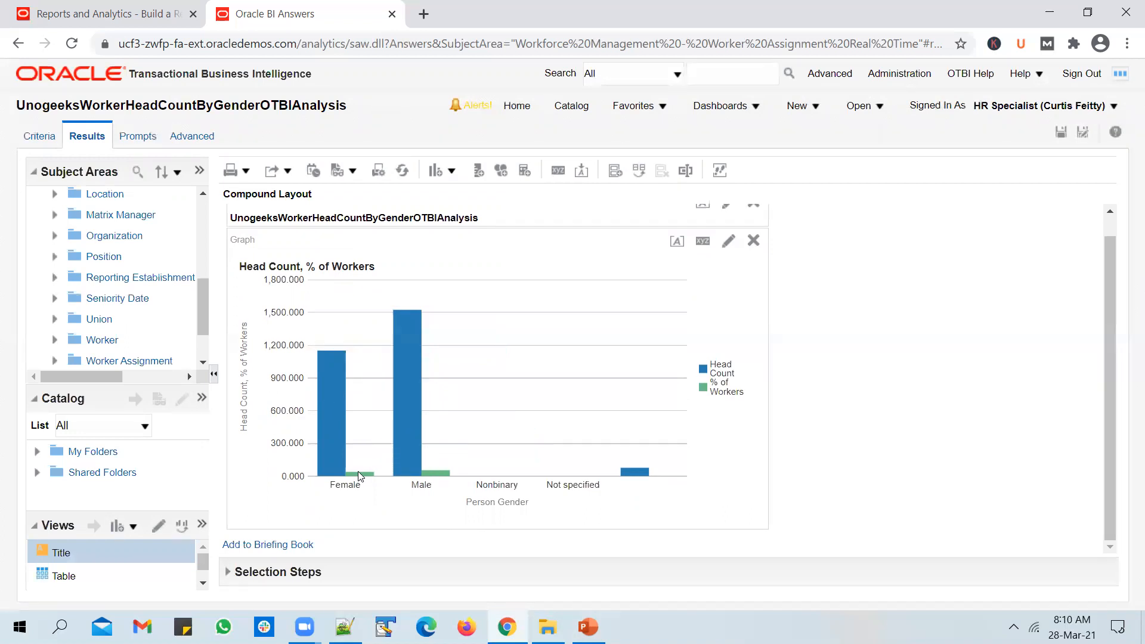
pyautogui.moveTo(369, 477)
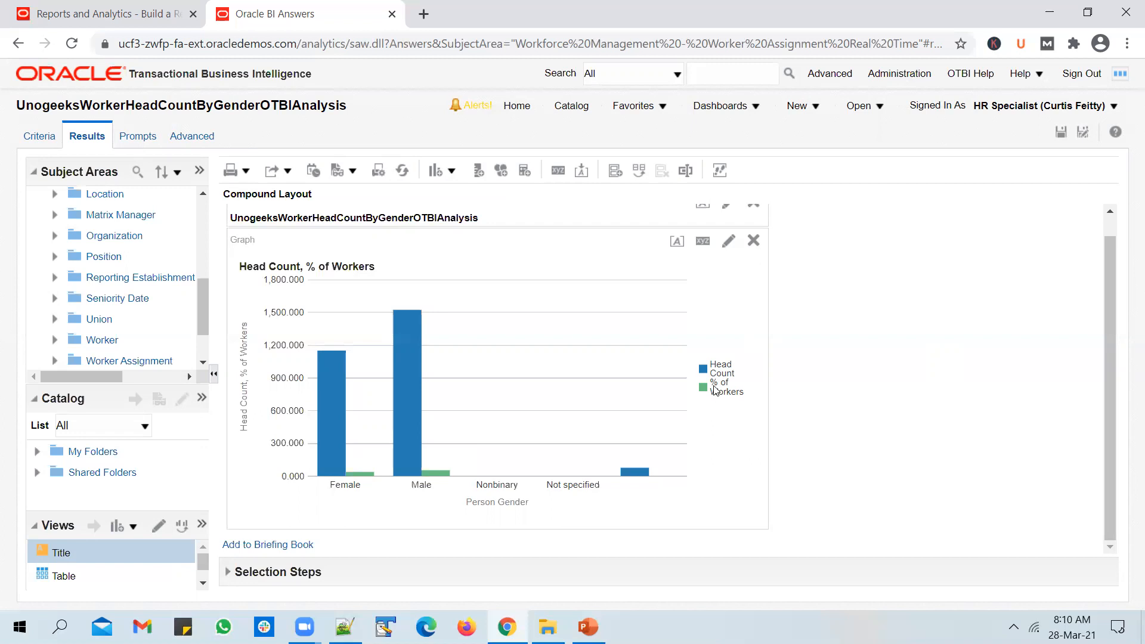
pyautogui.moveTo(732, 250)
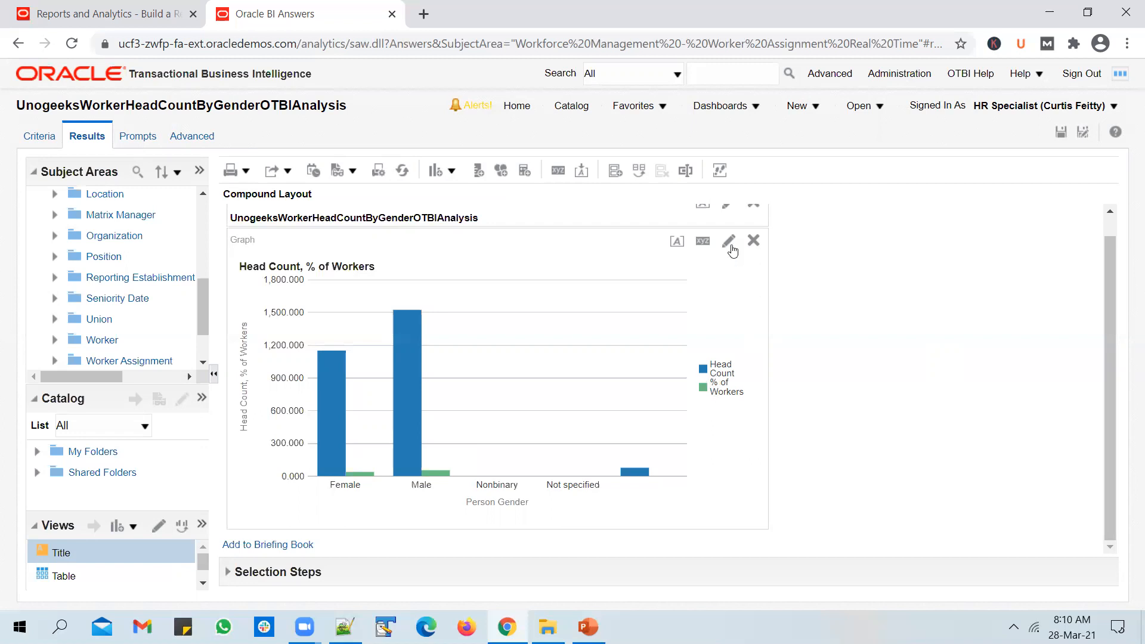
# Step: Edit the graph, move Head Count from Bars to Excluded, leaving only % of Workers
pyautogui.click(727, 241)
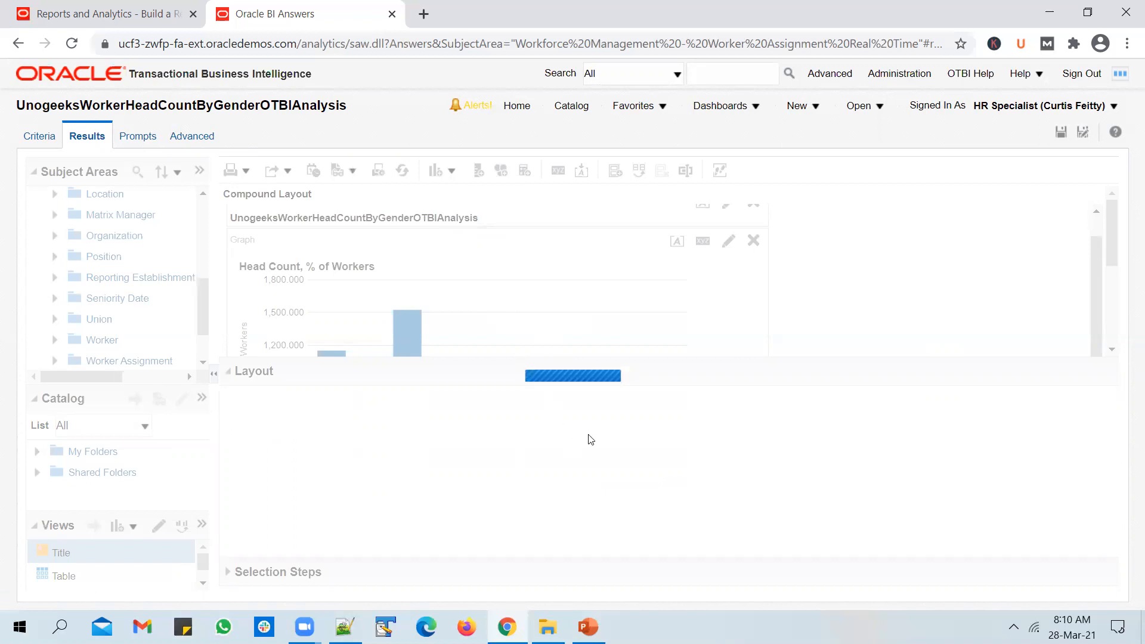
pyautogui.moveTo(496, 470)
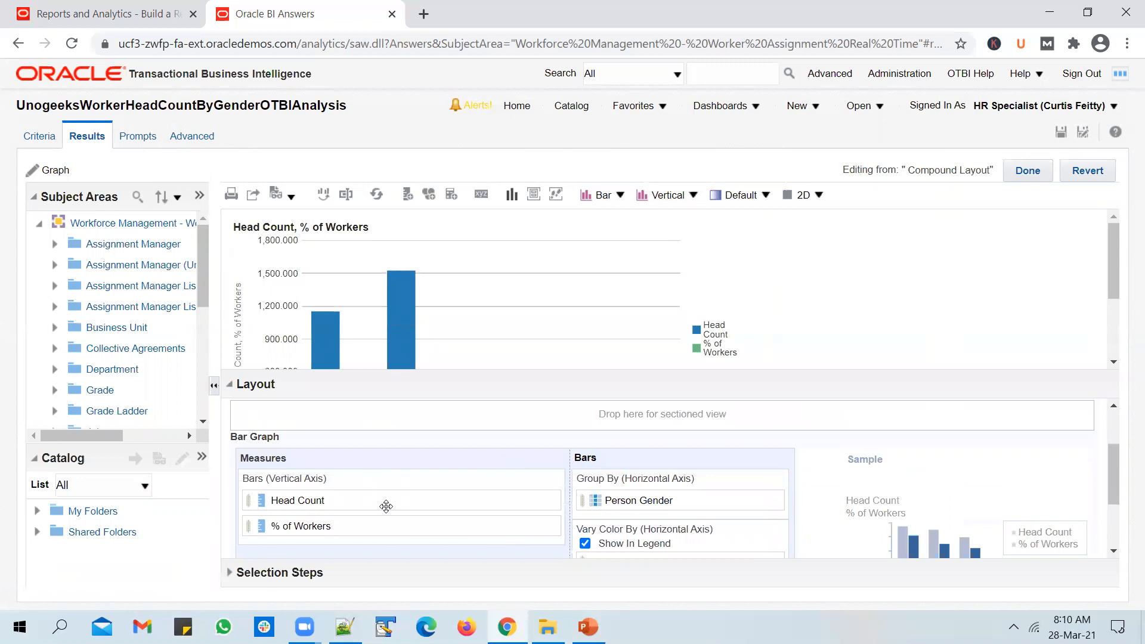
pyautogui.scroll(-3)
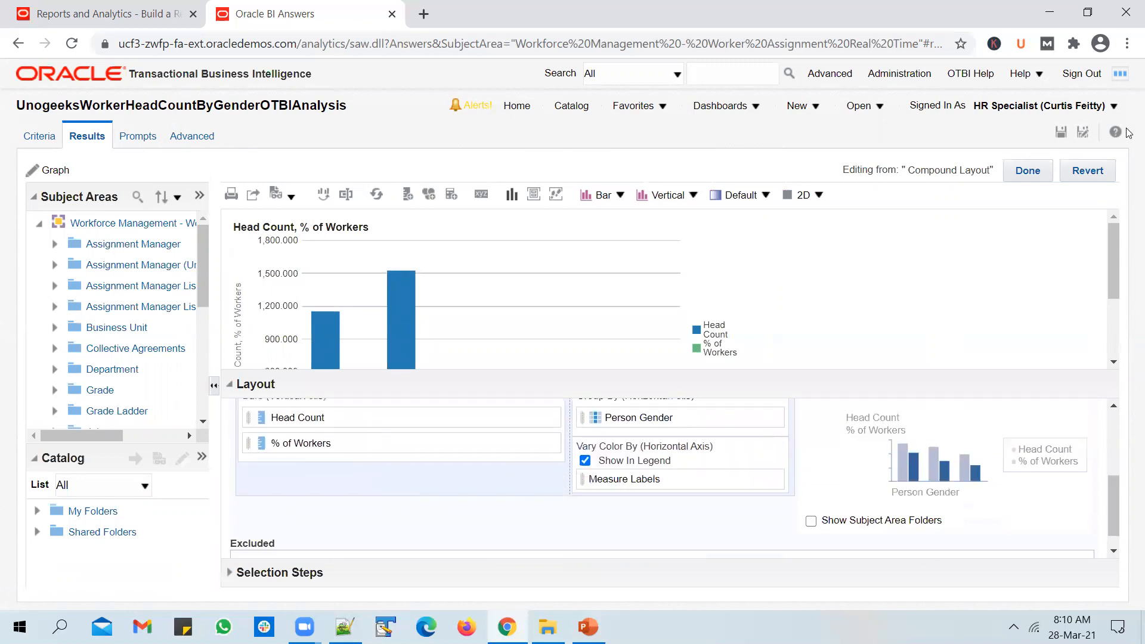
pyautogui.click(1127, 43)
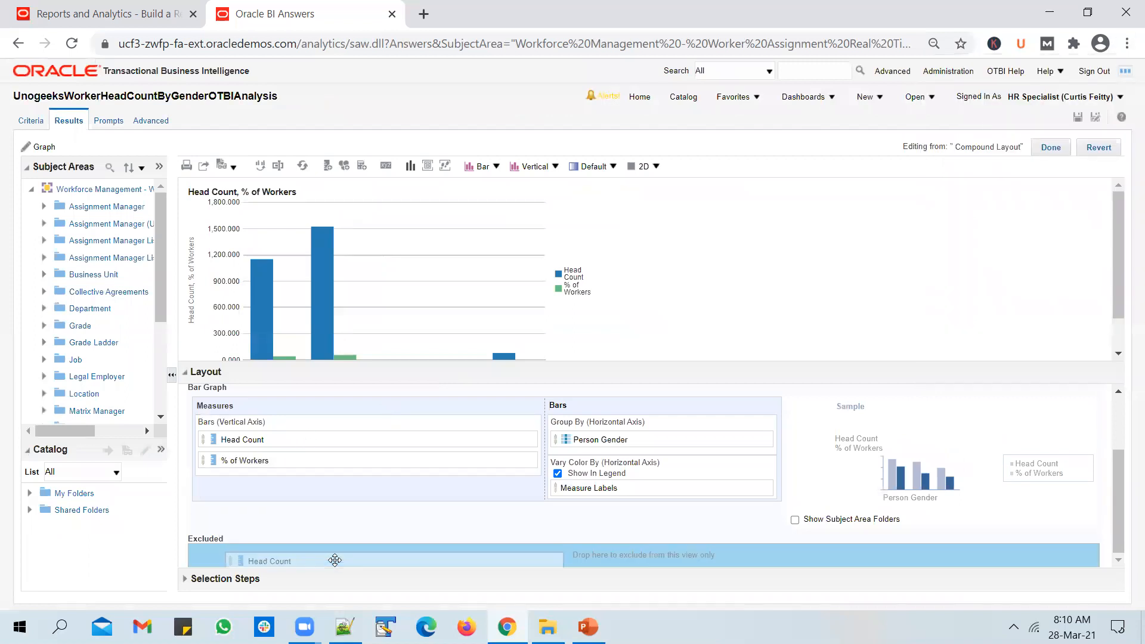
pyautogui.moveTo(242, 438); pyautogui.dragTo(269, 560)
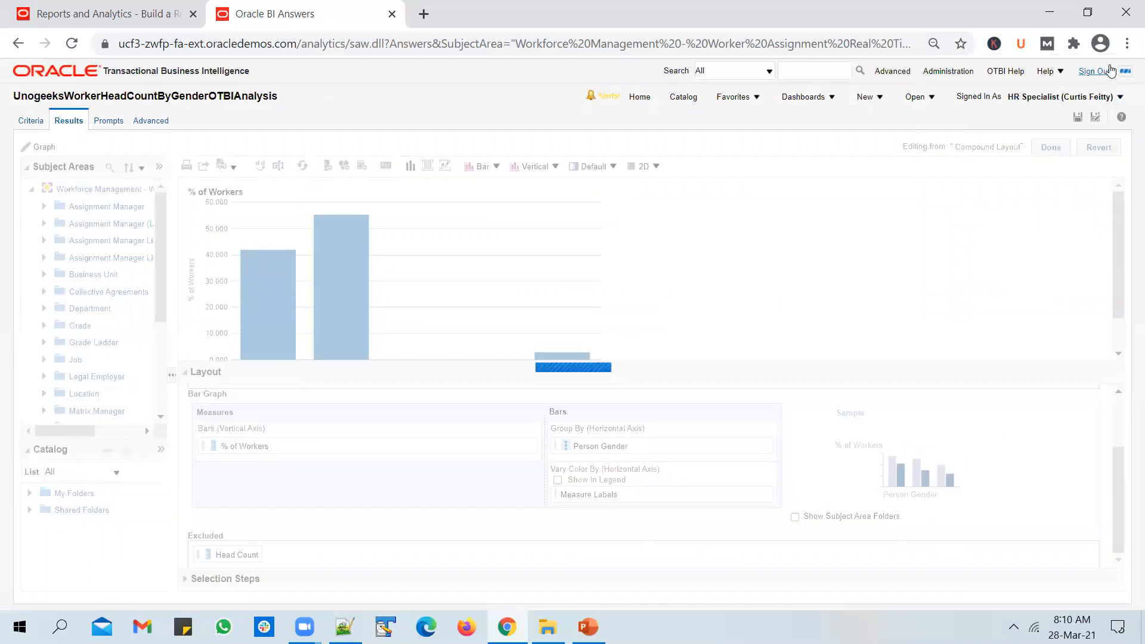
pyautogui.click(1049, 146)
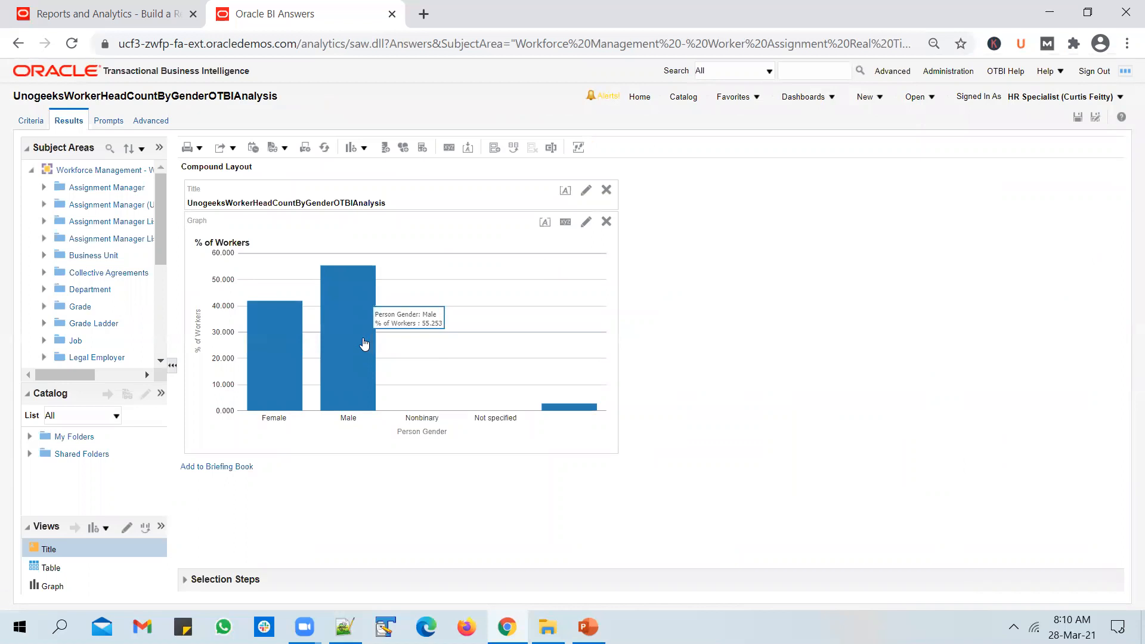
pyautogui.moveTo(351, 384)
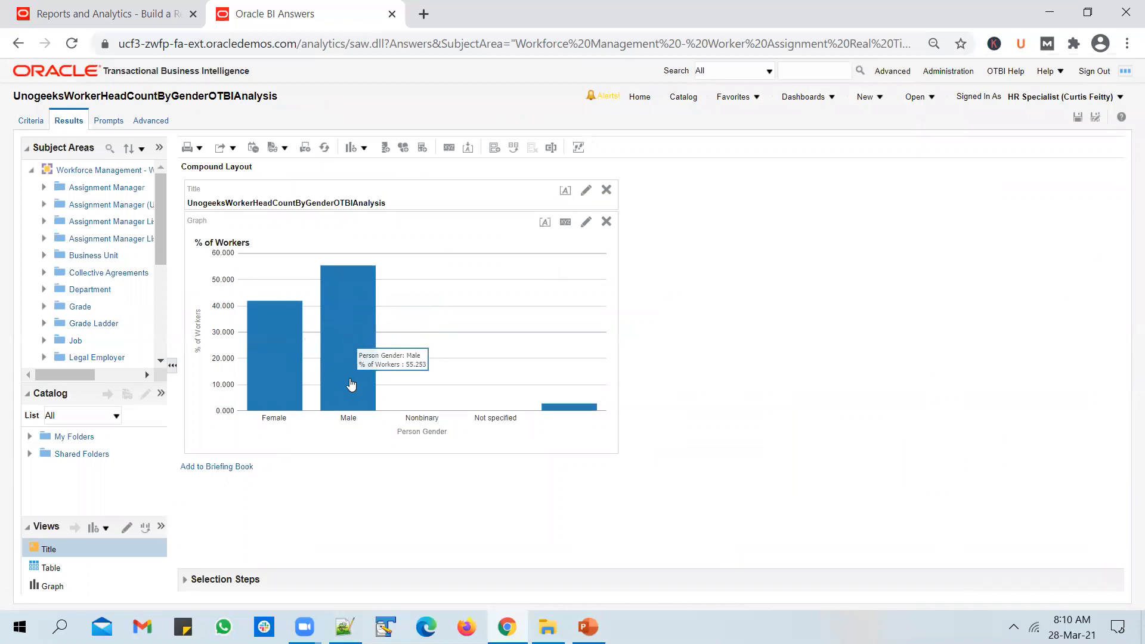
pyautogui.moveTo(351, 366)
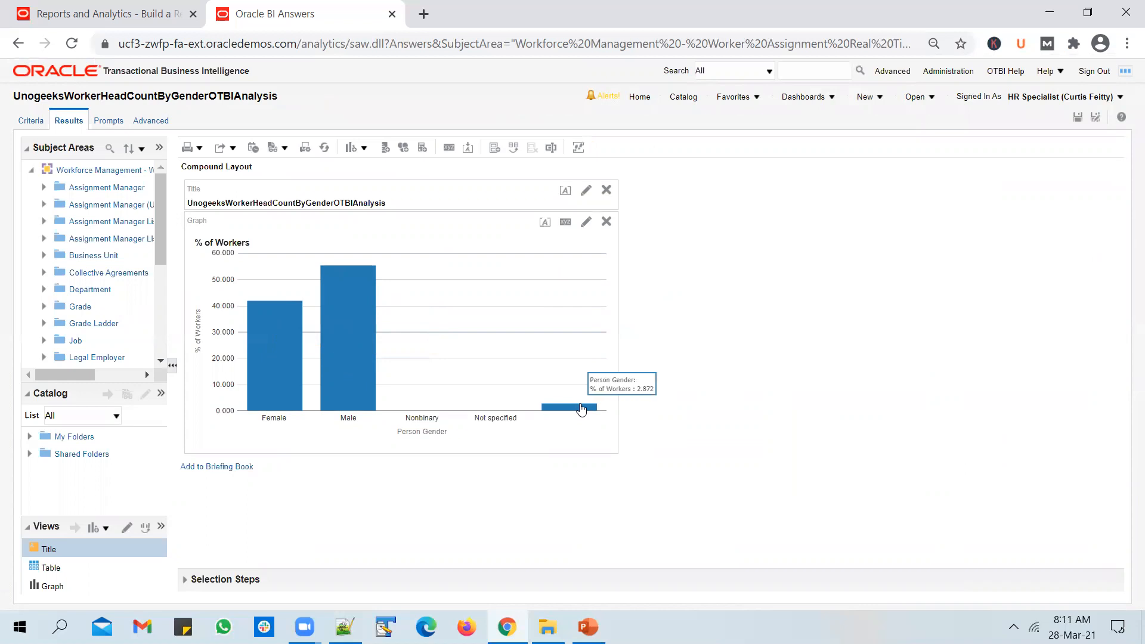
pyautogui.moveTo(579, 423)
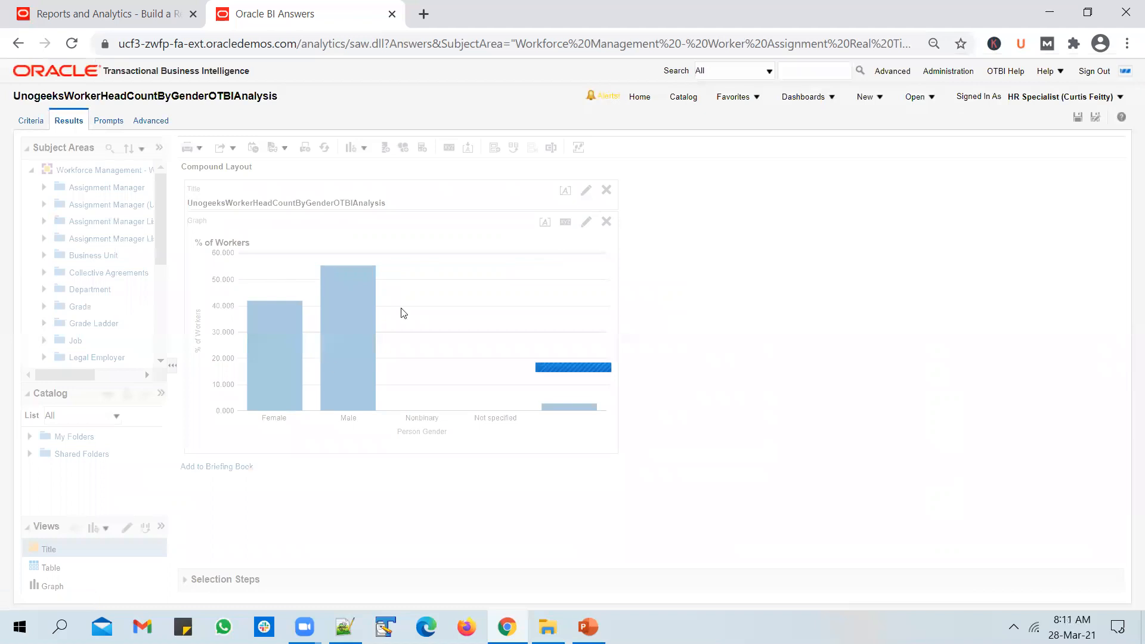
# Step: Restyle the % of Workers graph as 3D cylinder bars
pyautogui.click(586, 222)
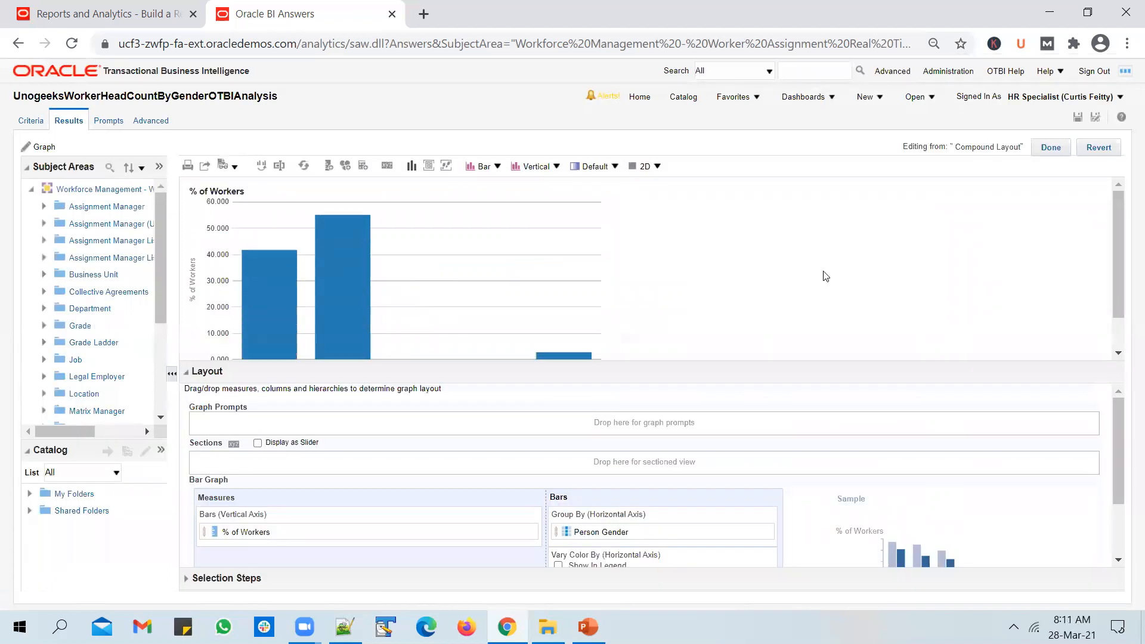
pyautogui.click(595, 165)
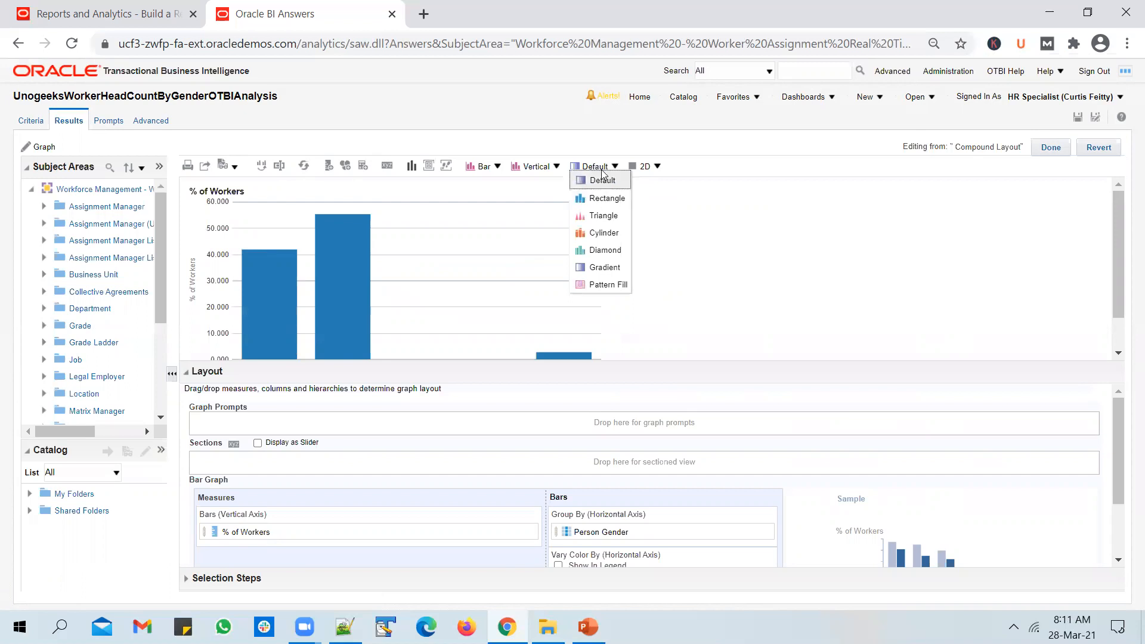
pyautogui.moveTo(604, 180)
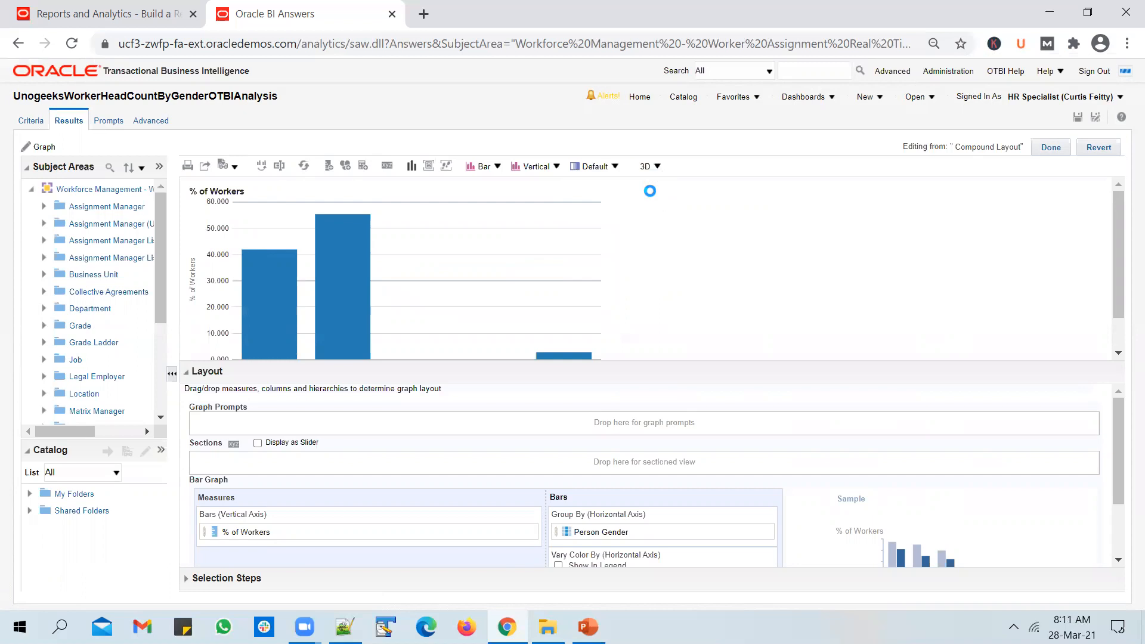
pyautogui.click(643, 166)
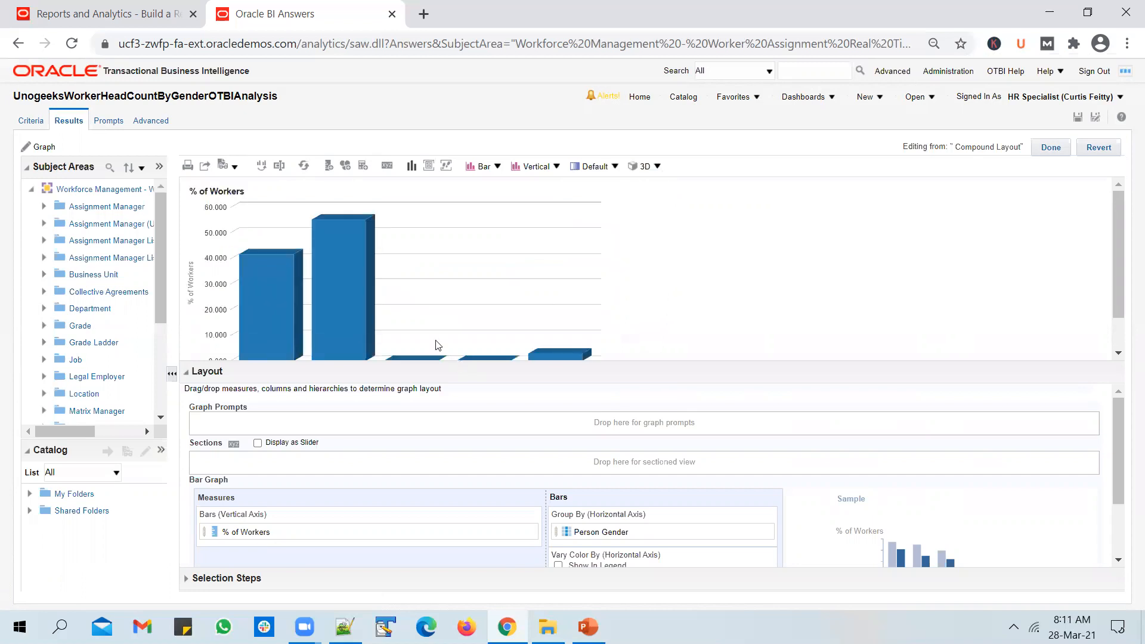
pyautogui.click(594, 166)
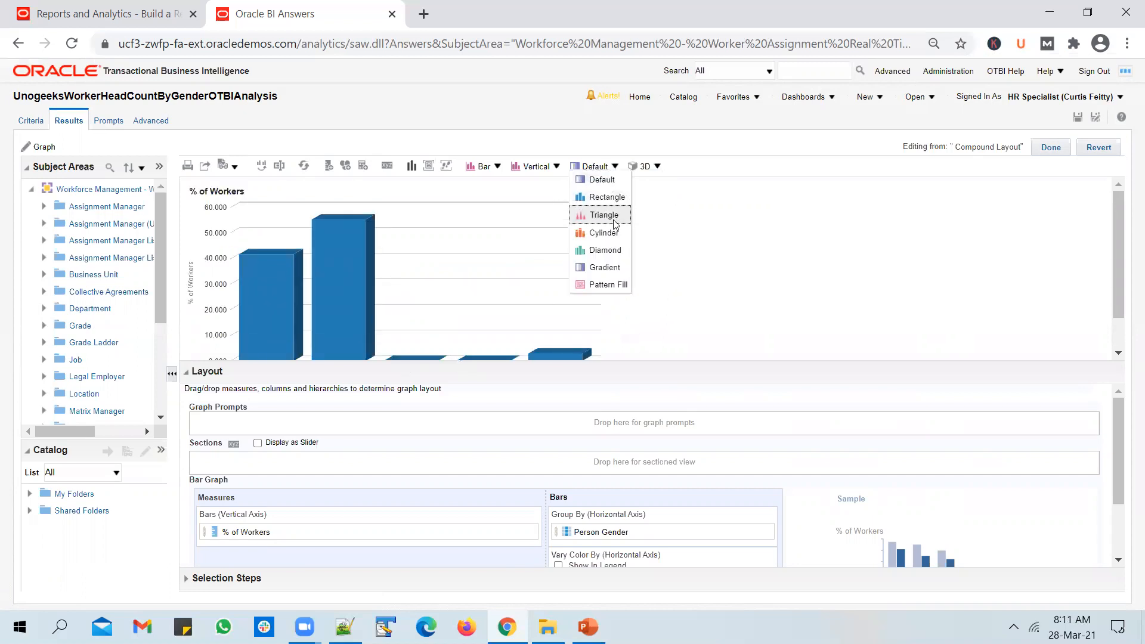
pyautogui.click(603, 232)
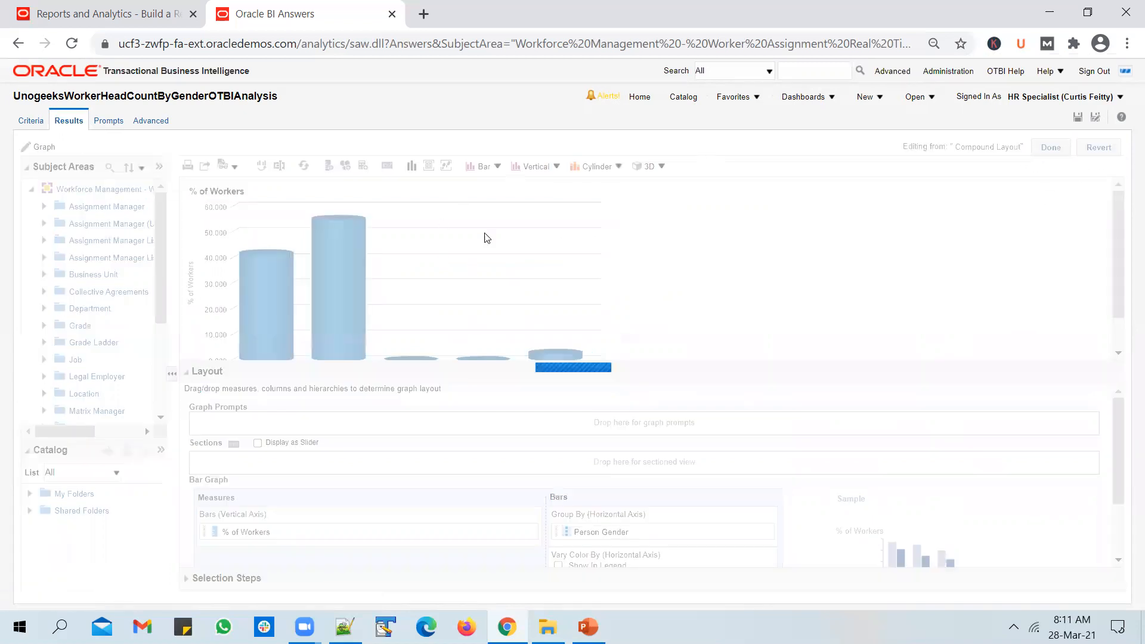
pyautogui.click(1049, 147)
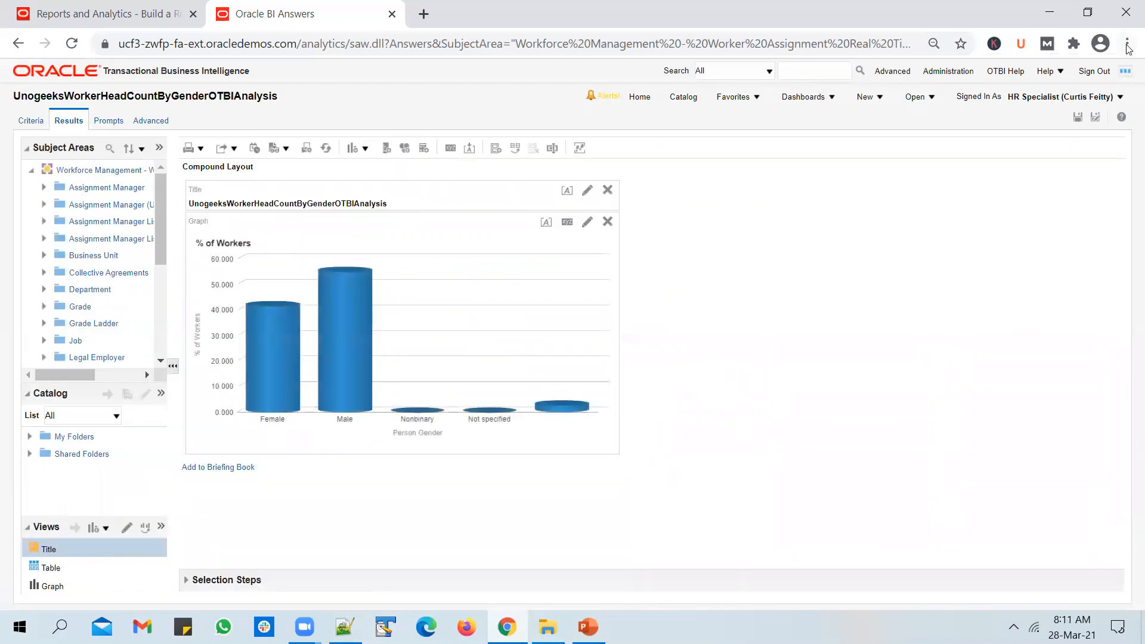
# Step: Save the analysis and return to the slide presentation
pyautogui.click(1127, 43)
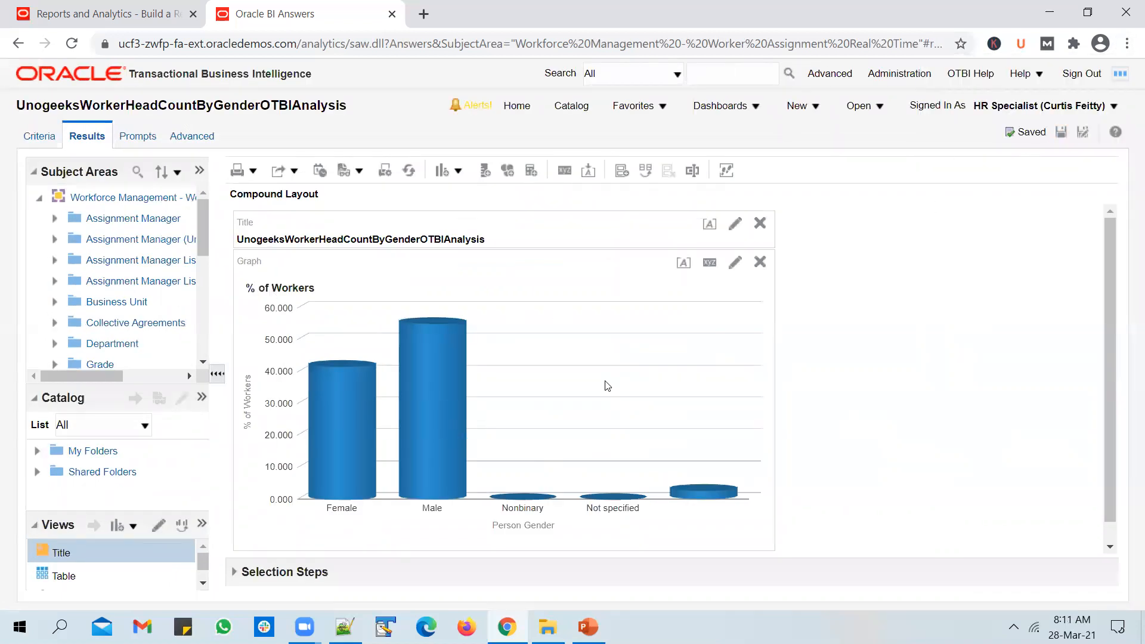
pyautogui.moveTo(587, 626)
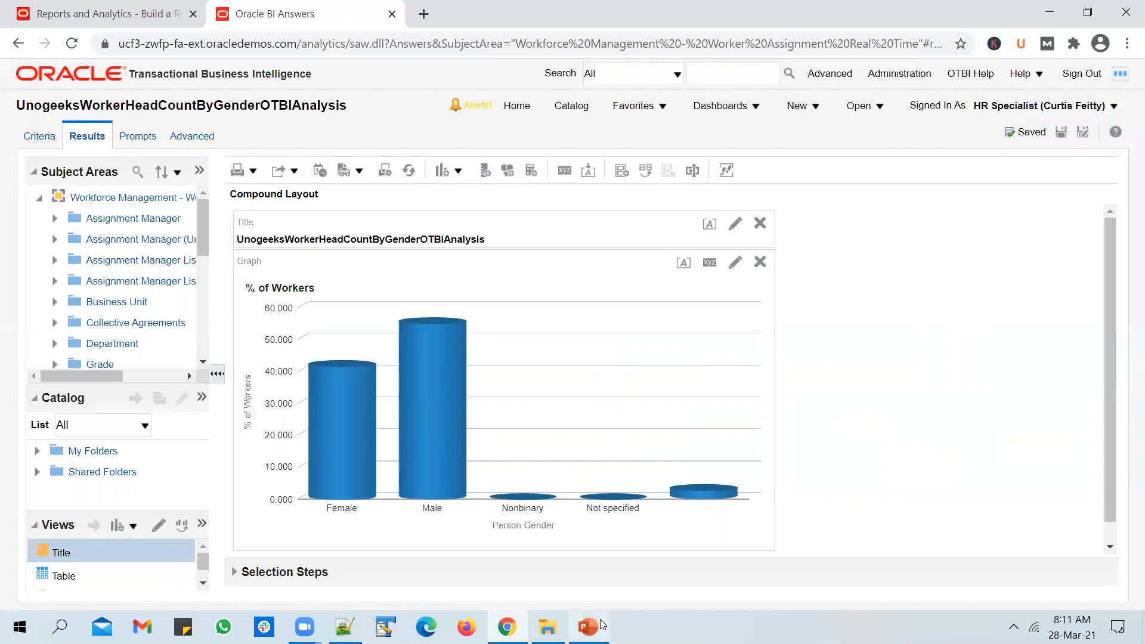
pyautogui.click(588, 626)
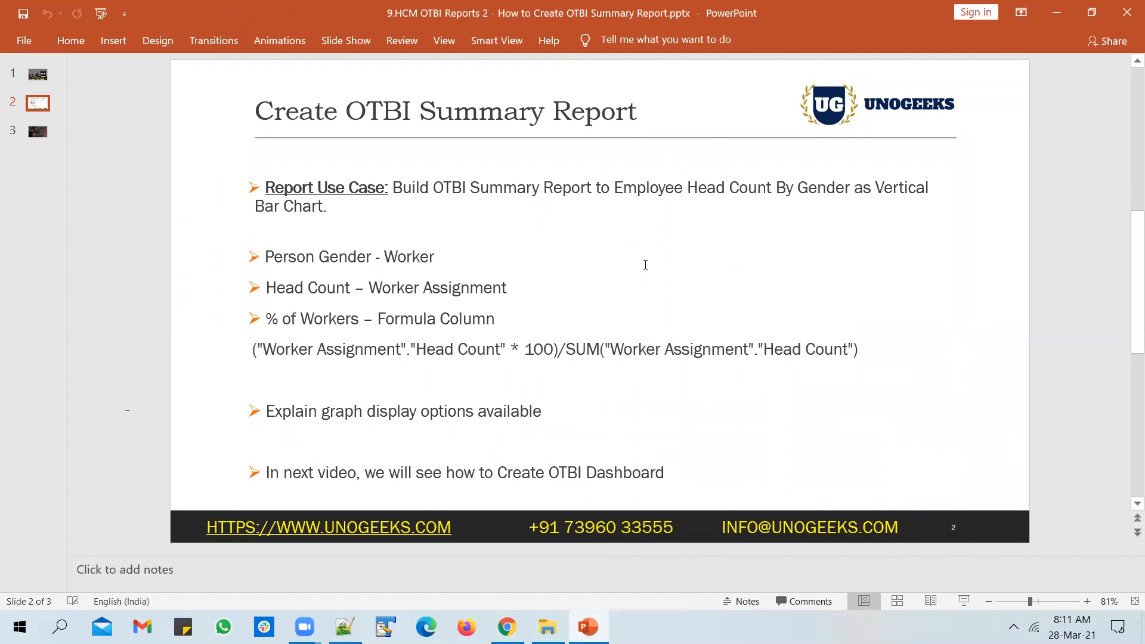
pyautogui.moveTo(786, 257)
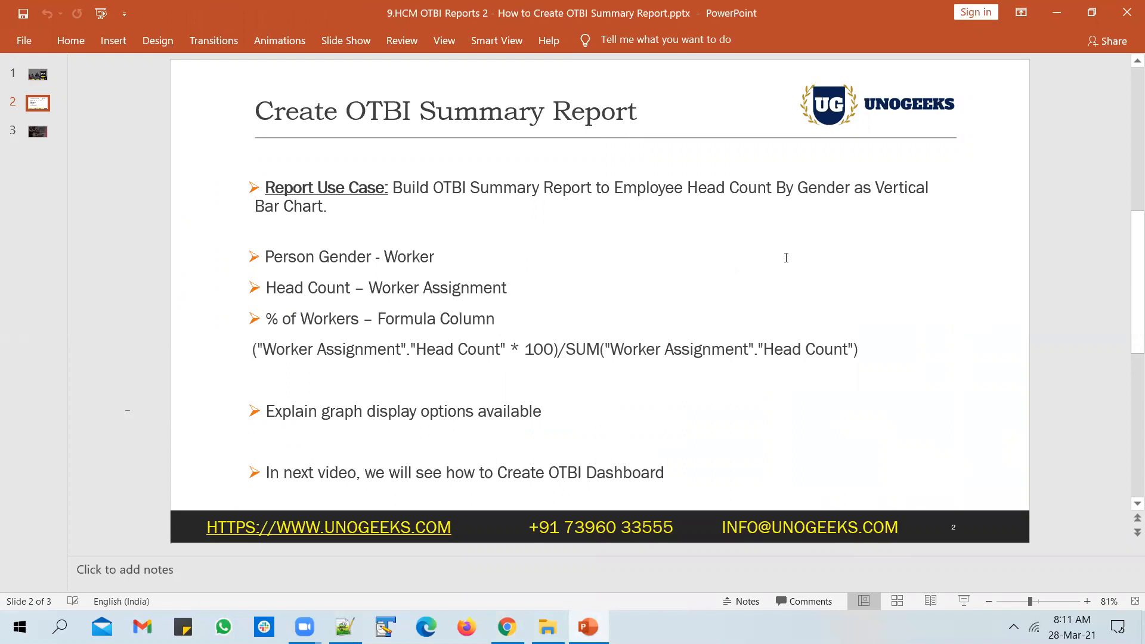
pyautogui.moveTo(600, 389)
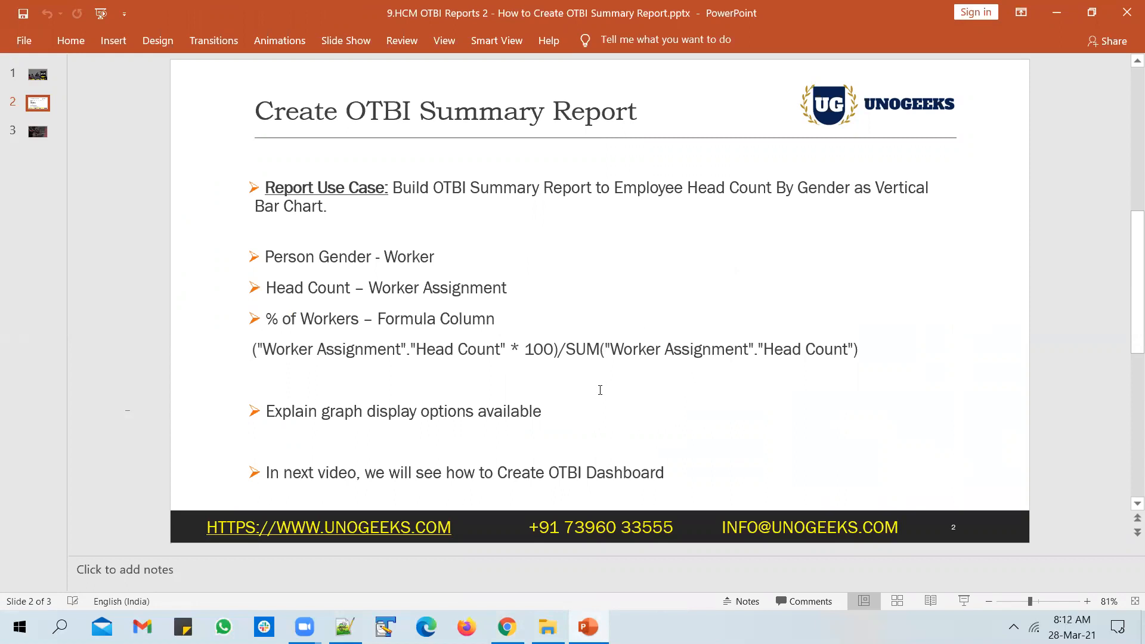
# Step: Show the closing THANK YOU slide (3 of 3) with the Unogeeks contact details
pyautogui.click(37, 131)
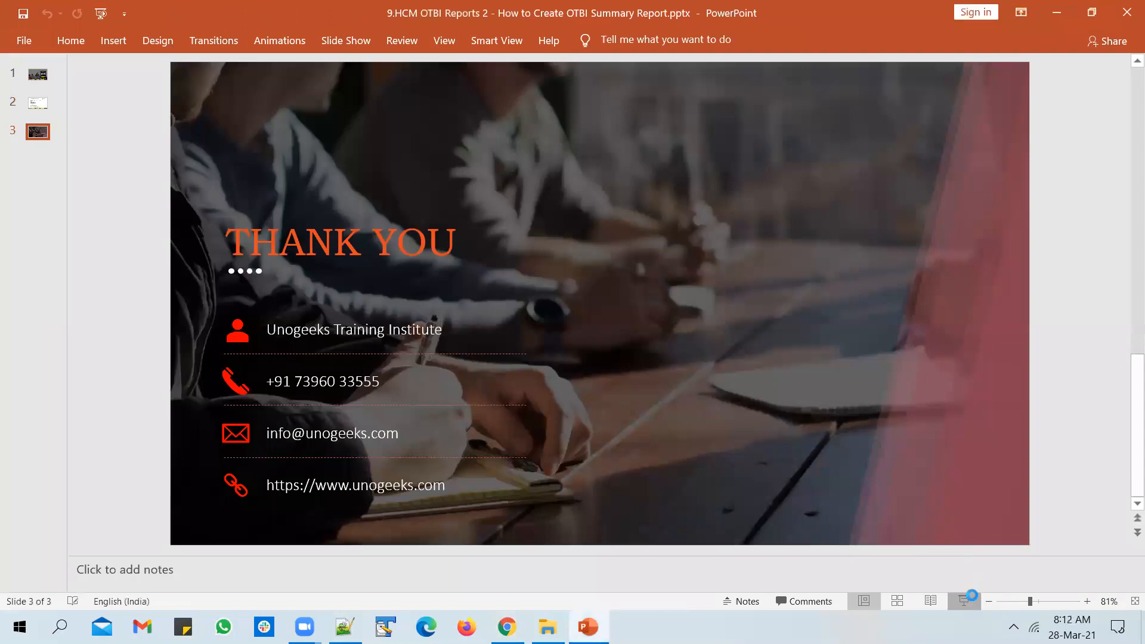